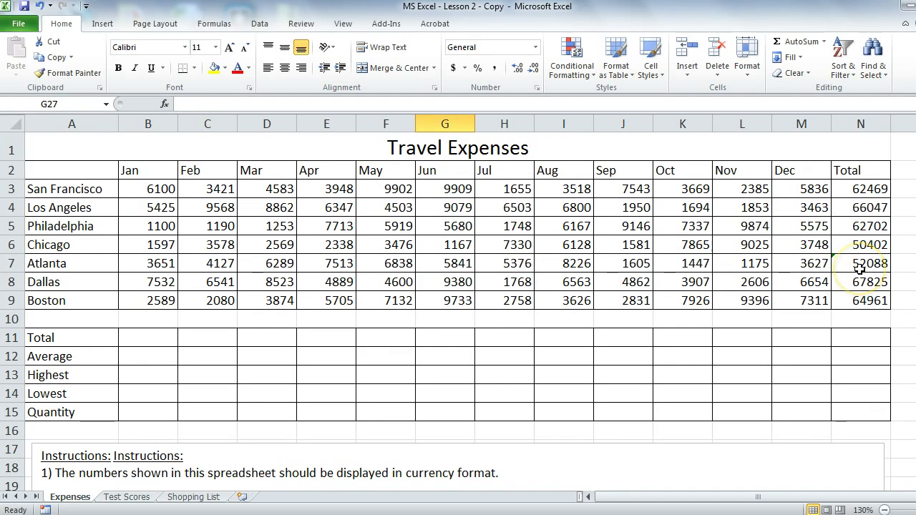
- Compare Atlanta's Total formula against Chicago's and check its inconsistent-formula warning
left_click(860, 263)
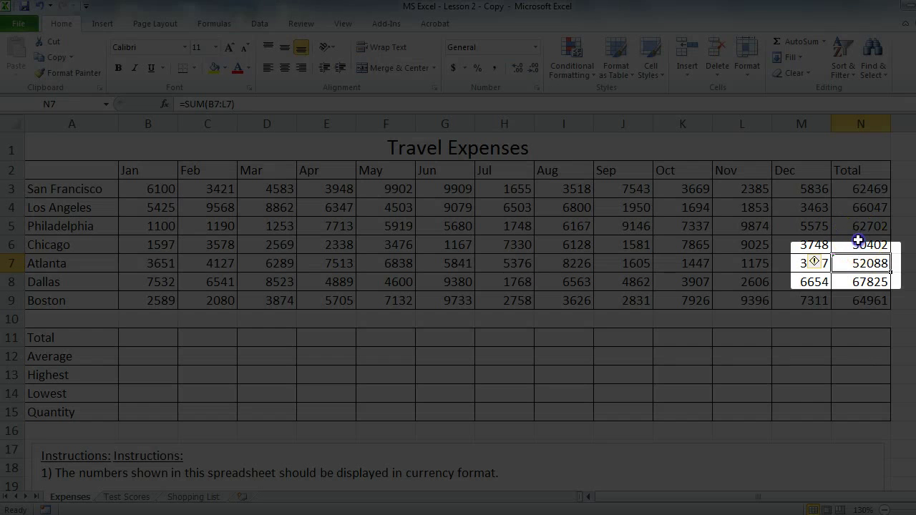
left_click(860, 244)
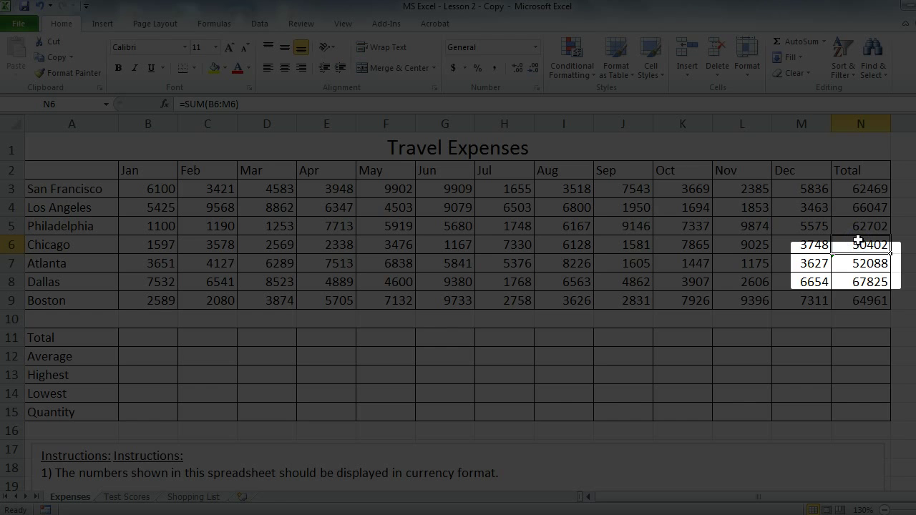
left_click(860, 263)
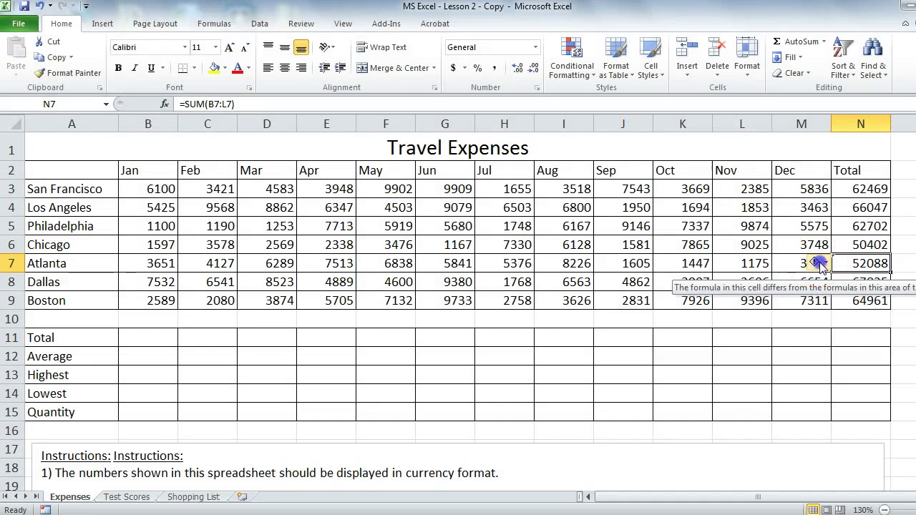
left_click(816, 262)
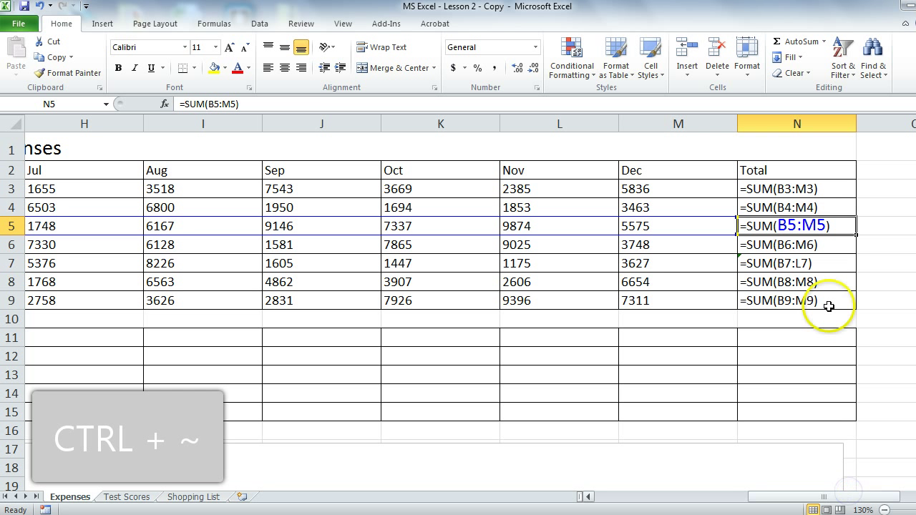
mouse_move(884, 193)
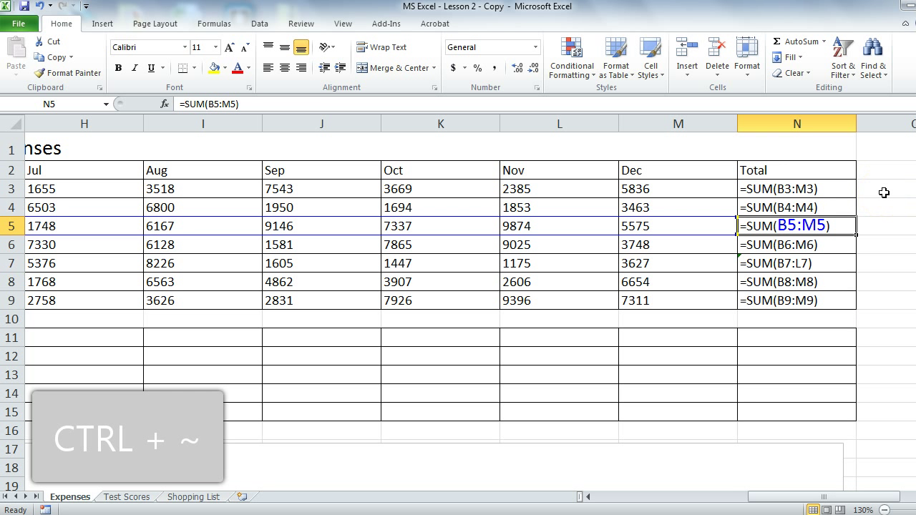
- Copy the first Total SUM formula down through Boston so Atlanta sums B7:M7
left_click(795, 263)
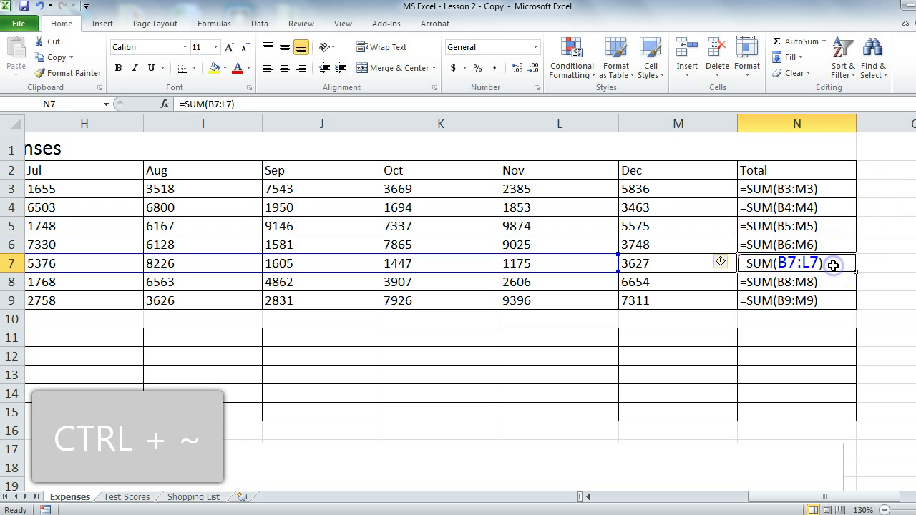
mouse_move(873, 267)
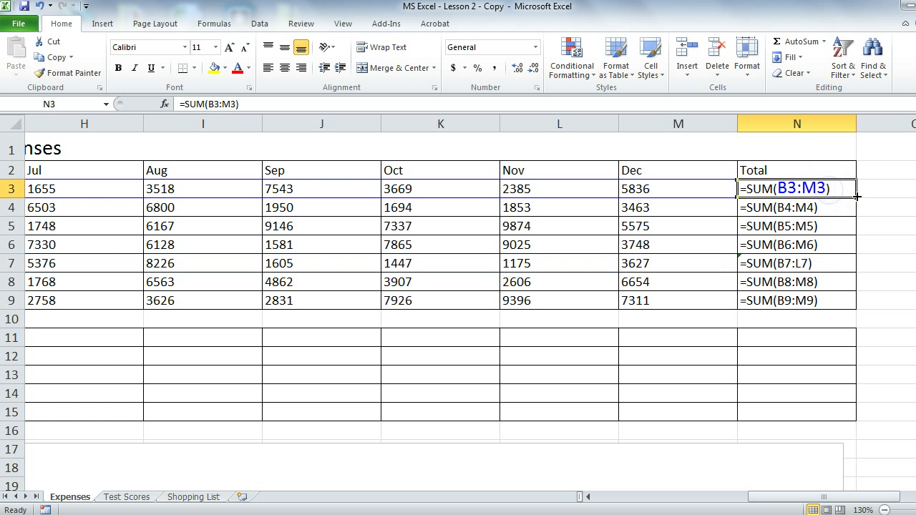
left_click_drag(853, 197, 862, 297)
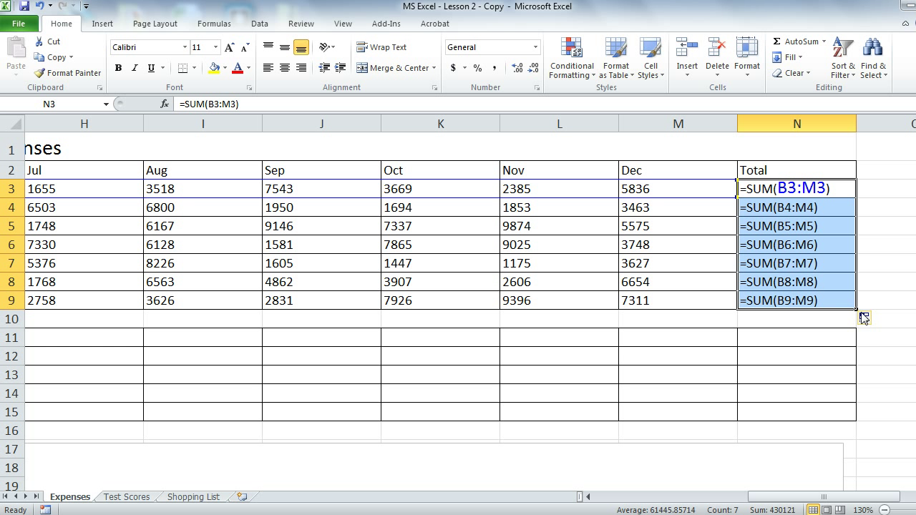
scroll("left", 3)
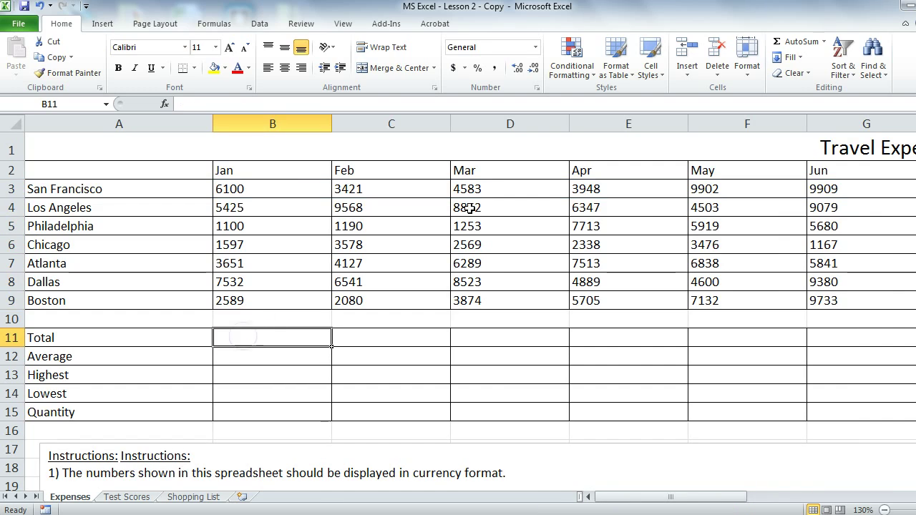
- Enter =SUM(B3:B9) in the January Total cell via AutoSum
left_click(795, 40)
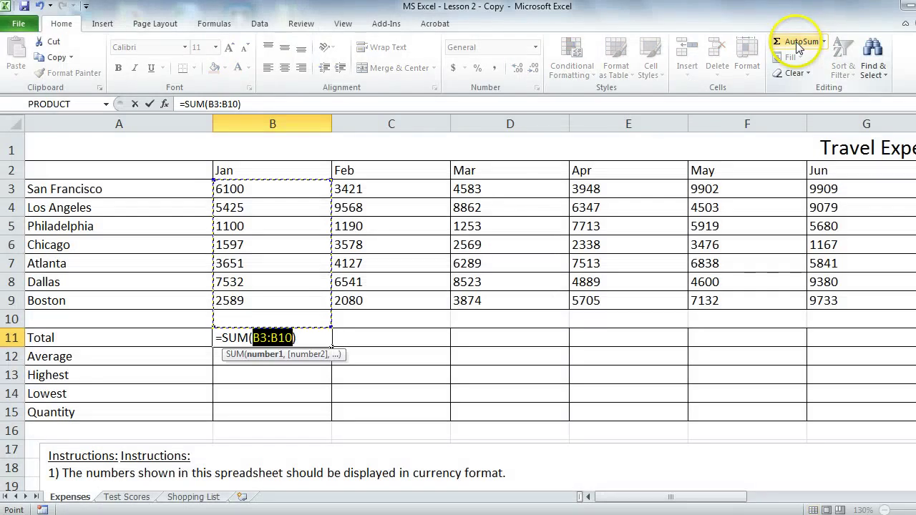
mouse_move(329, 329)
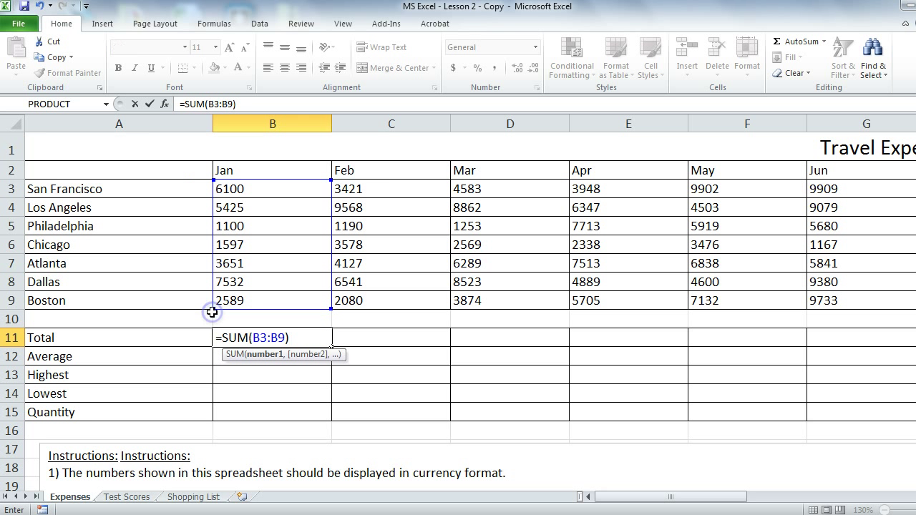
mouse_move(232, 299)
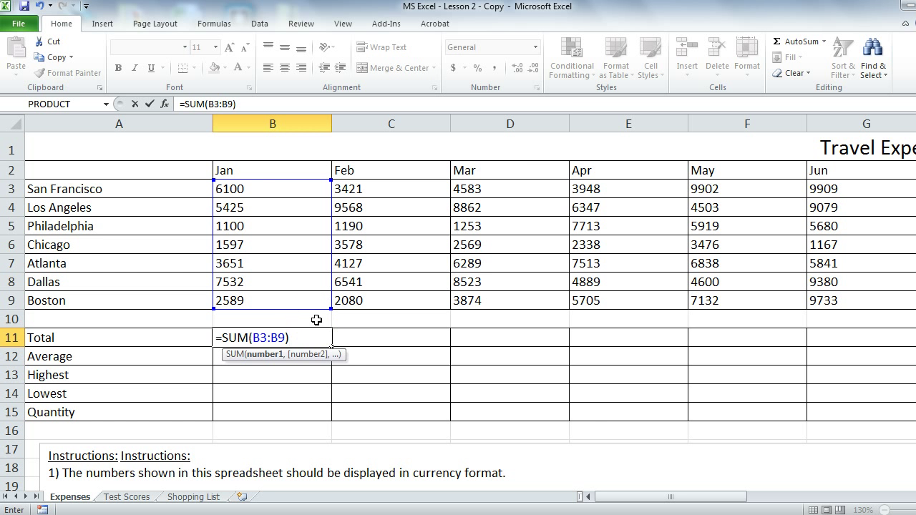
key("Return")
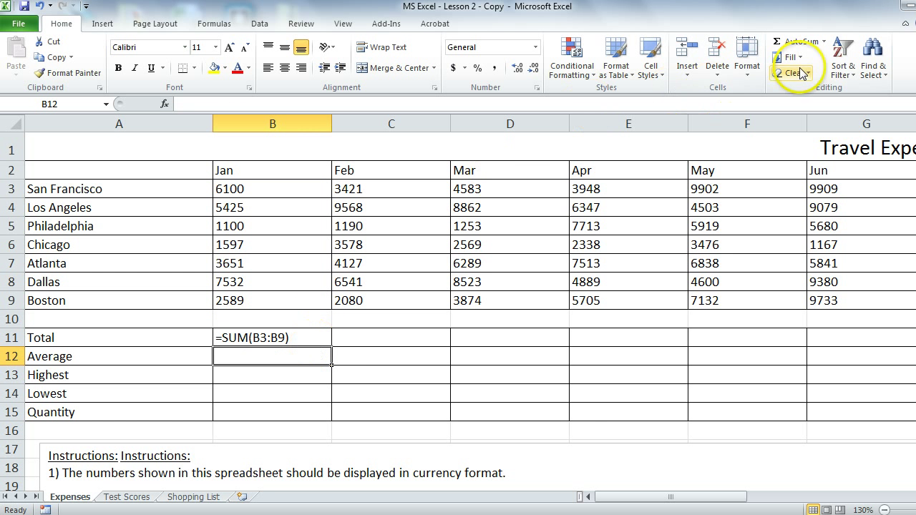
- Enter =AVERAGE(B3:B9) in the January Average cell
left_click(819, 40)
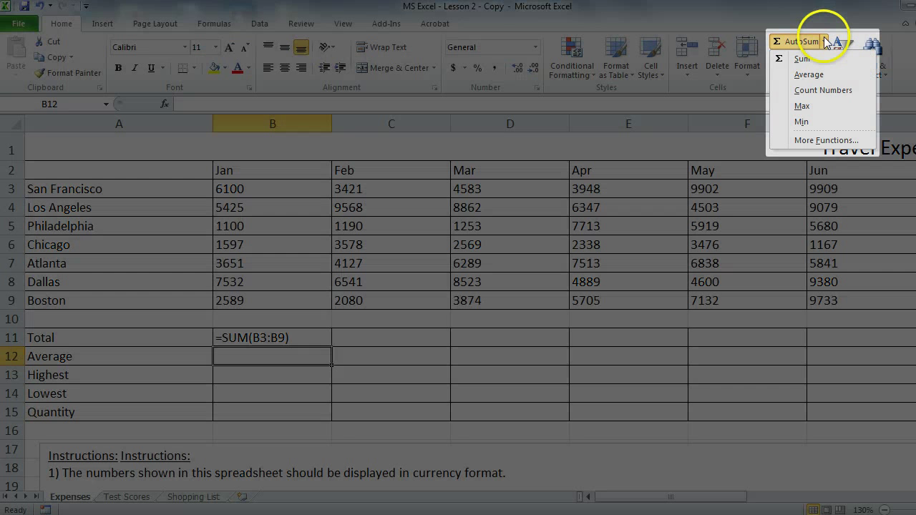
mouse_move(808, 74)
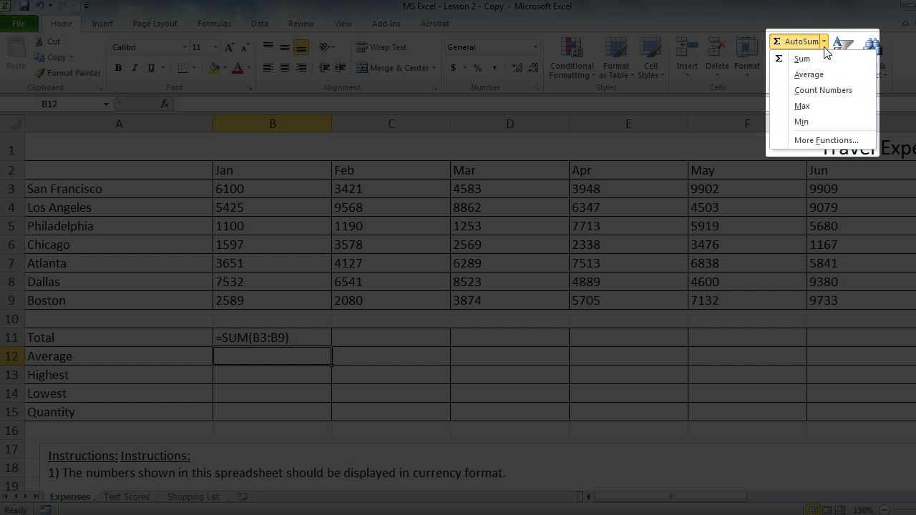
left_click(808, 75)
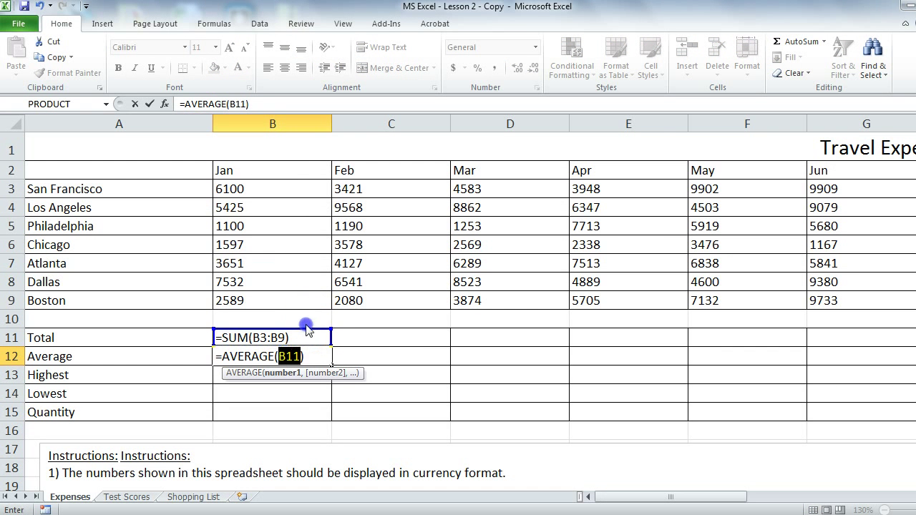
left_click(272, 189)
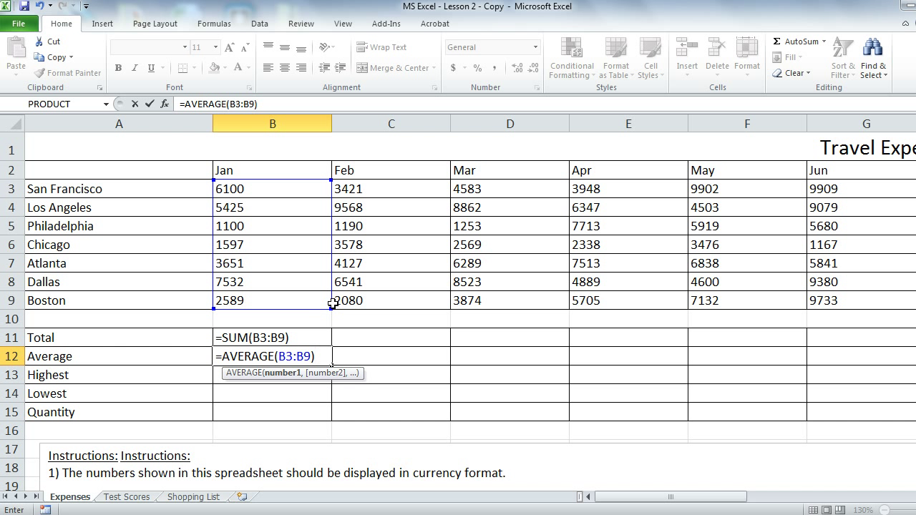
key("Return")
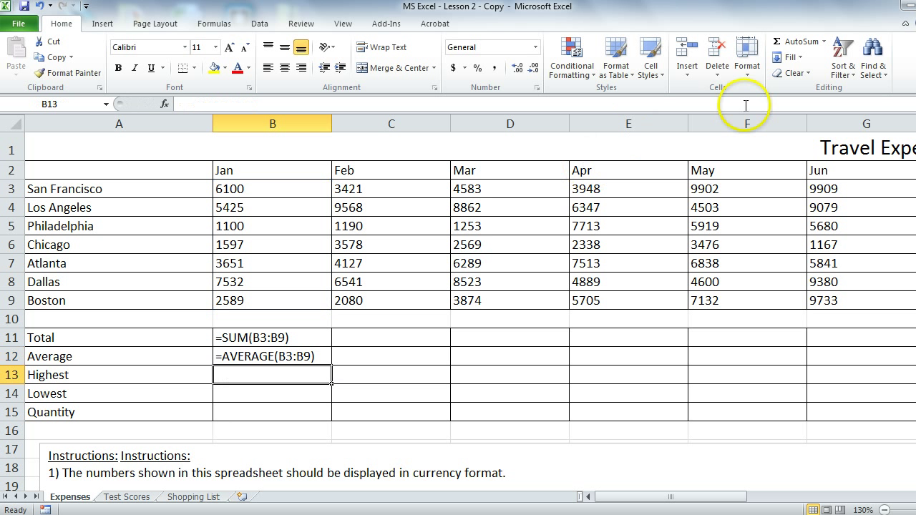
mouse_move(793, 40)
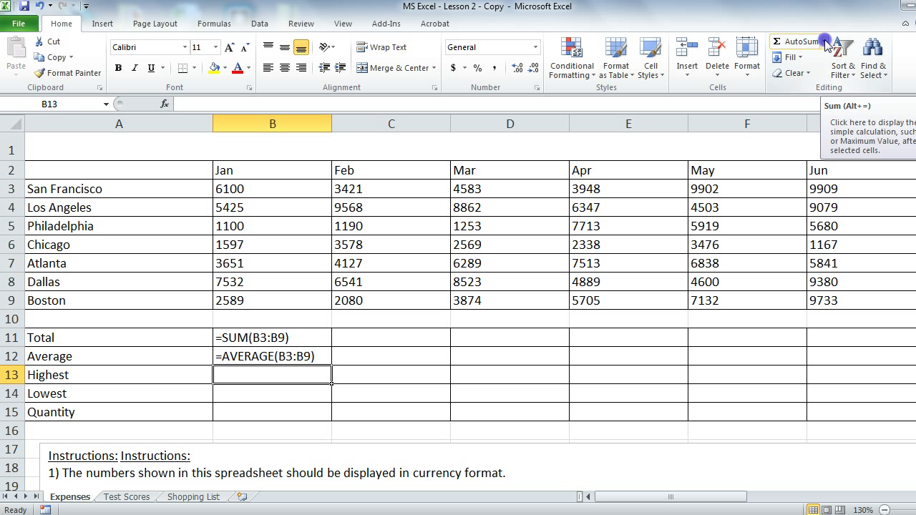
- Enter =MAX(B3:B9) in the January Highest cell
left_click(825, 42)
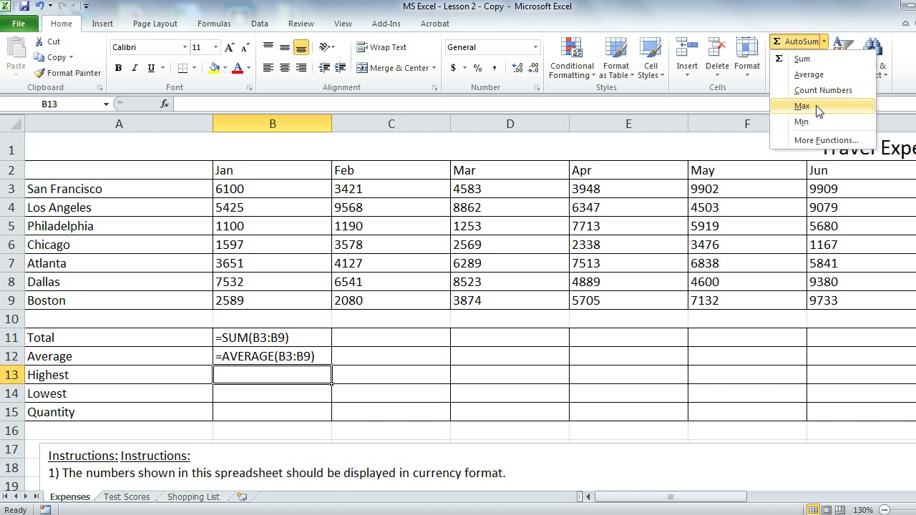
left_click(801, 106)
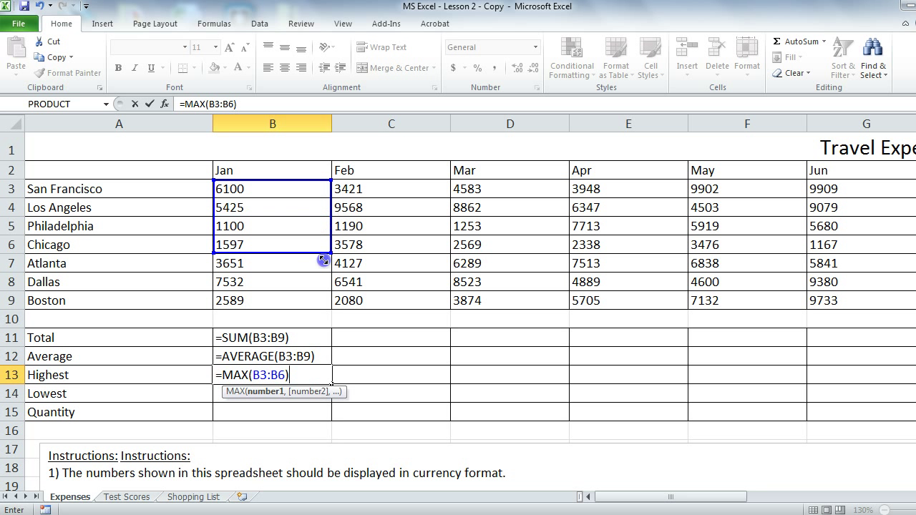
left_click_drag(324, 261, 324, 306)
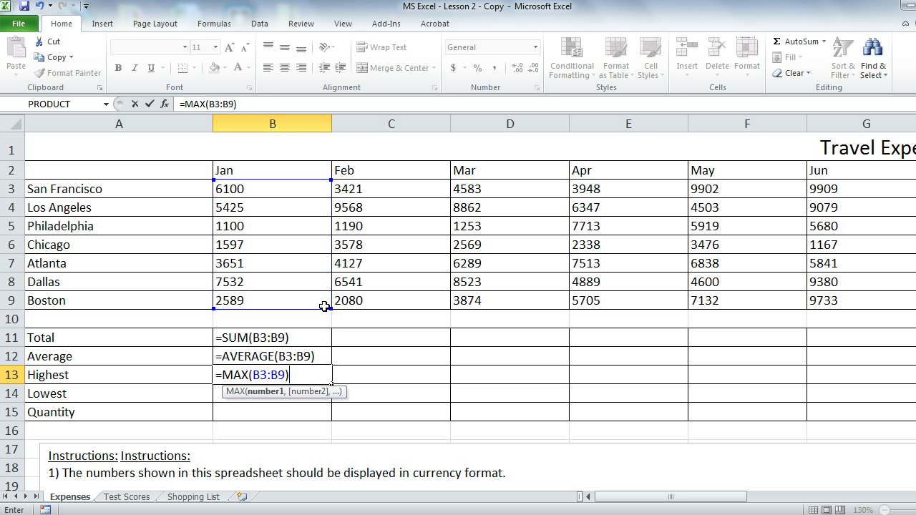
key("Return")
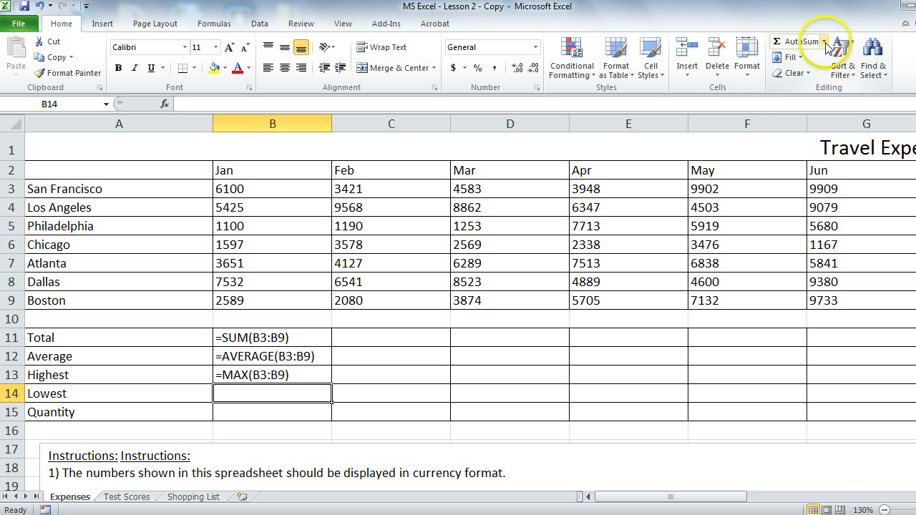
- Enter =MIN(B3:B9) in the January Lowest cell
left_click(821, 40)
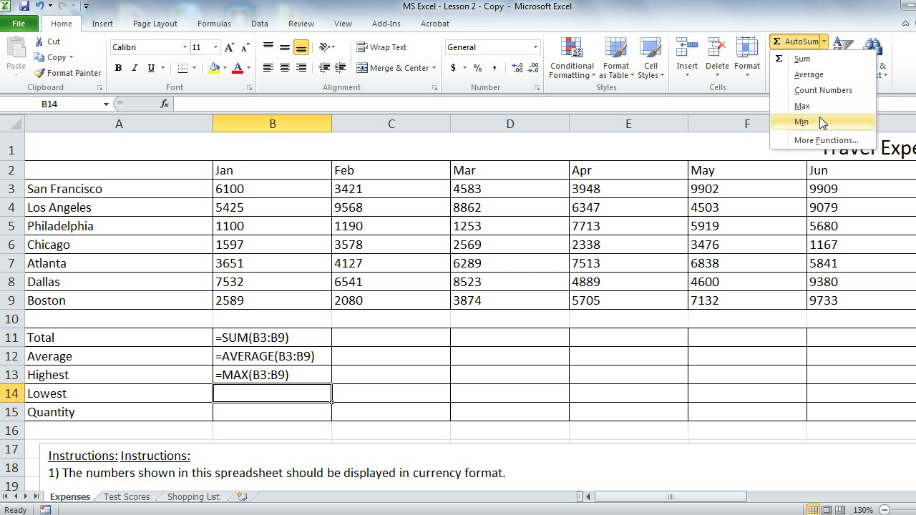
left_click(801, 120)
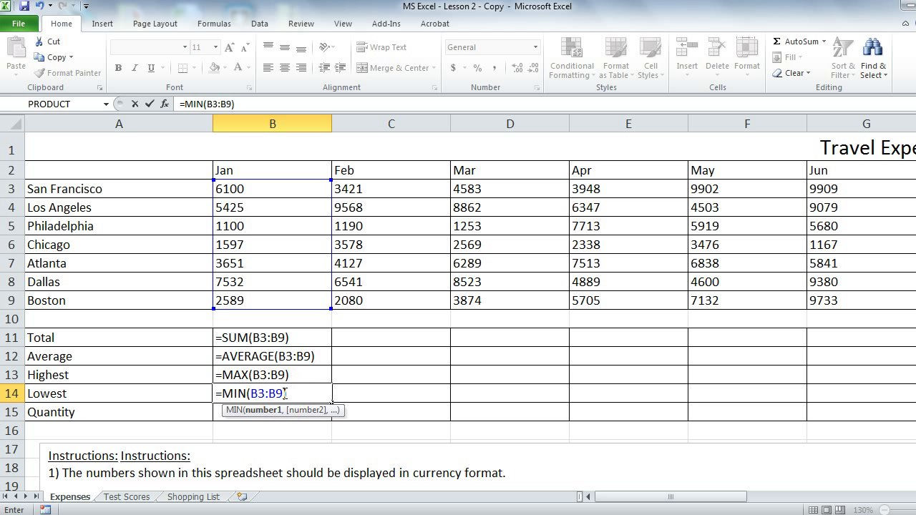
key("Return")
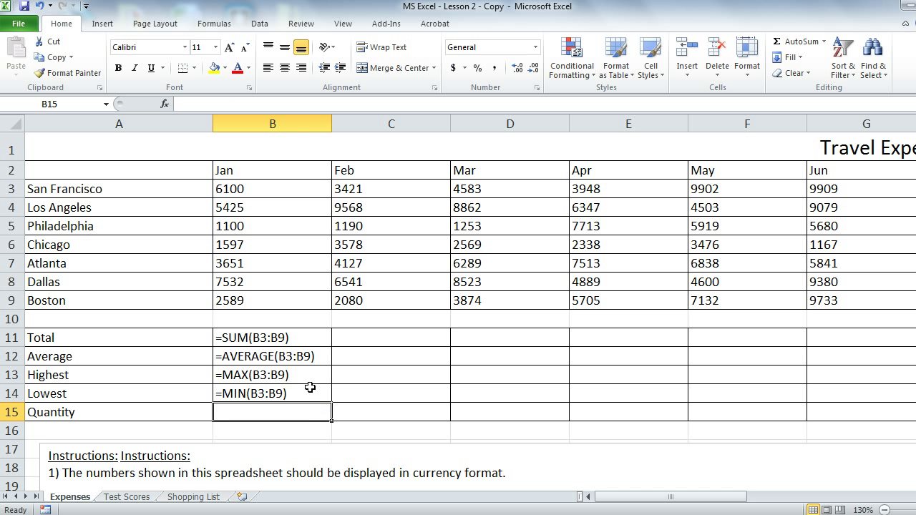
mouse_move(298, 266)
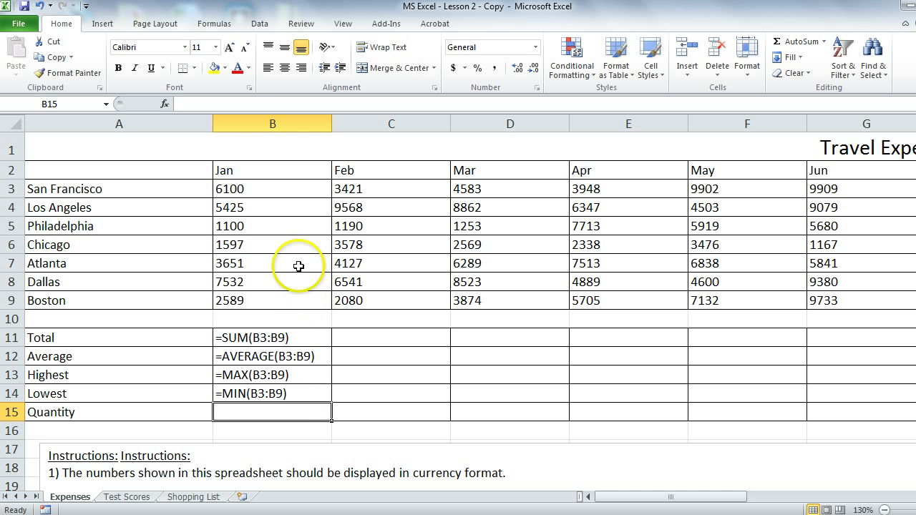
left_click_drag(272, 188, 279, 244)
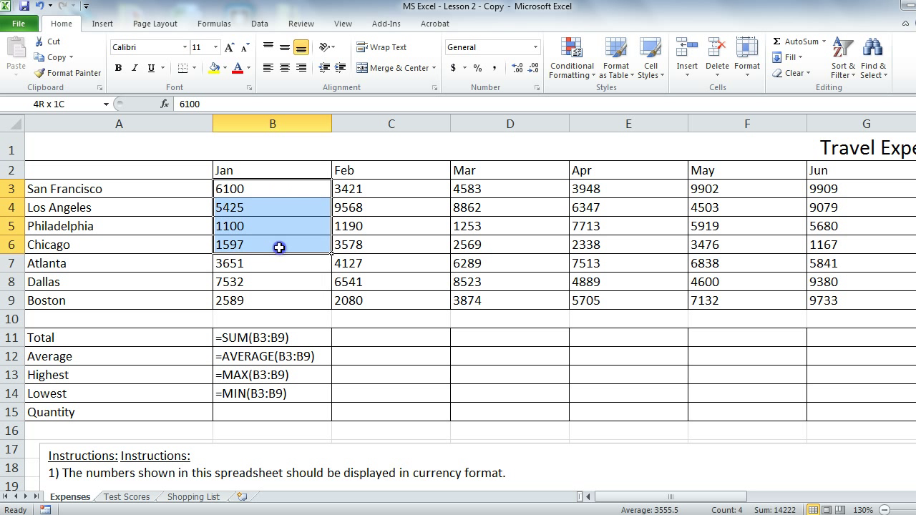
left_click_drag(271, 243, 272, 300)
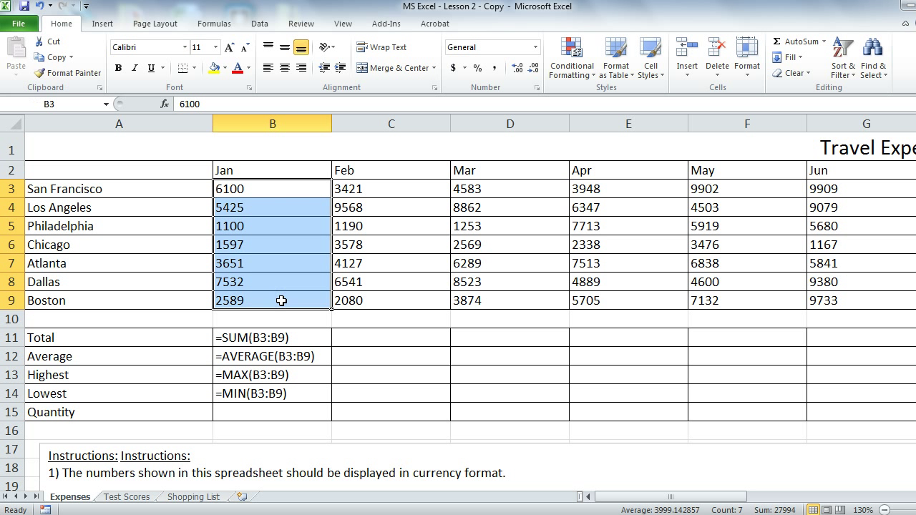
left_click(272, 189)
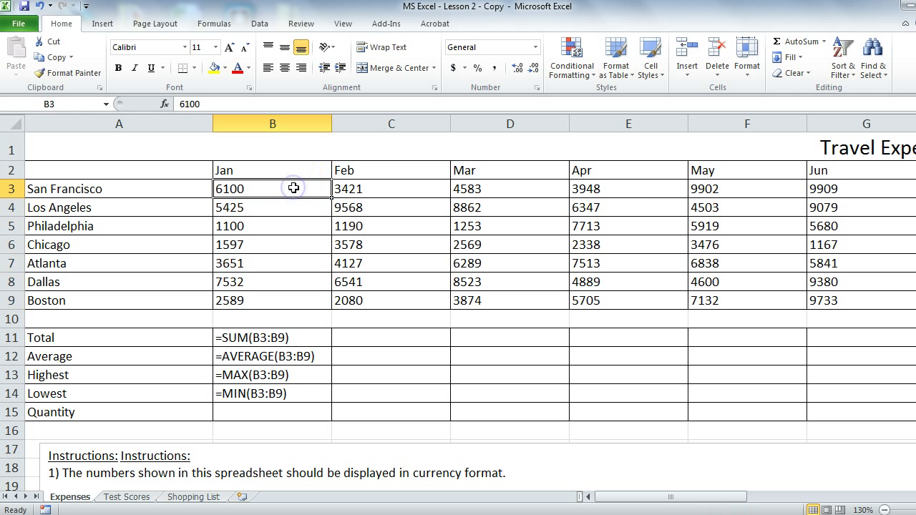
left_click(272, 412)
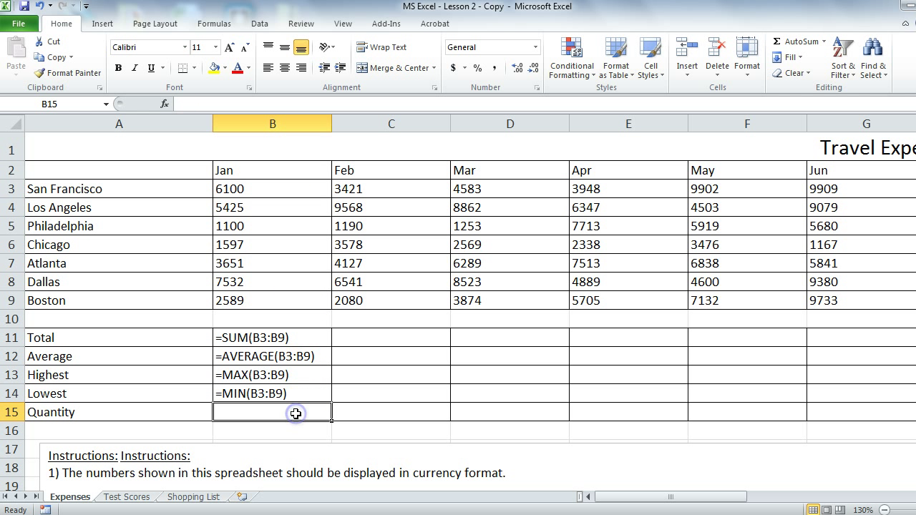
left_click(271, 188)
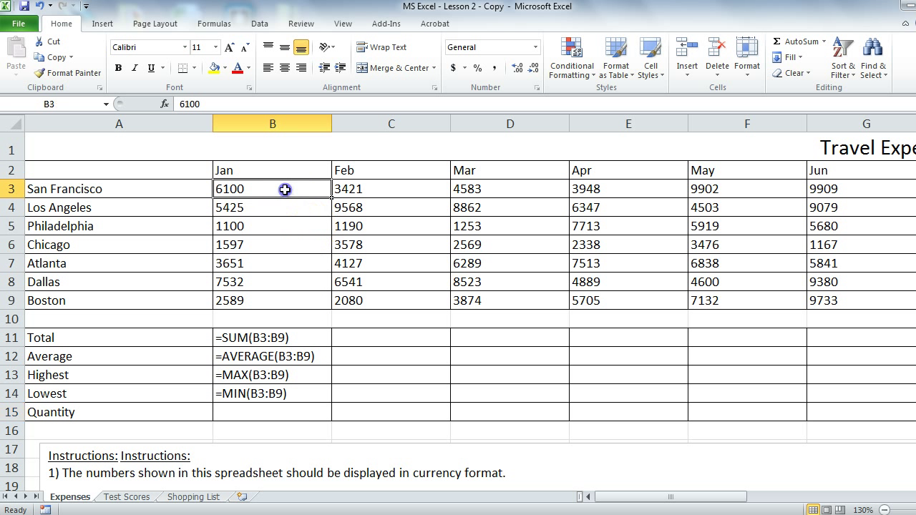
left_click_drag(272, 189, 272, 263)
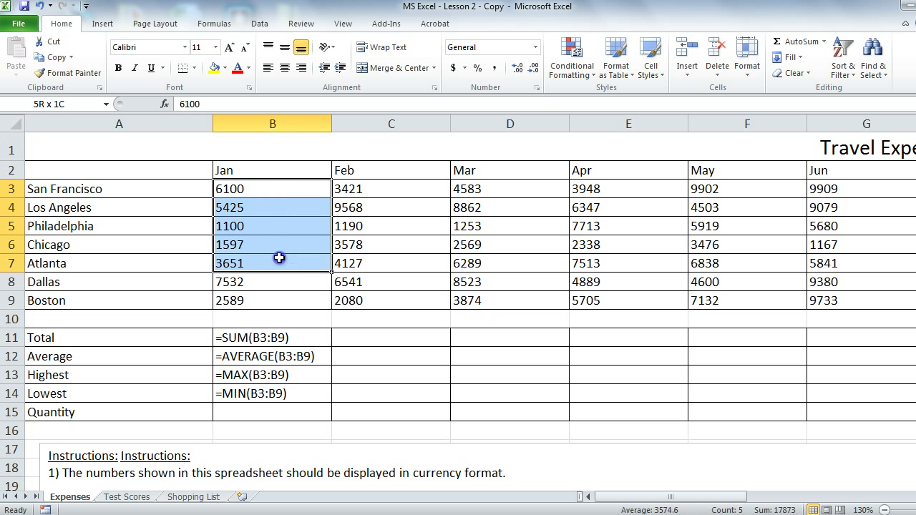
left_click(272, 412)
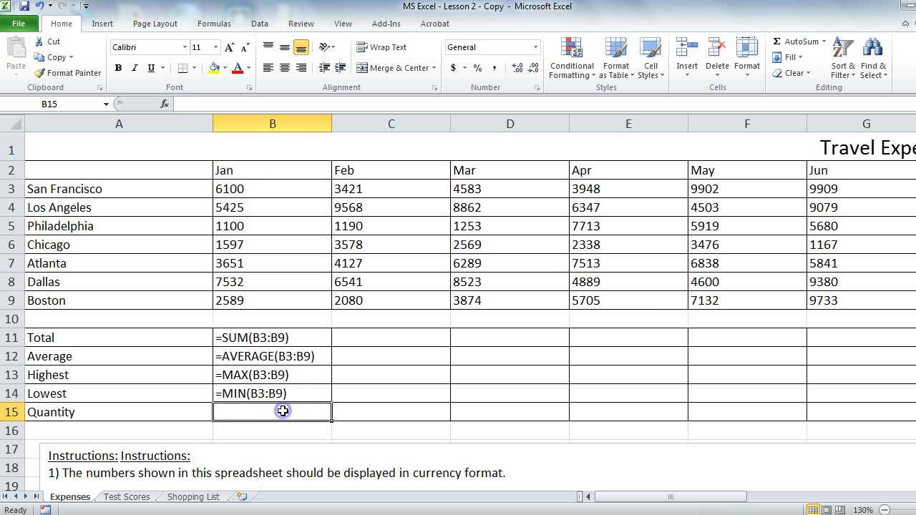
type("7")
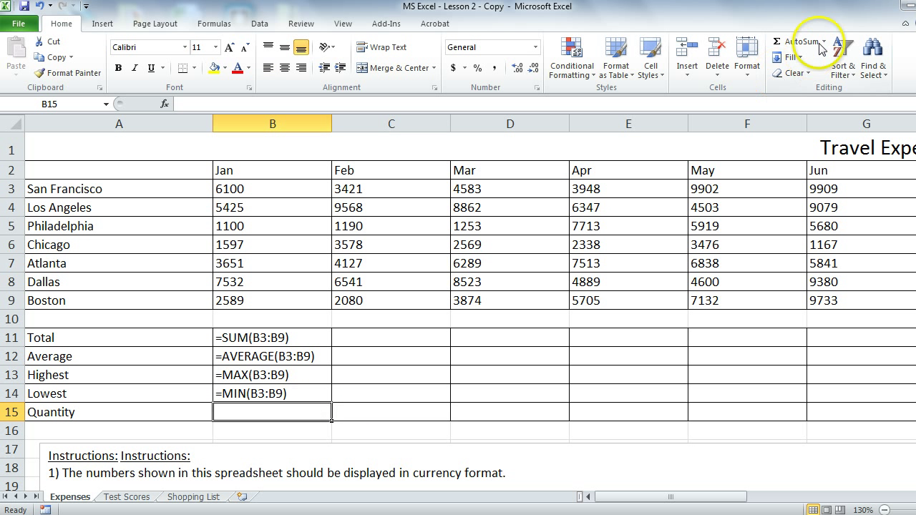
mouse_move(794, 40)
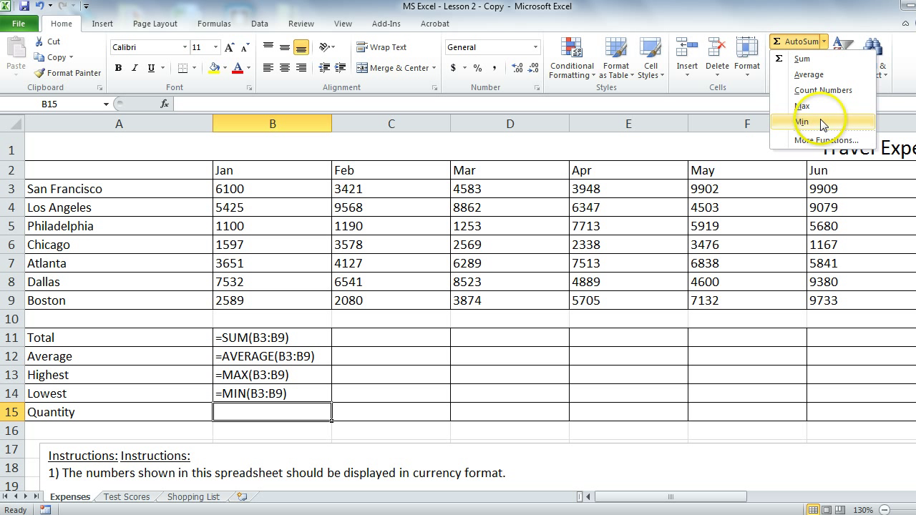
mouse_move(823, 90)
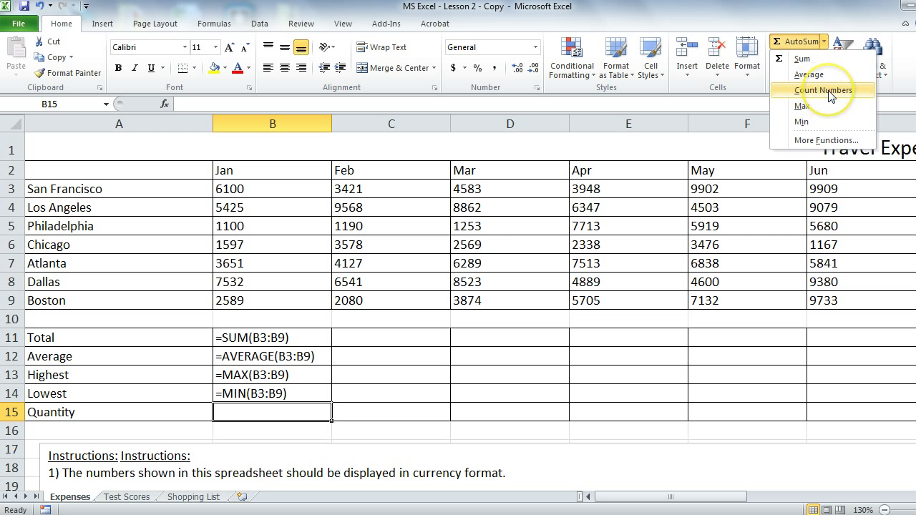
- Enter a Count Numbers formula over B3:B9 in January's Quantity cell, showing 7
left_click(823, 89)
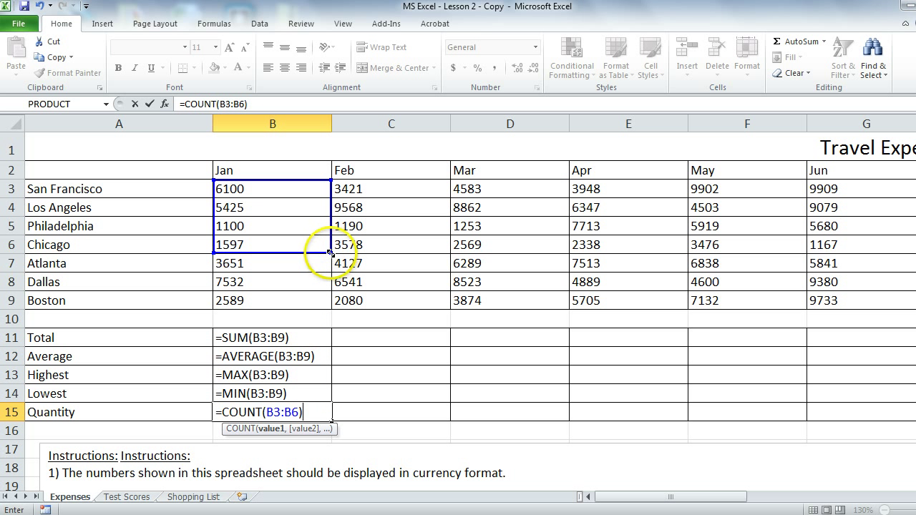
left_click_drag(272, 243, 272, 301)
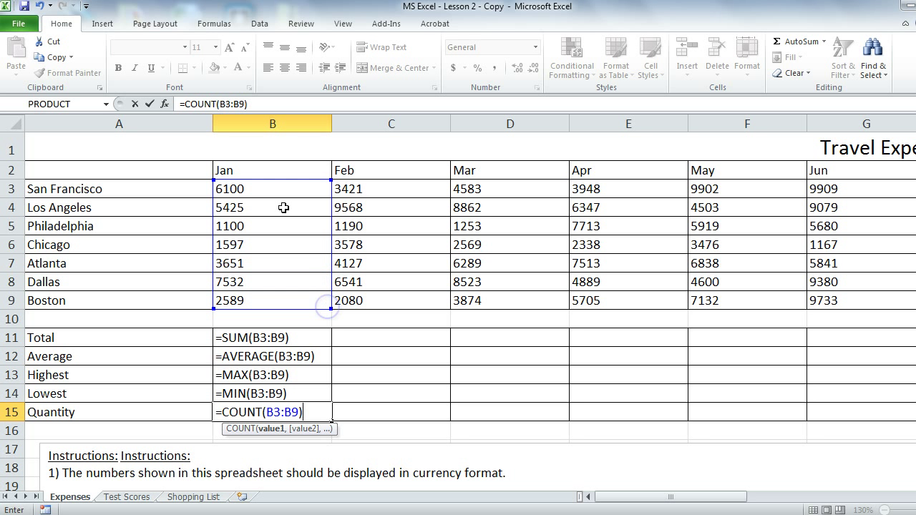
key("Return")
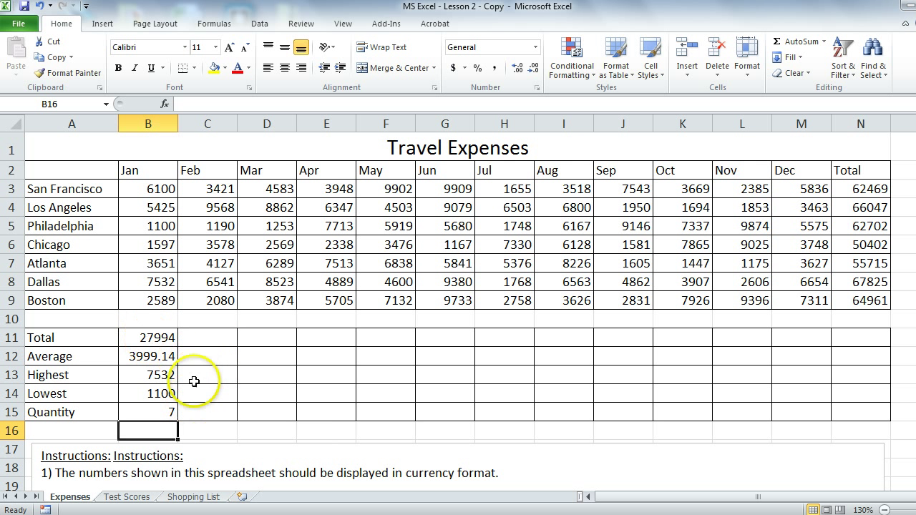
- Fill the Jan summary formulas B11:B15 right across every month to the Total column
left_click_drag(149, 338, 148, 412)
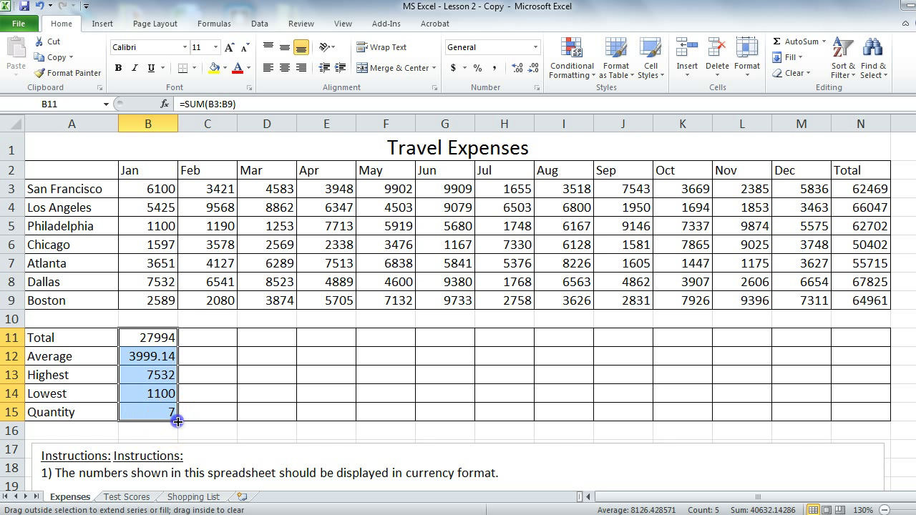
left_click_drag(177, 420, 790, 406)
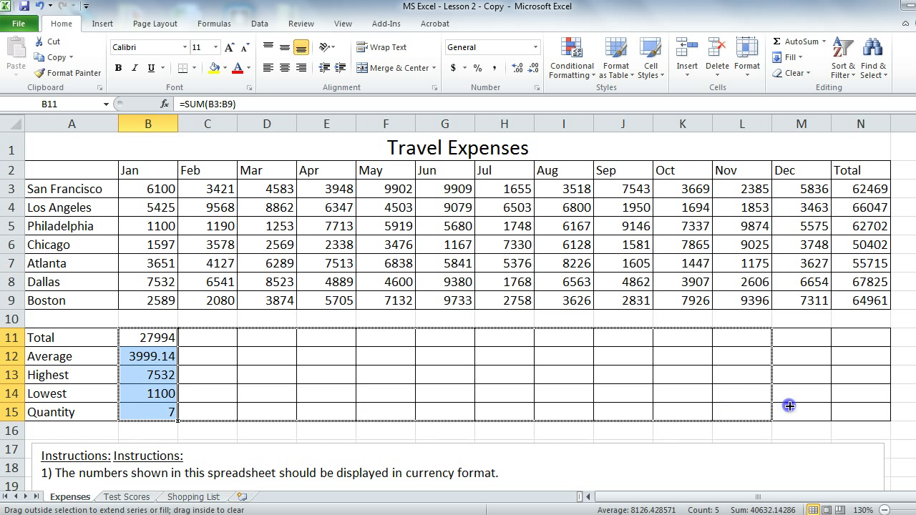
left_click_drag(169, 420, 885, 421)
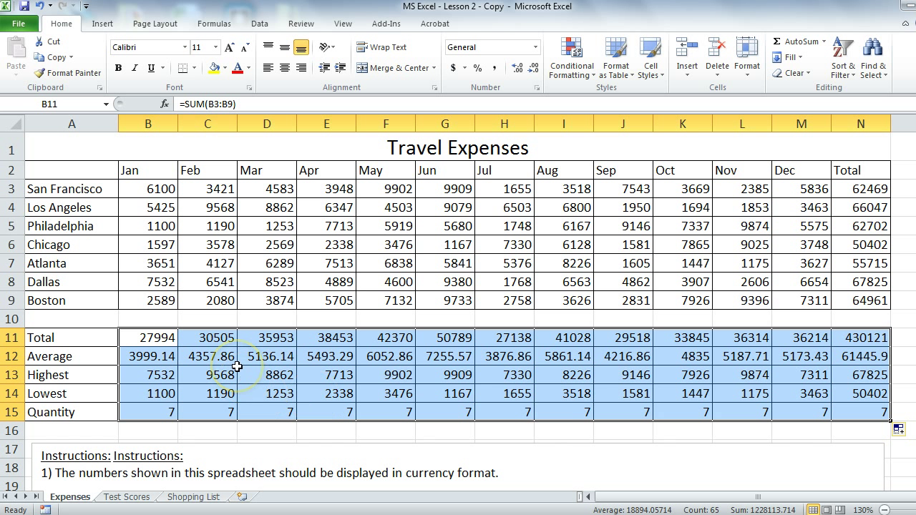
- Format the city expense figures B3:N9 as Currency
left_click_drag(147, 189, 147, 226)
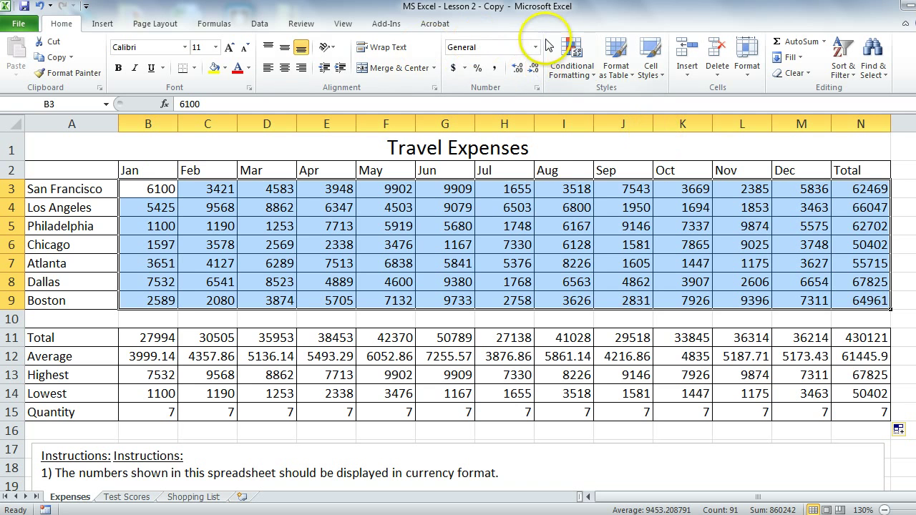
left_click(535, 47)
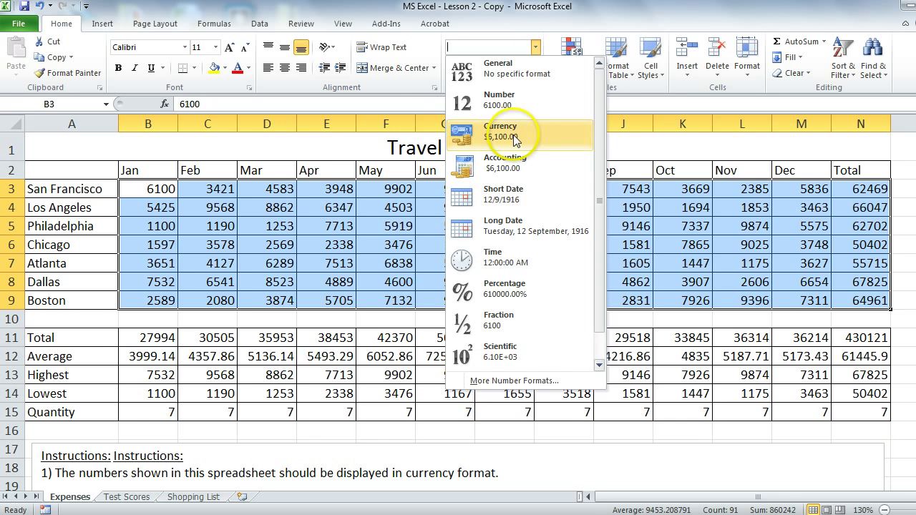
left_click(501, 130)
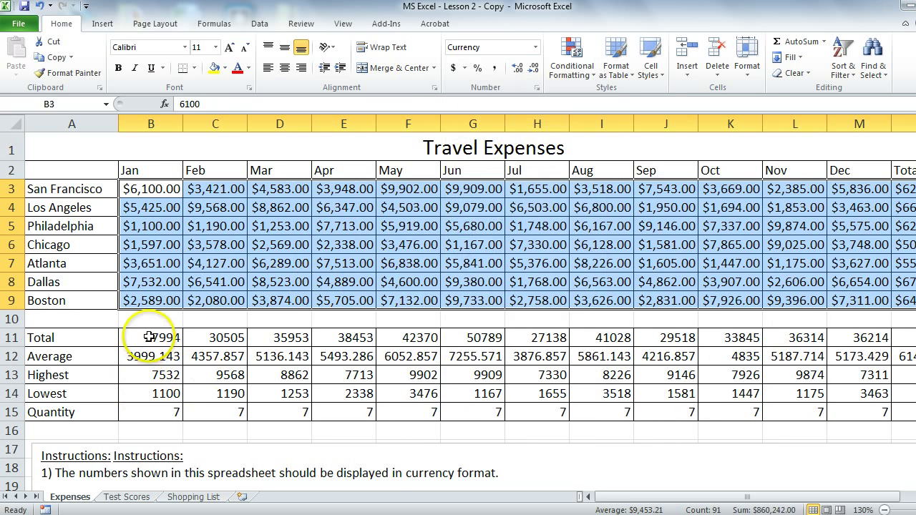
- Format the Total, Average, Highest and Lowest rows as Currency
left_click_drag(150, 338, 150, 392)
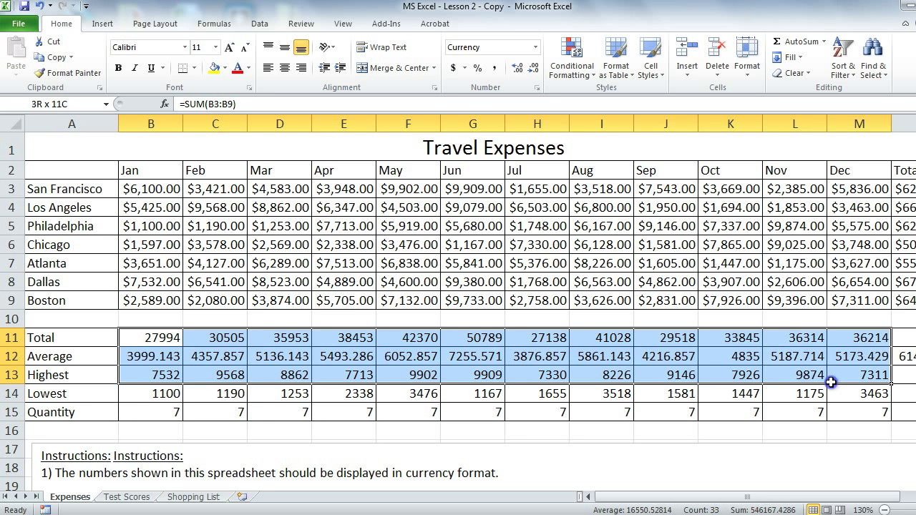
left_click_drag(830, 381, 890, 392)
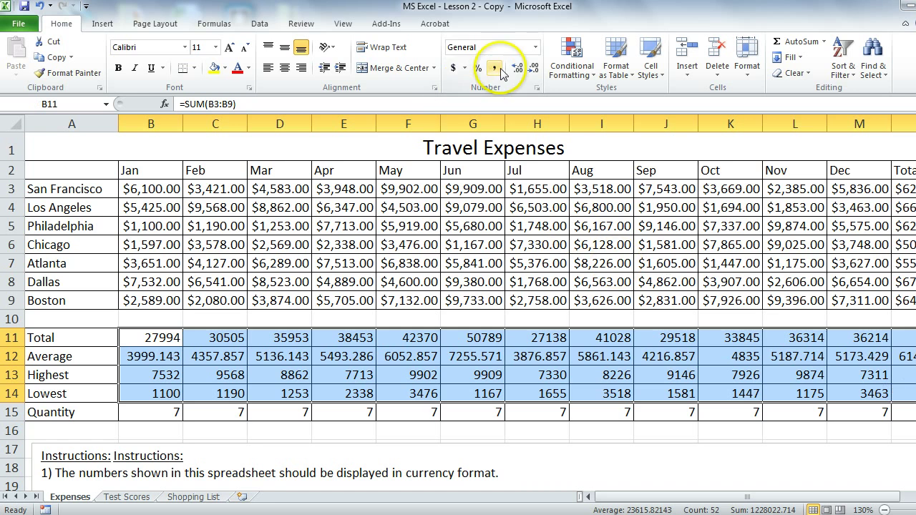
left_click(532, 45)
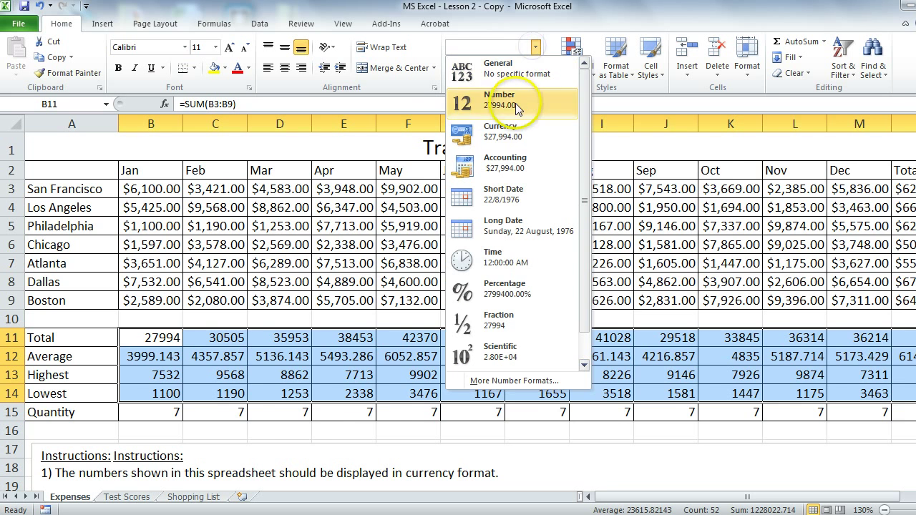
left_click(501, 131)
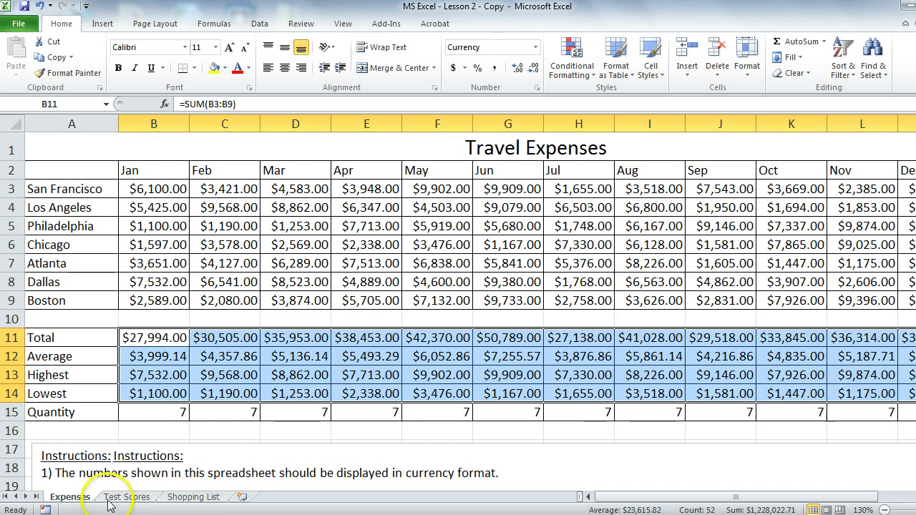
- Switch to the Test Scores sheet, select the names Billy to Alfred and bring up Sort & Filter
left_click(127, 496)
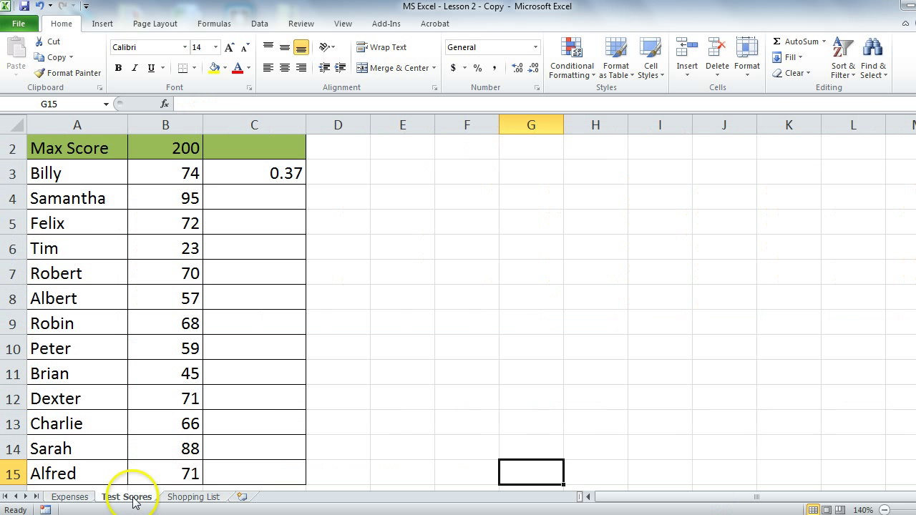
mouse_move(360, 229)
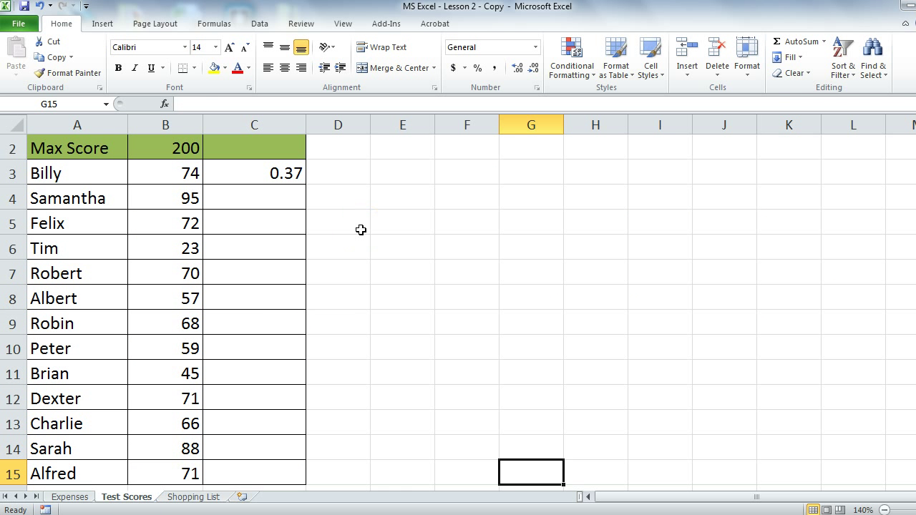
mouse_move(291, 197)
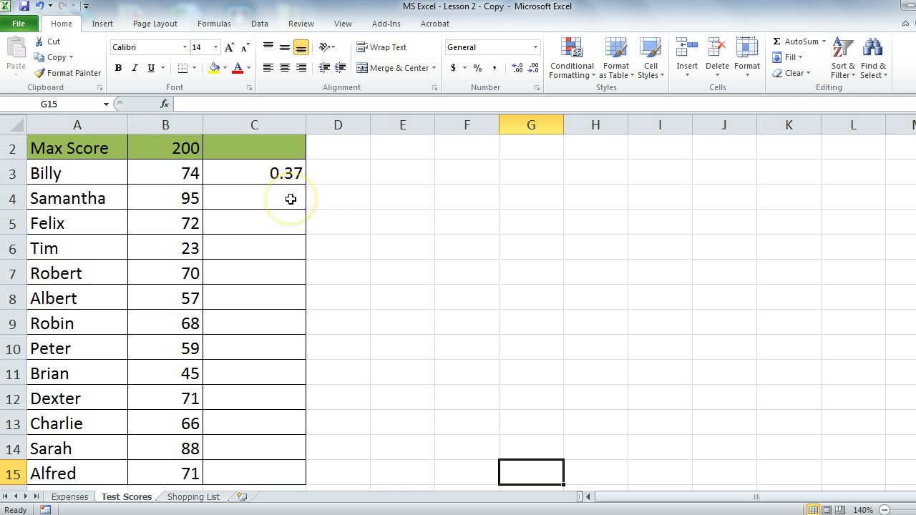
mouse_move(78, 172)
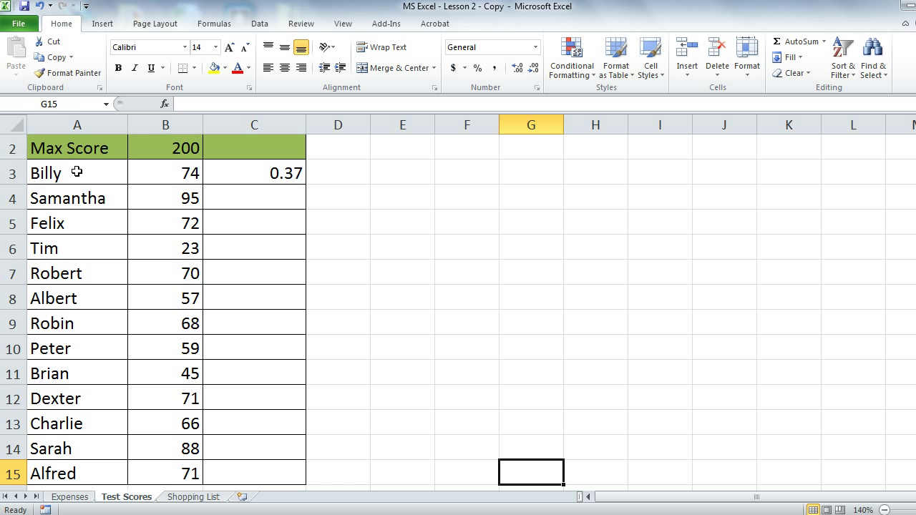
left_click(78, 171)
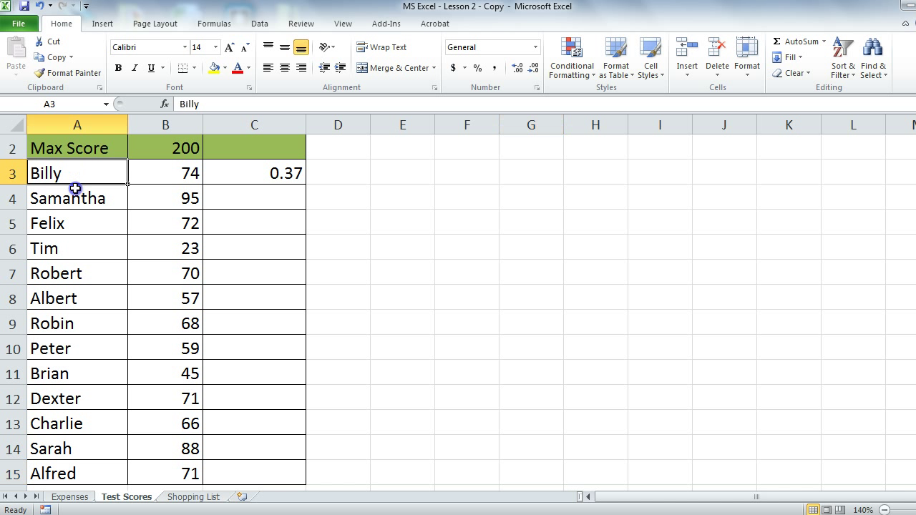
left_click_drag(77, 172, 78, 472)
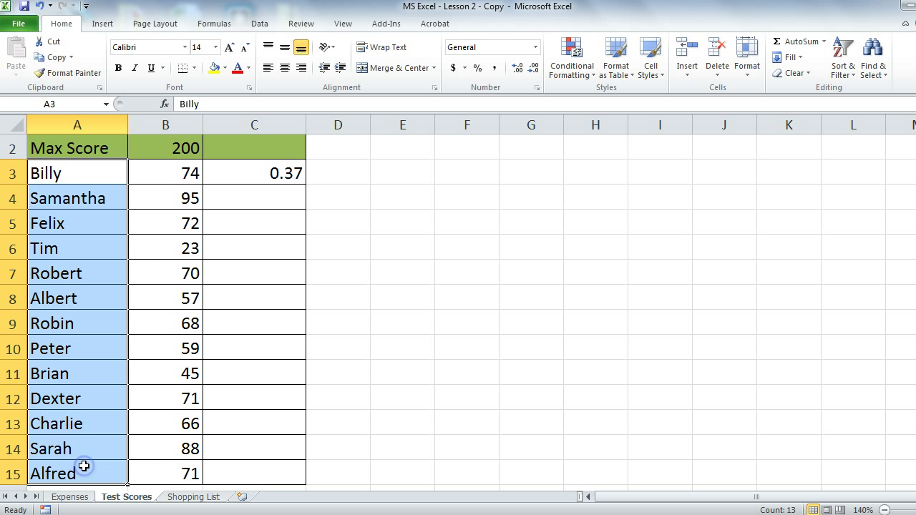
mouse_move(761, 101)
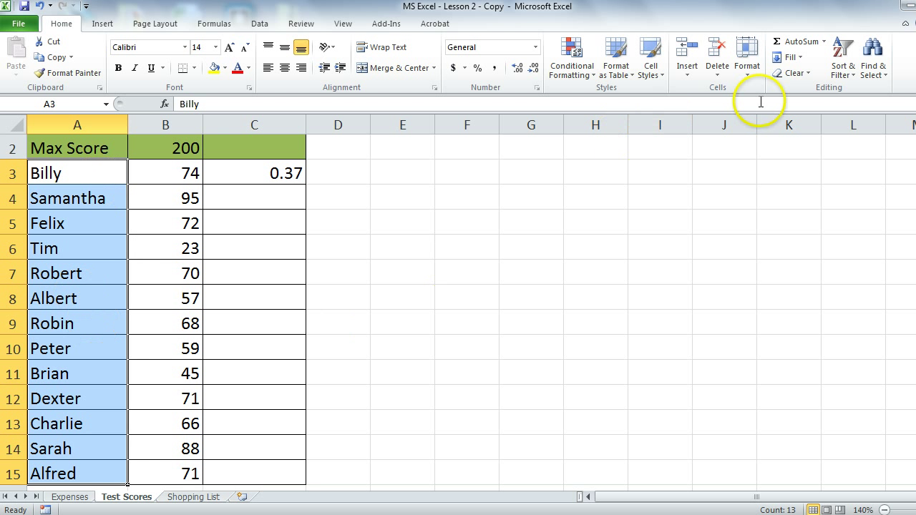
left_click(841, 57)
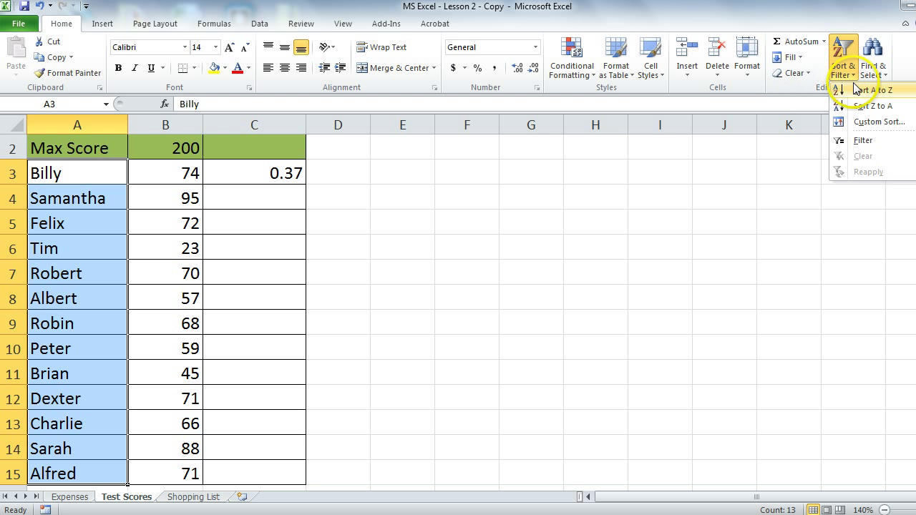
mouse_move(860, 89)
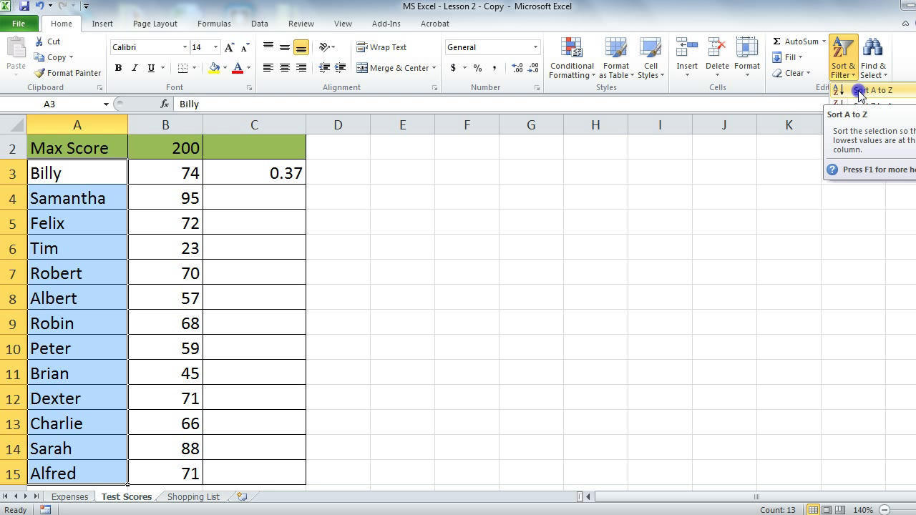
- Choose Sort A to Z, then cancel at the sort warning to keep the original order
left_click(861, 94)
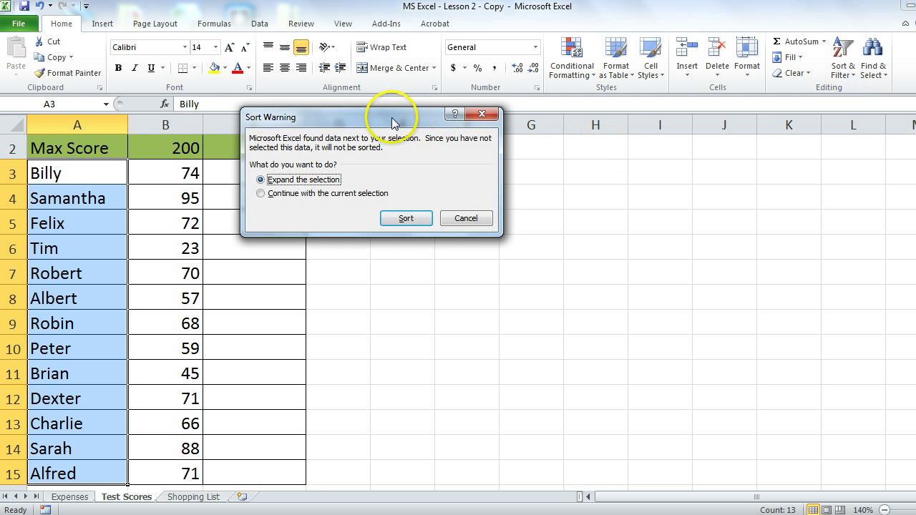
left_click_drag(393, 117, 489, 250)
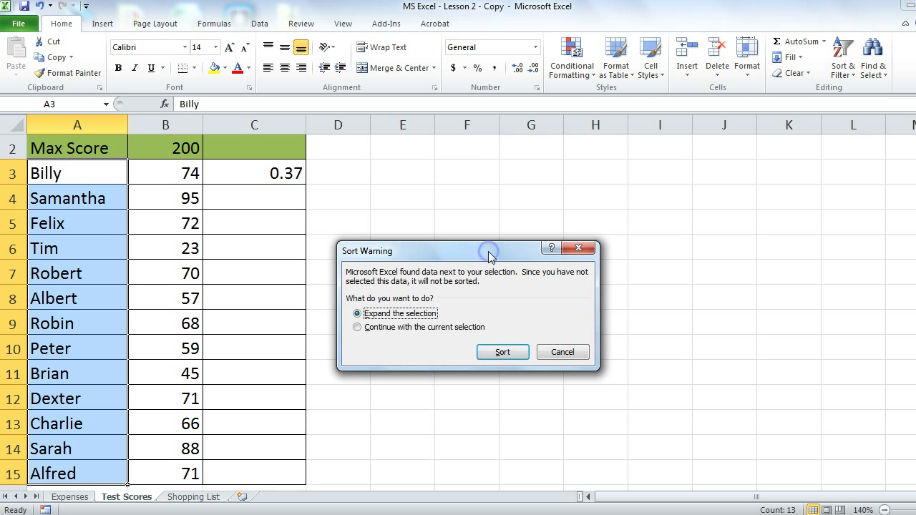
mouse_move(493, 294)
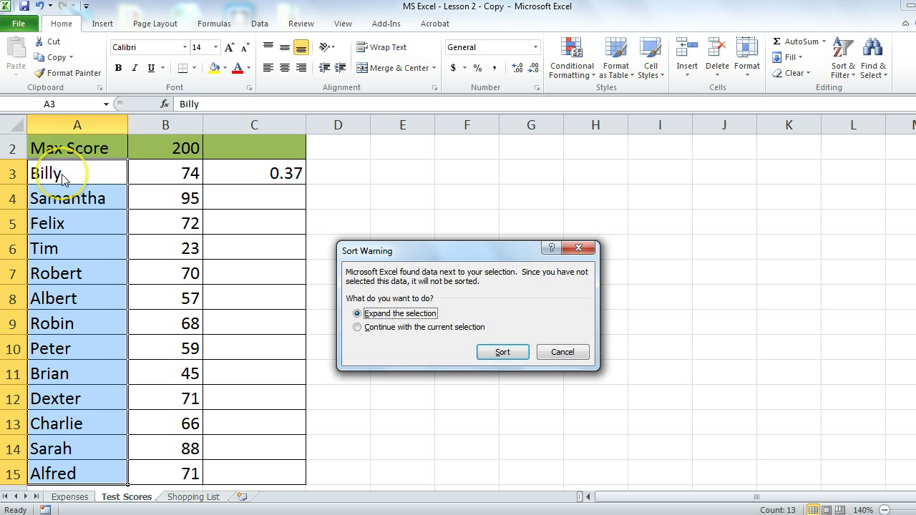
mouse_move(77, 297)
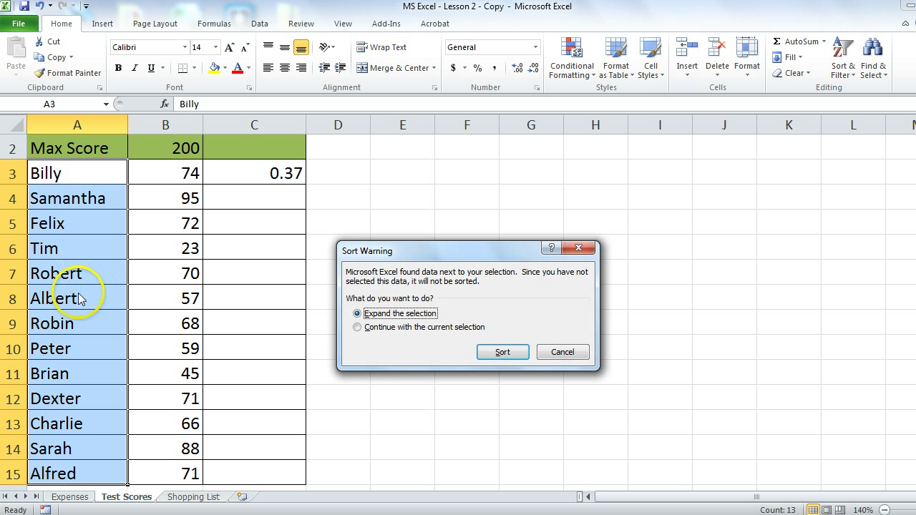
mouse_move(75, 174)
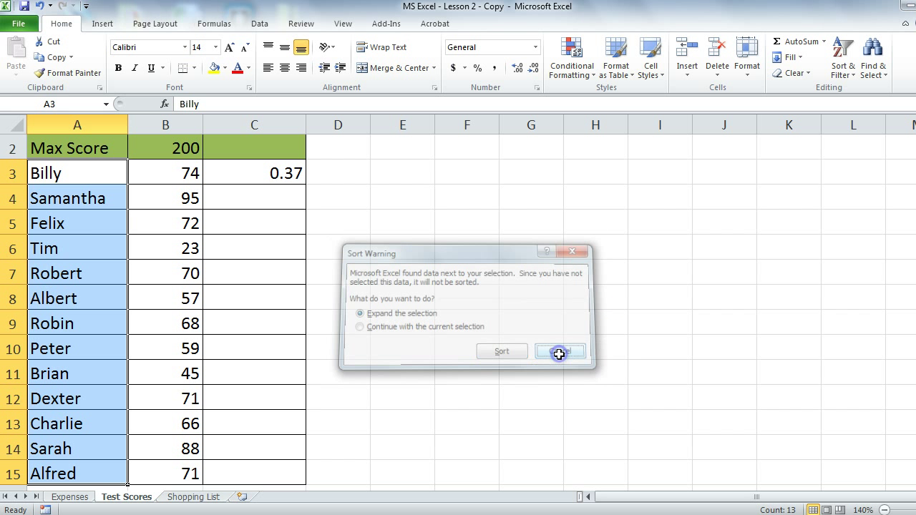
left_click(559, 351)
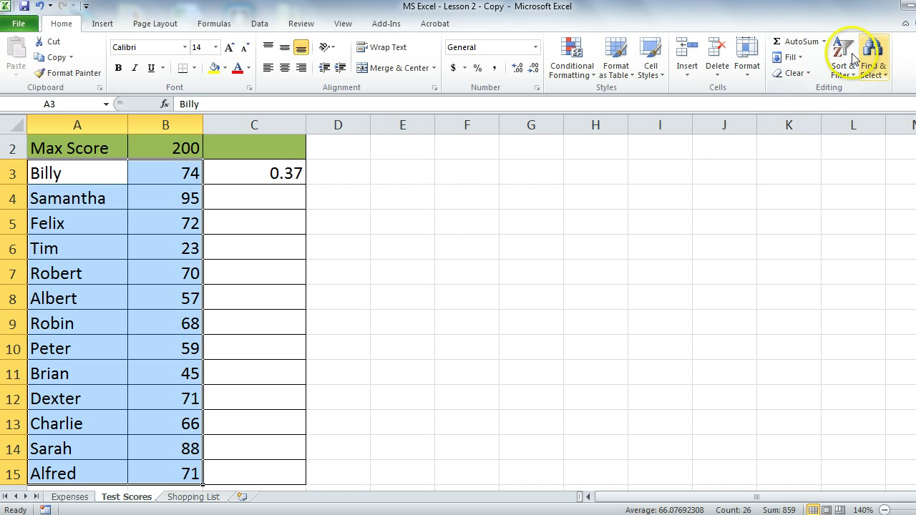
left_click(843, 45)
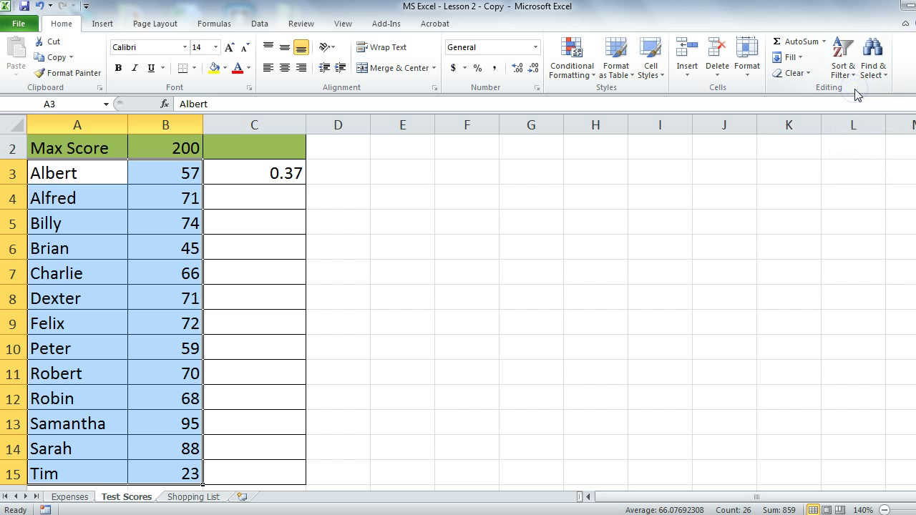
mouse_move(223, 196)
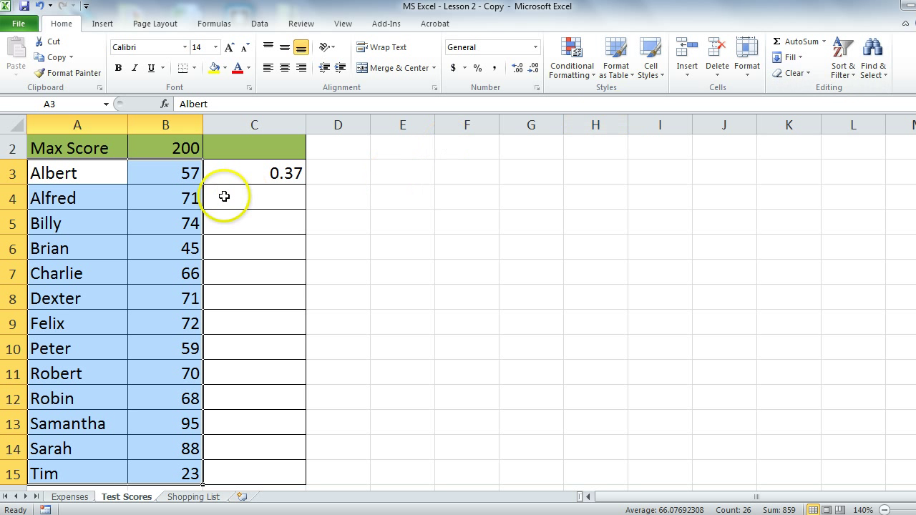
mouse_move(250, 186)
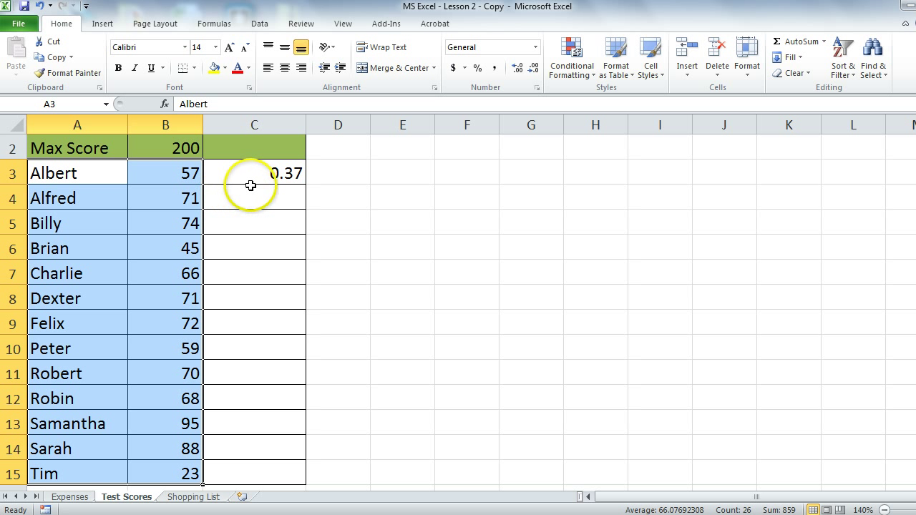
left_click(254, 172)
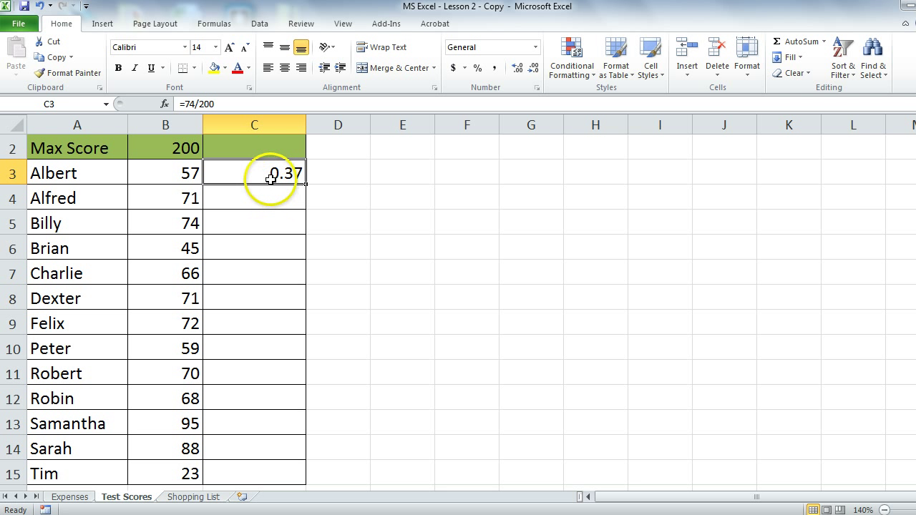
double_click(255, 172)
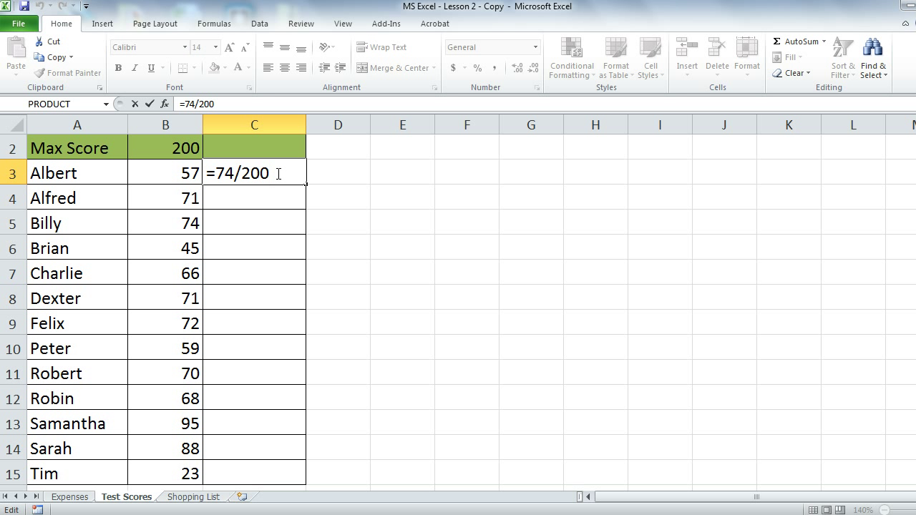
key("Return")
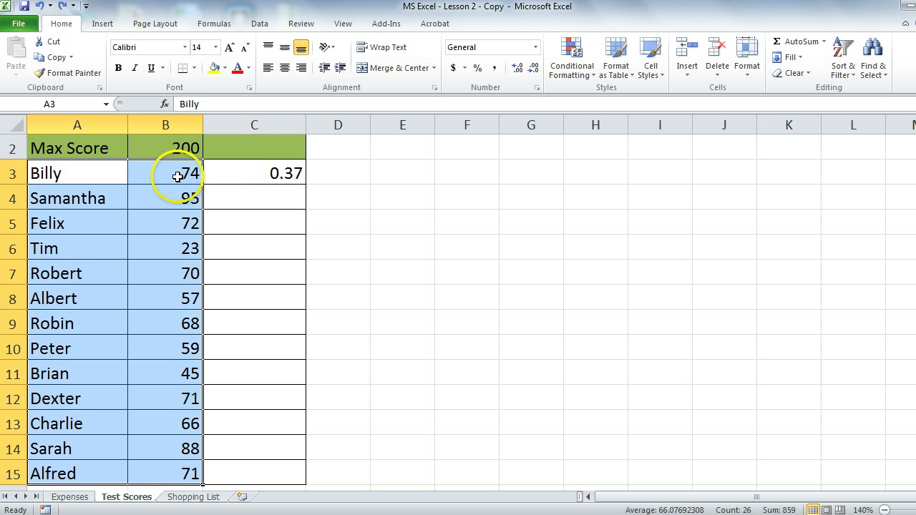
- Inspect Billy's score in B3 and the typed =74/200 formula in C3, then edit C3
left_click(255, 172)
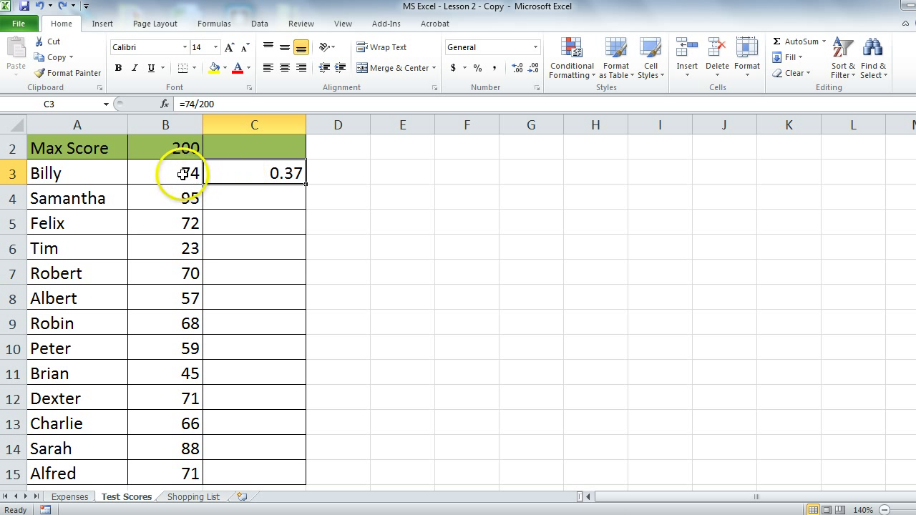
left_click(166, 172)
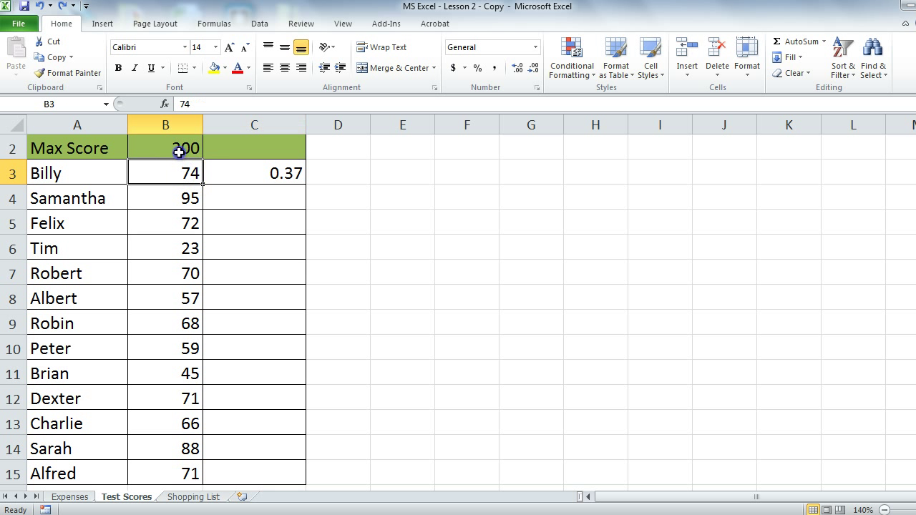
left_click(255, 172)
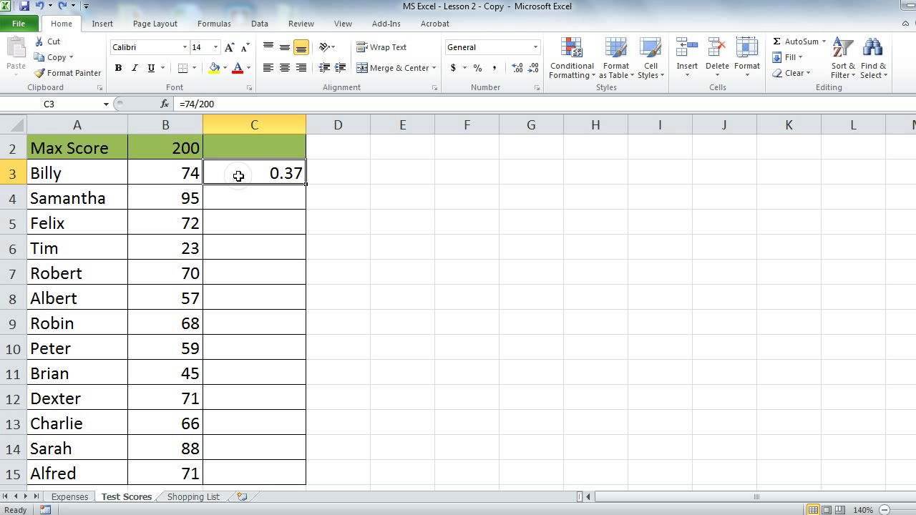
double_click(255, 171)
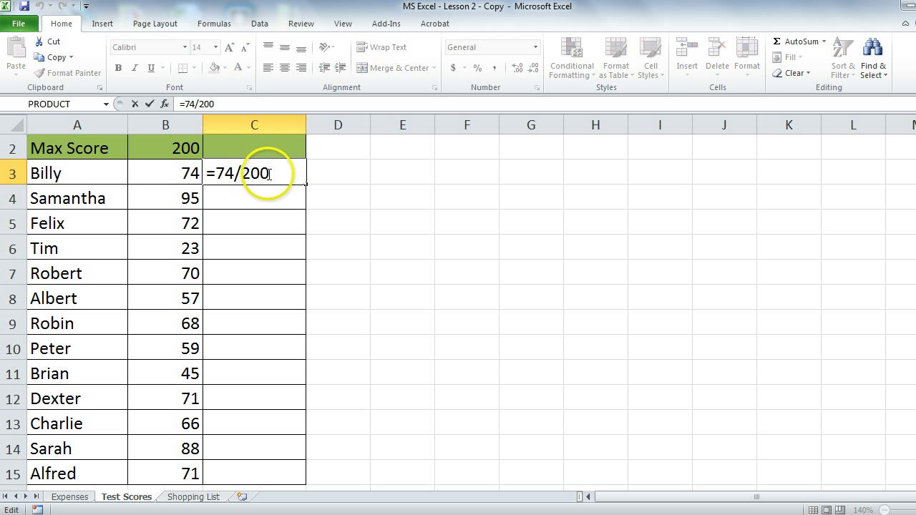
mouse_move(270, 173)
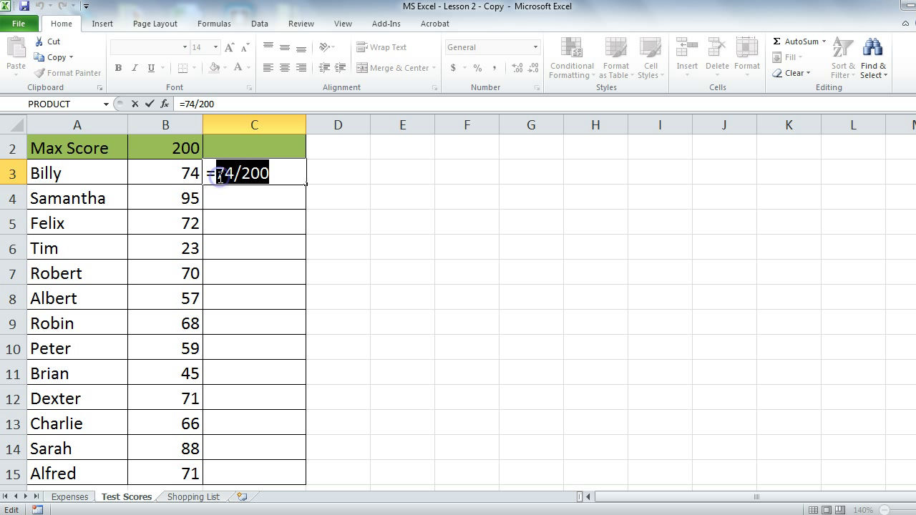
- Replace C3 with =B3/B2 referencing the cells, still showing 0.37
left_click(175, 174)
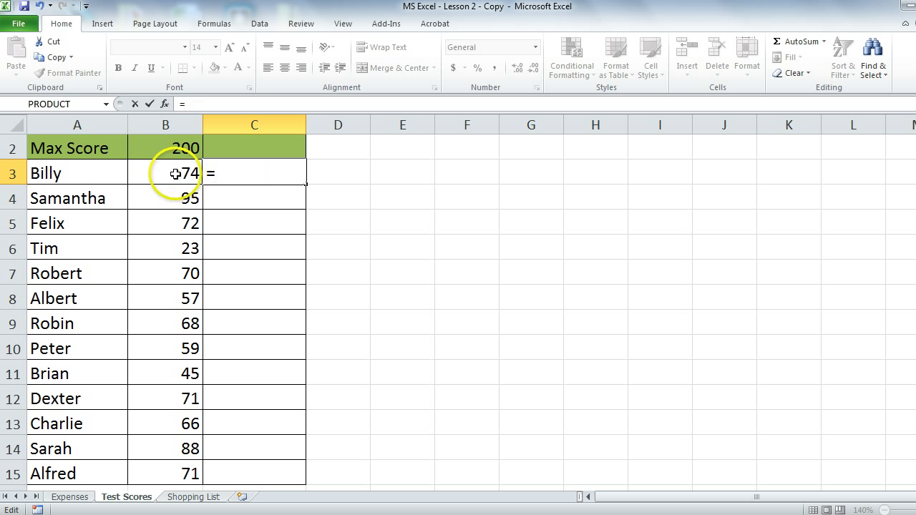
left_click(166, 172)
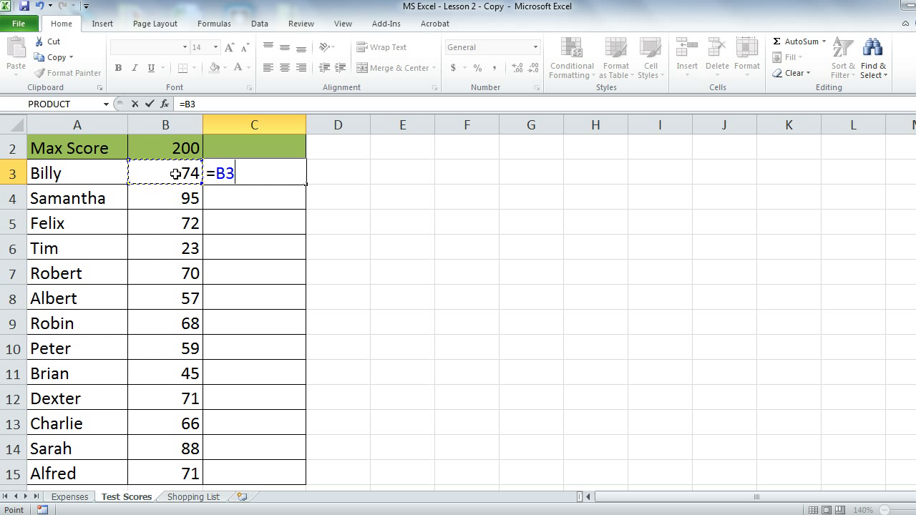
type("/")
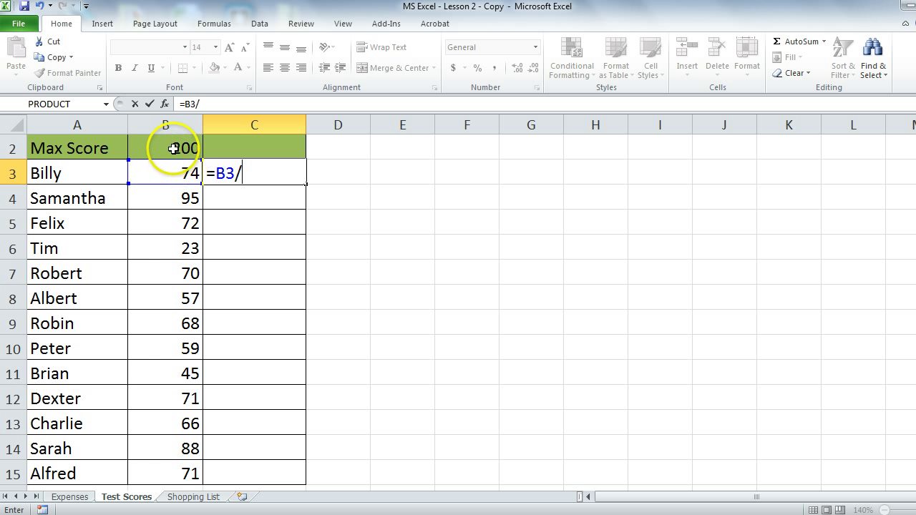
key("Return")
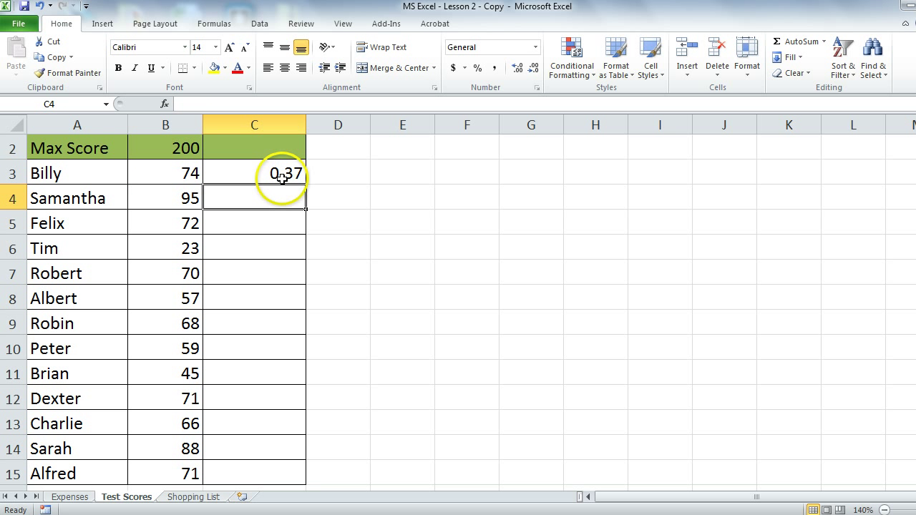
type("=B3/B2")
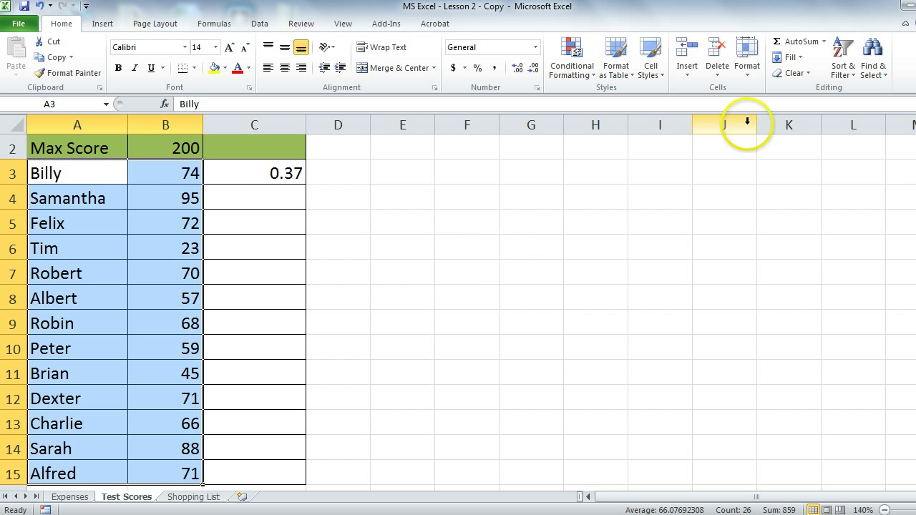
- Sort names and scores A to Z, then check Albert's score and C3 now showing 0.285
left_click(843, 57)
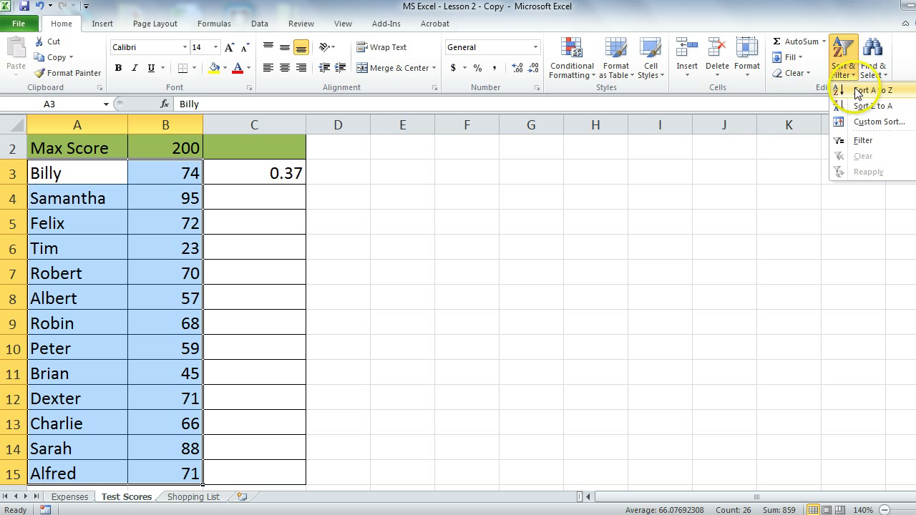
left_click(867, 90)
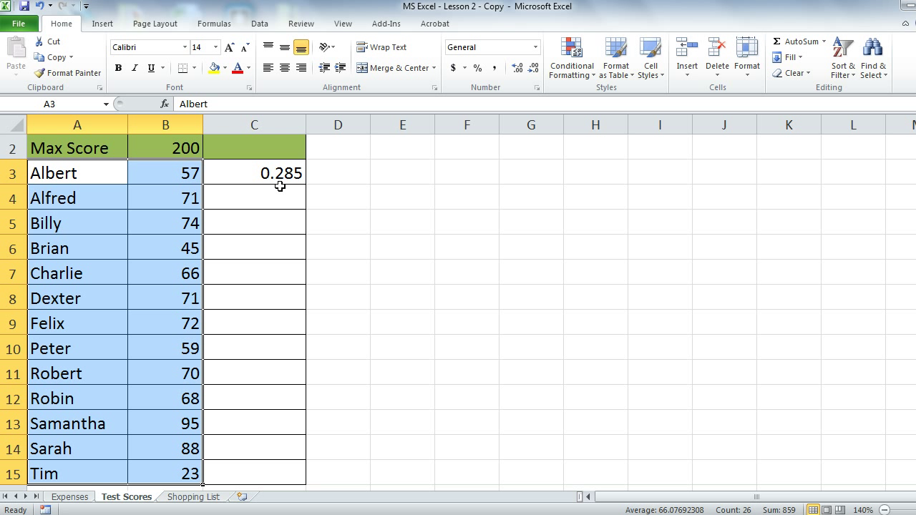
mouse_move(218, 171)
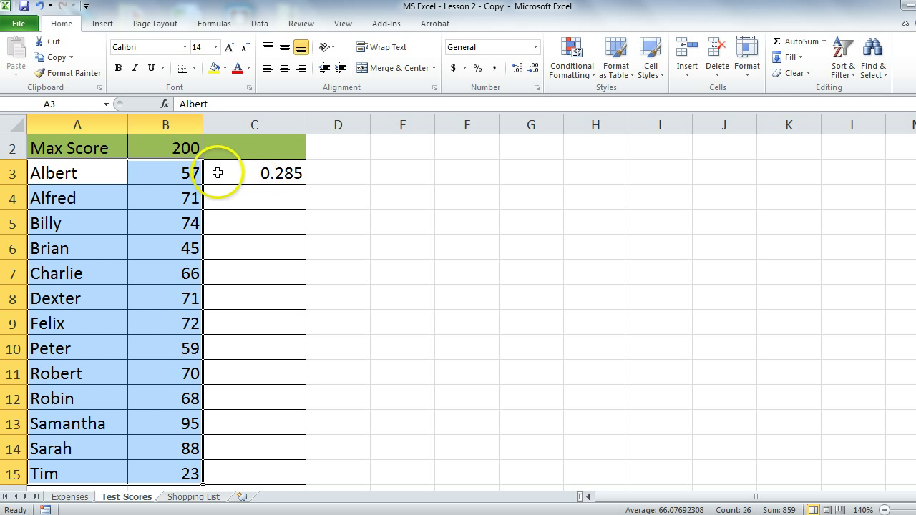
left_click(166, 172)
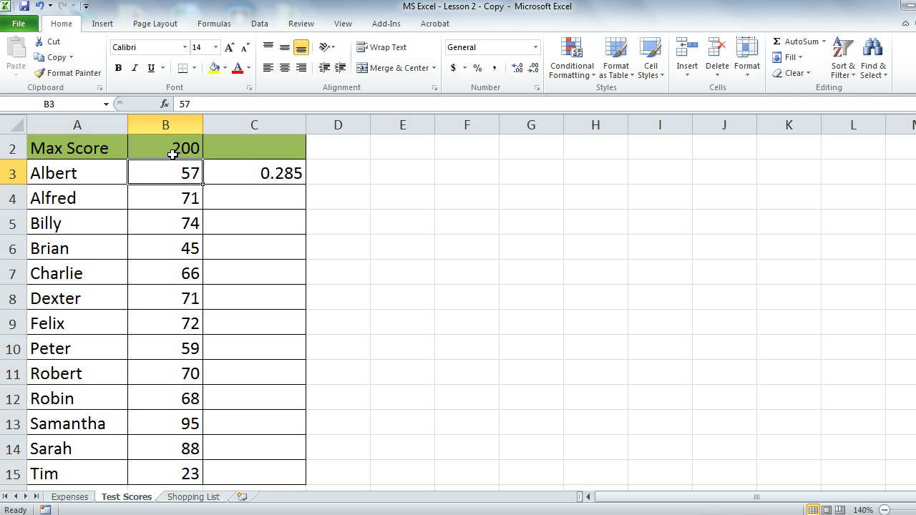
left_click(255, 172)
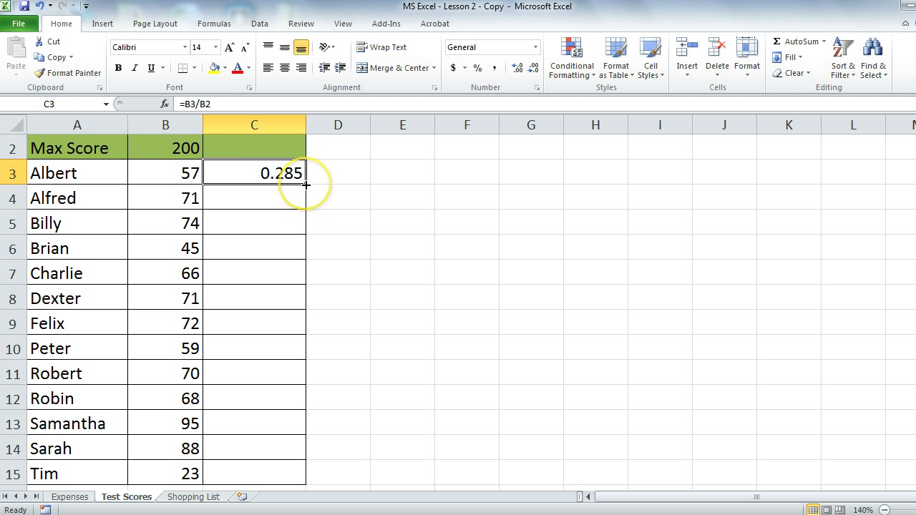
mouse_move(306, 189)
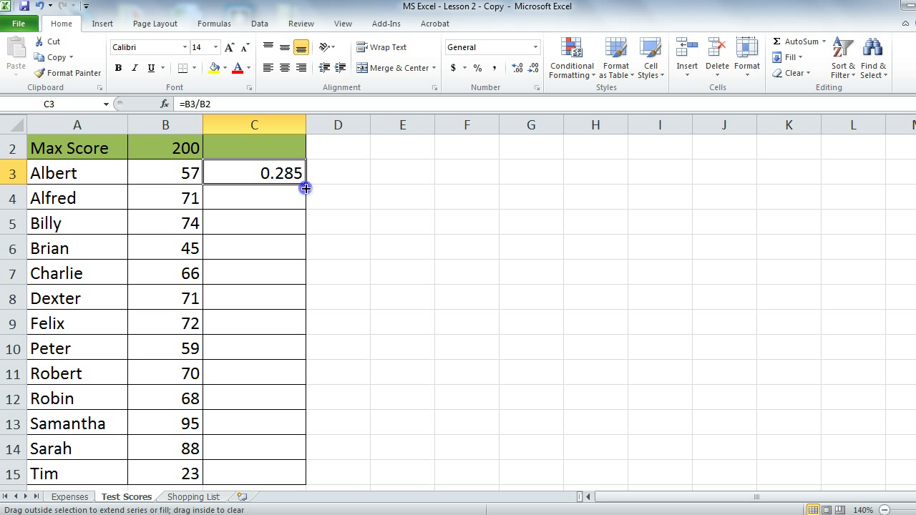
left_click_drag(306, 189, 306, 475)
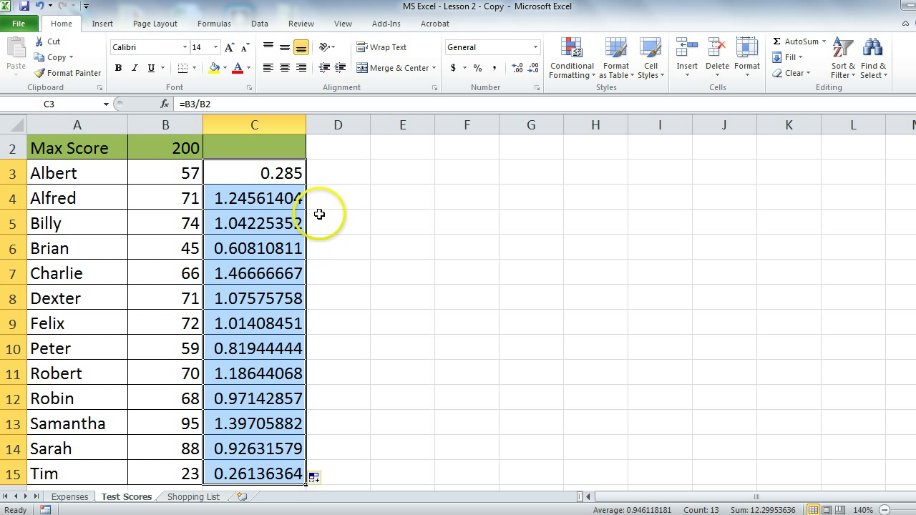
mouse_move(324, 198)
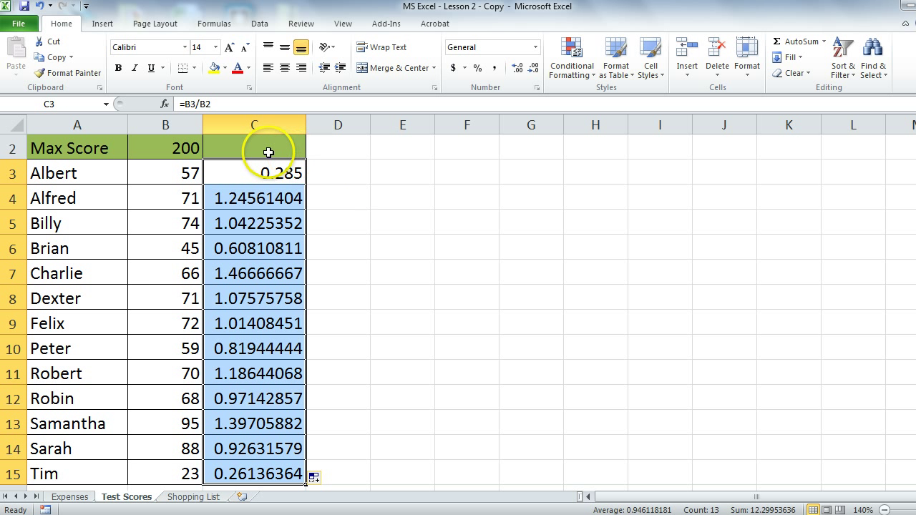
left_click(255, 148)
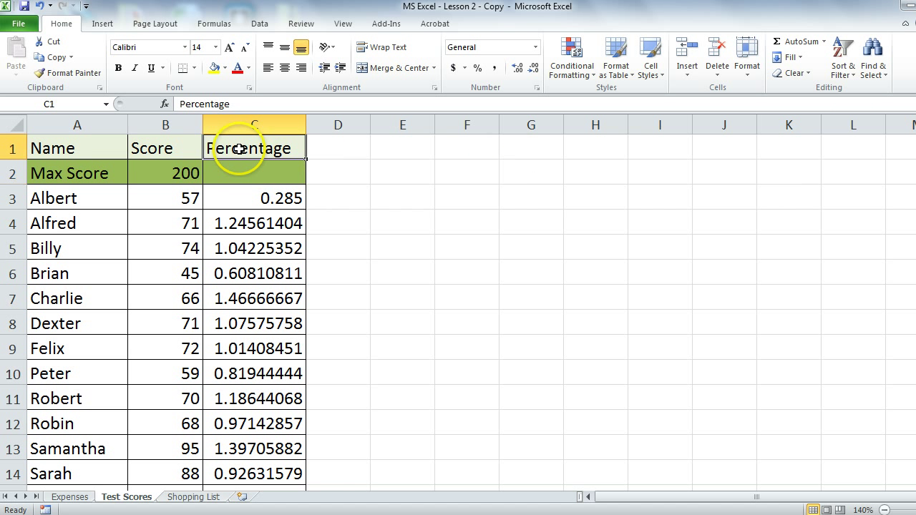
mouse_move(300, 198)
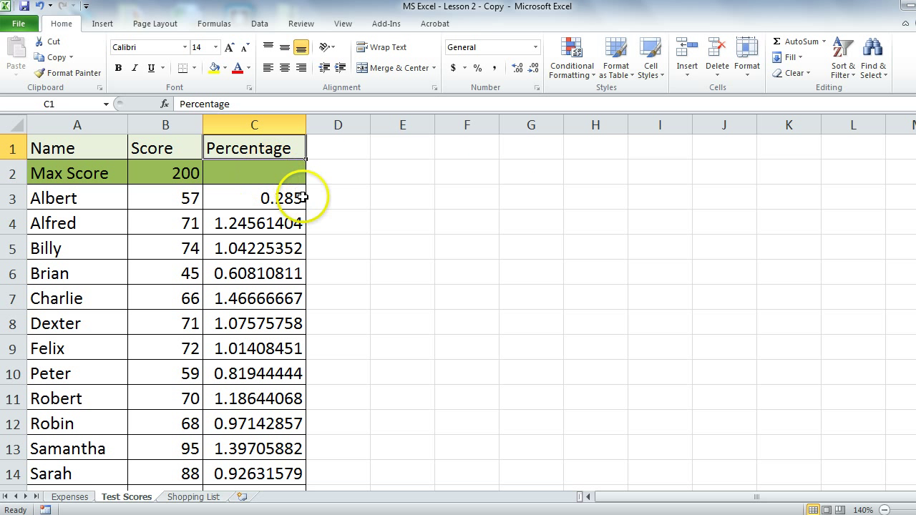
mouse_move(265, 197)
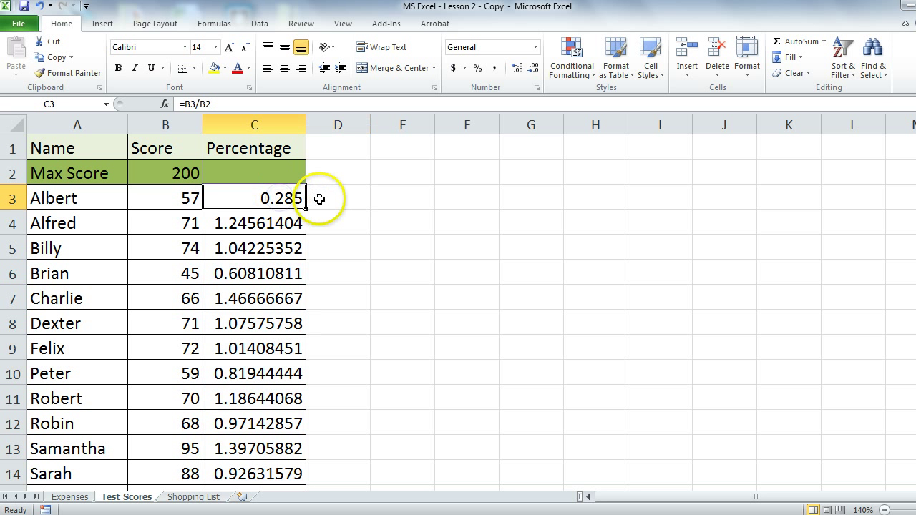
mouse_move(321, 199)
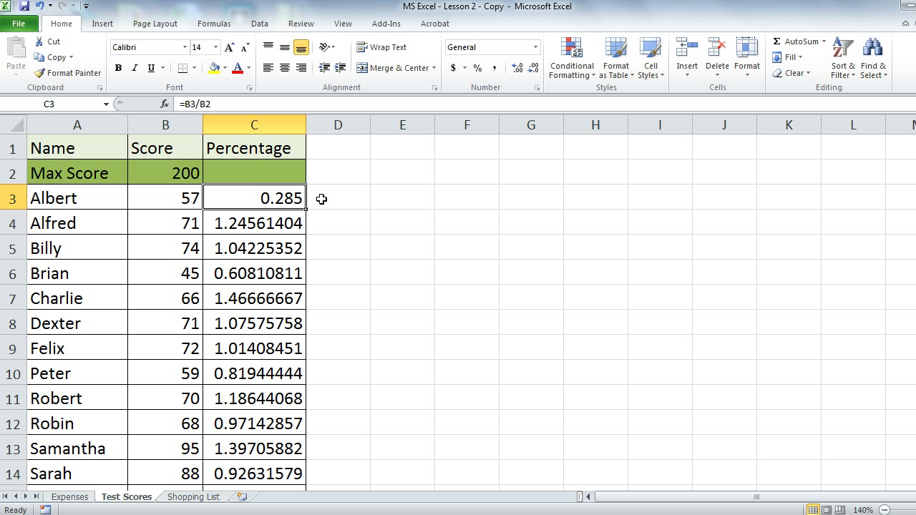
left_click(255, 223)
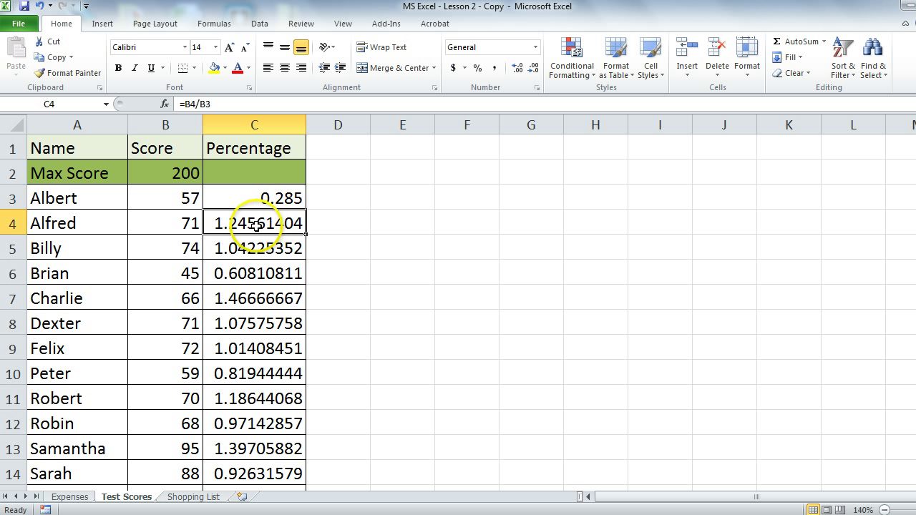
mouse_move(249, 252)
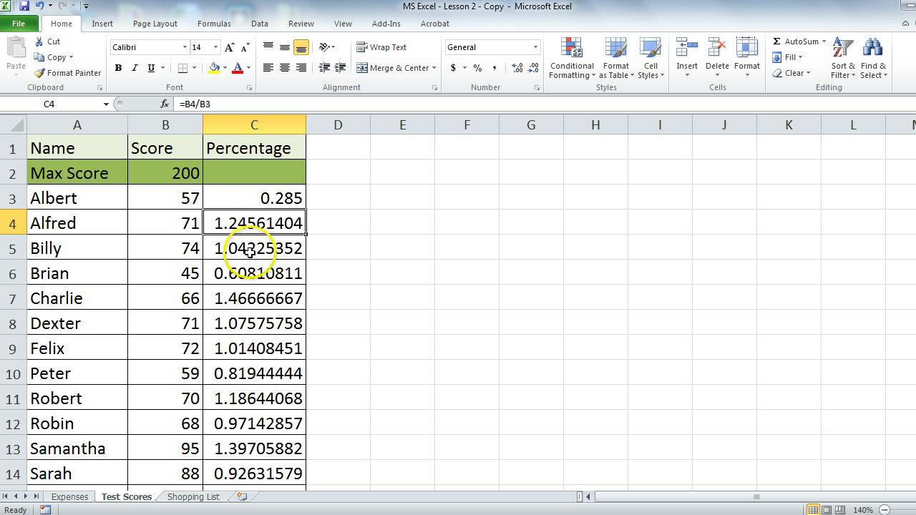
left_click_drag(254, 223, 255, 248)
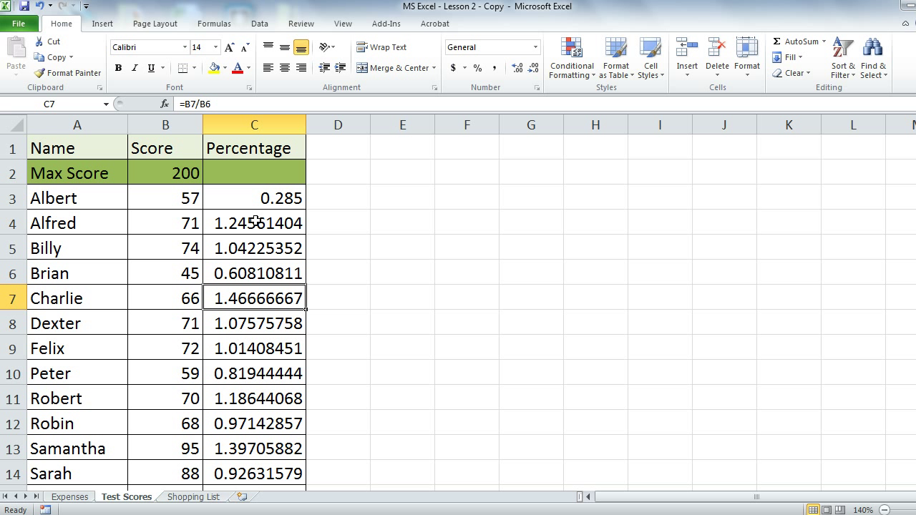
- Show formulas on the Test Scores sheet and inspect C3's =B3/B2 percentage formula
key("ctrl+`")
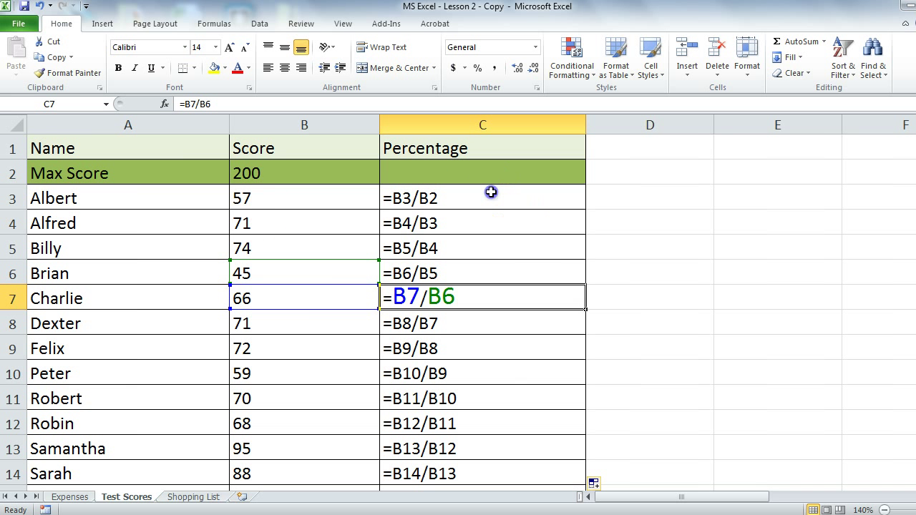
left_click(483, 197)
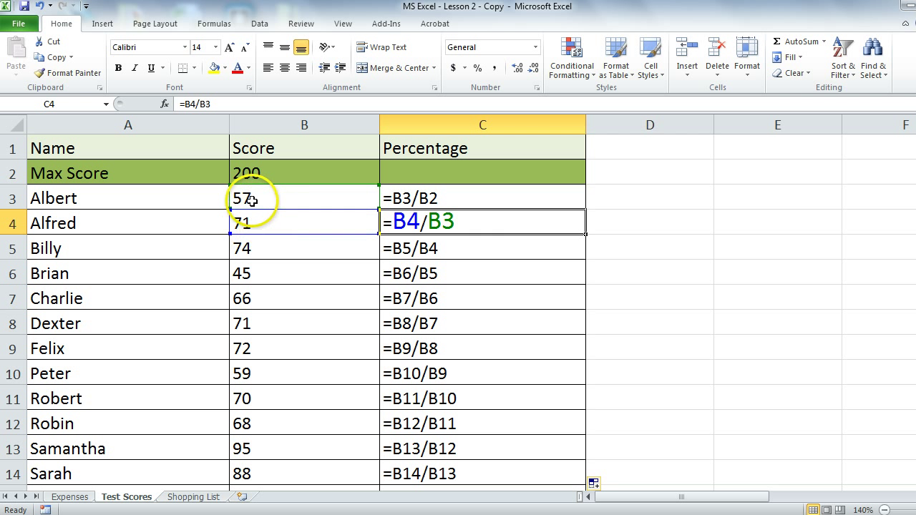
mouse_move(280, 163)
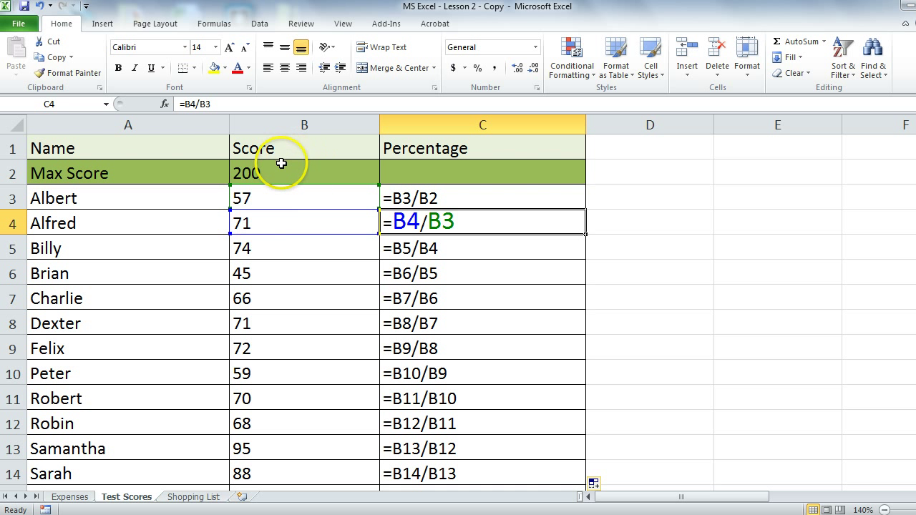
mouse_move(460, 220)
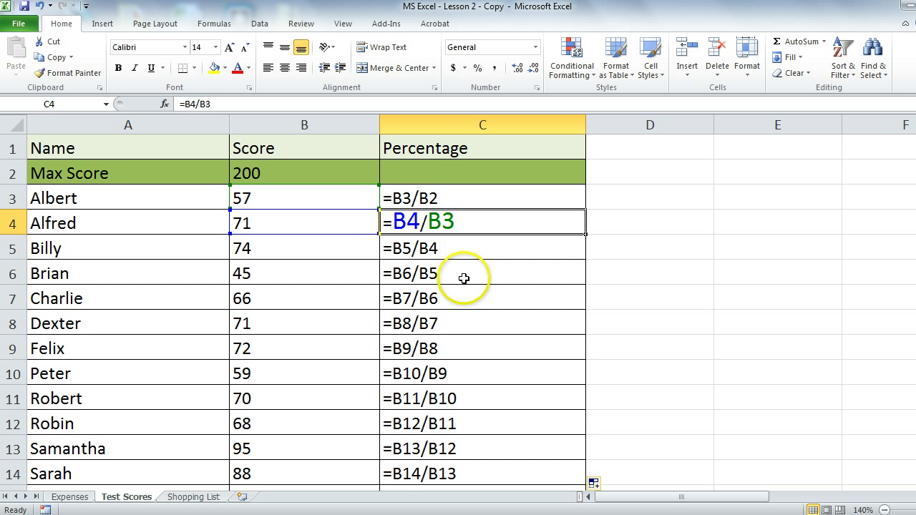
mouse_move(486, 189)
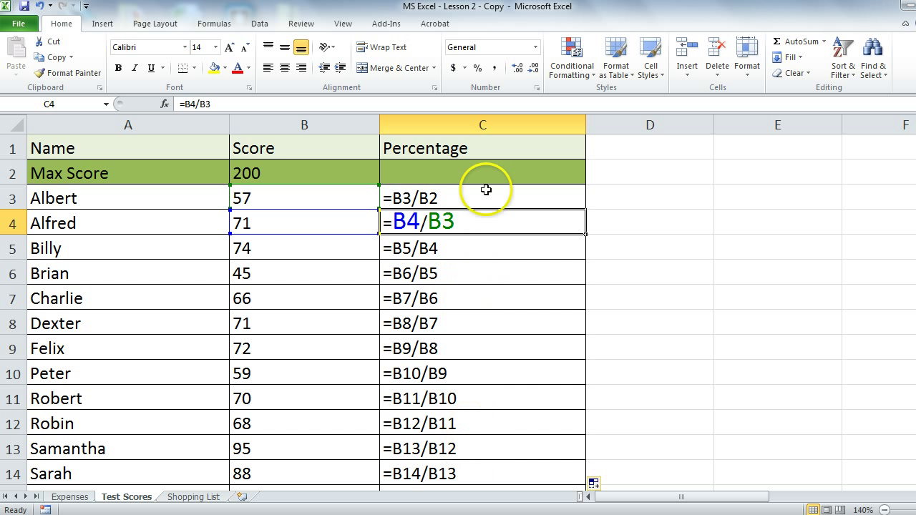
mouse_move(476, 201)
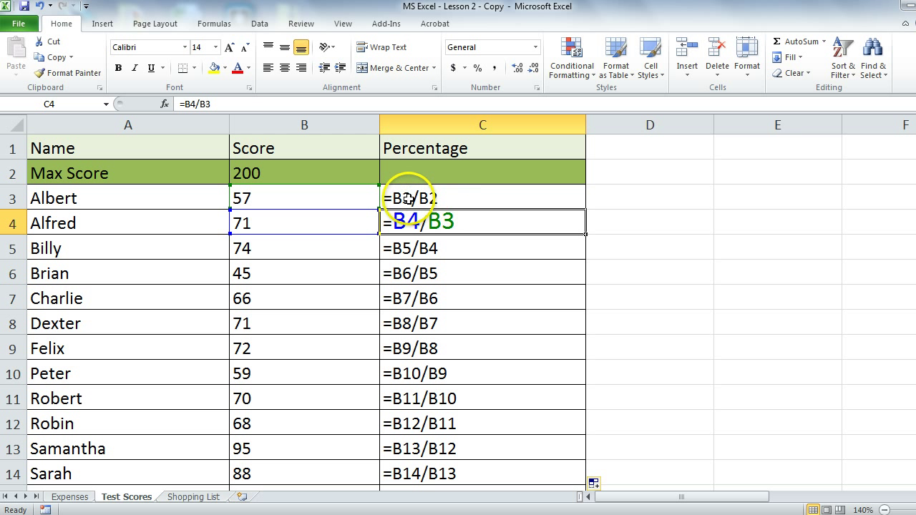
left_click(482, 198)
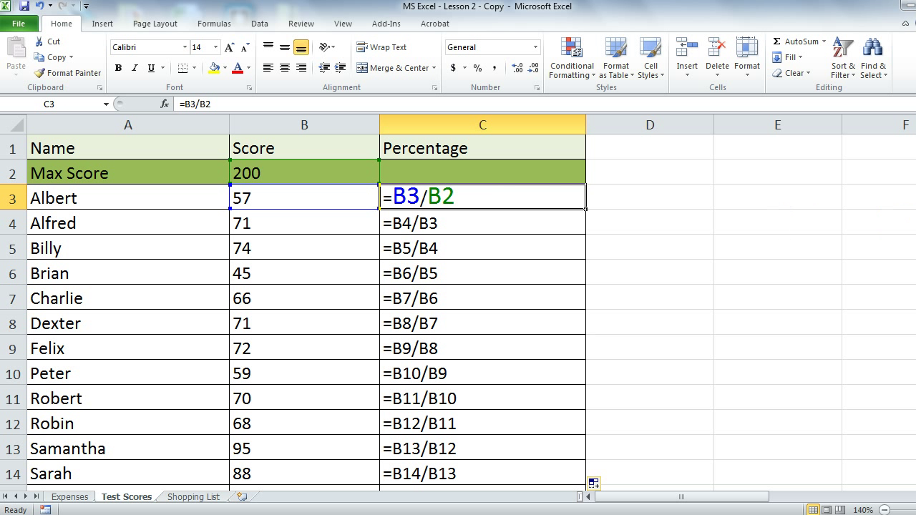
scroll("down", 3)
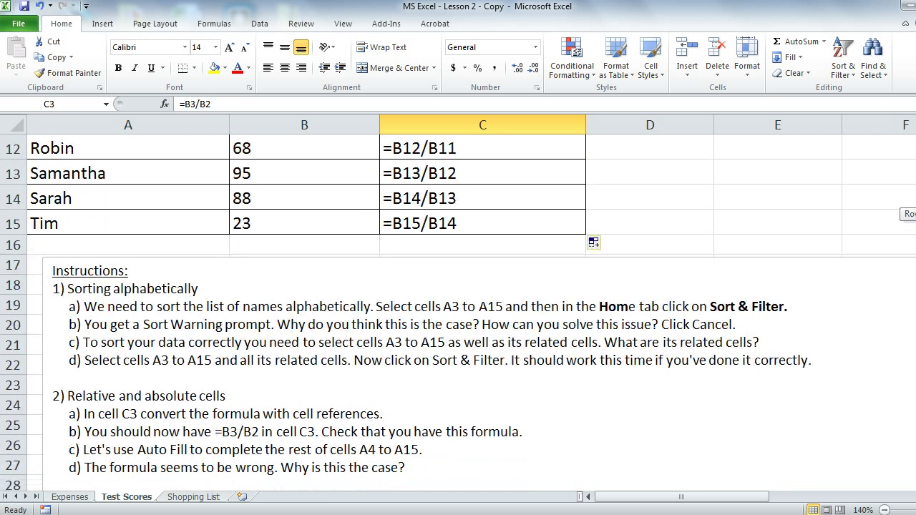
scroll("down", 3)
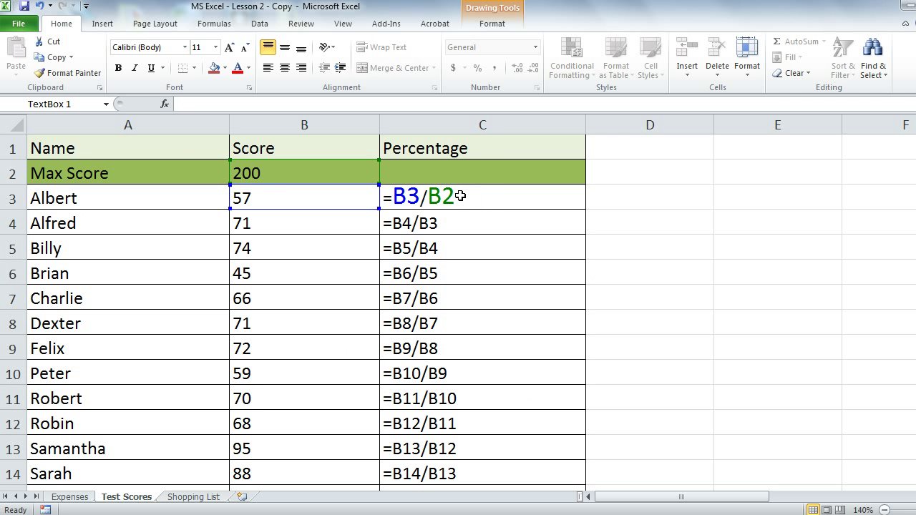
- Edit C3 so Albert's percentage reads =B3/$B$2 with an absolute max-score reference
left_click(482, 198)
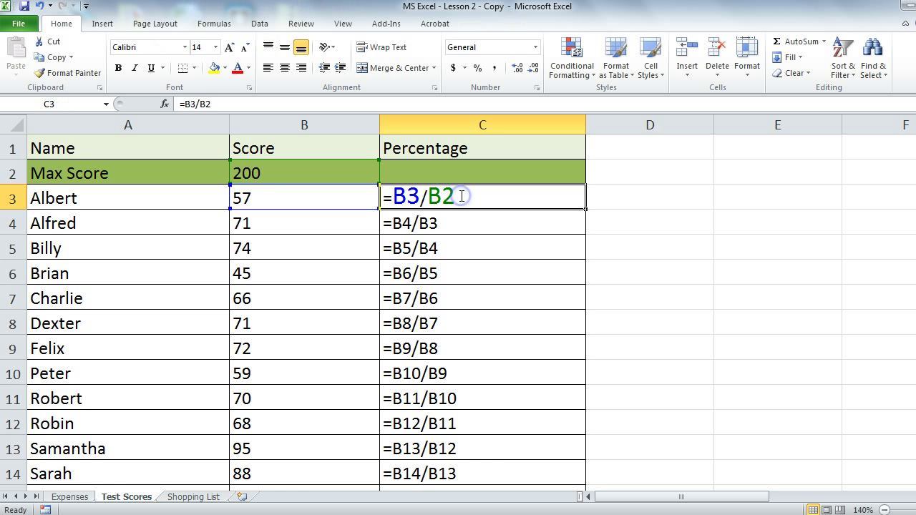
double_click(420, 197)
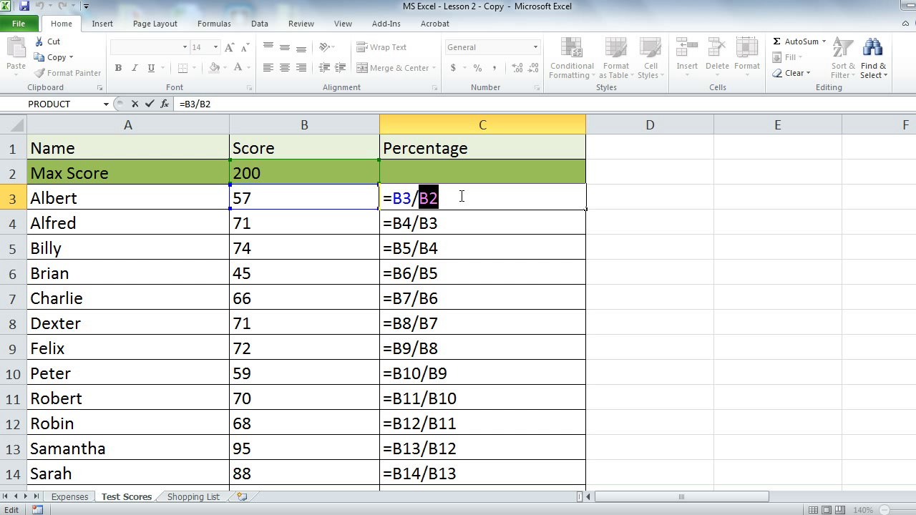
key("f4")
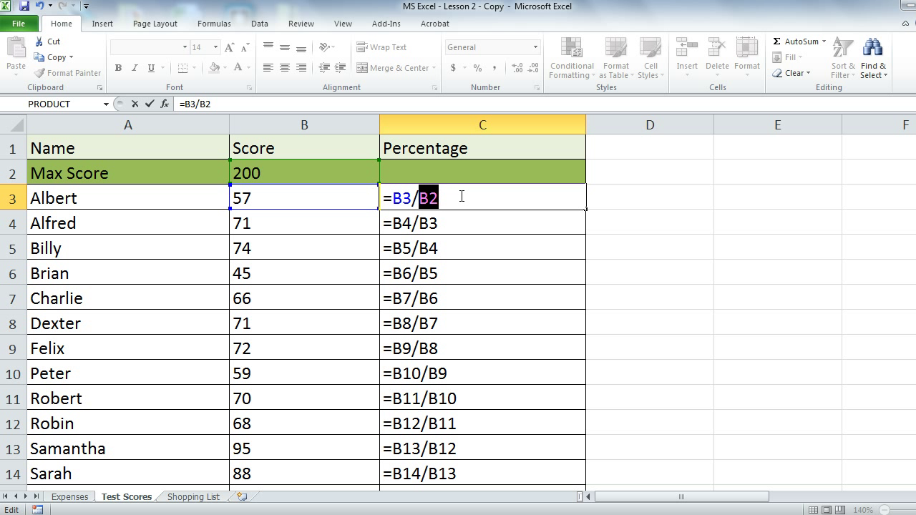
key("f4")
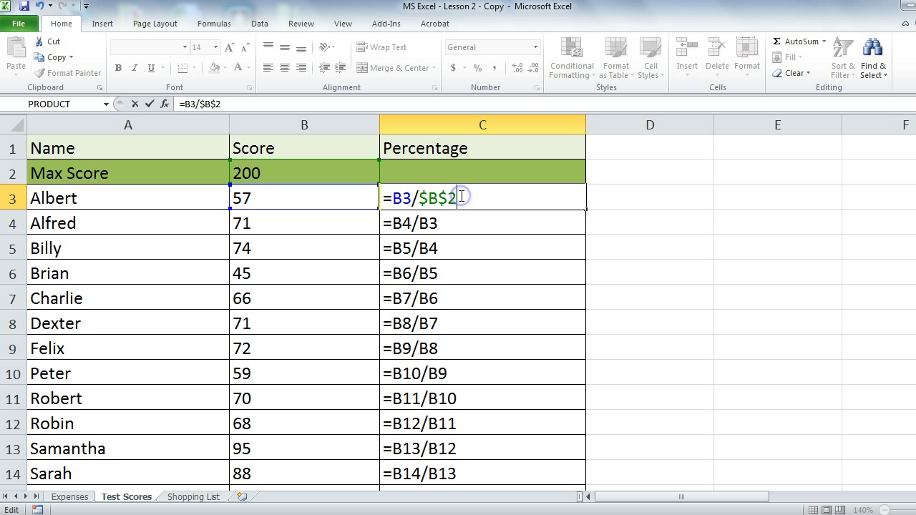
mouse_move(481, 206)
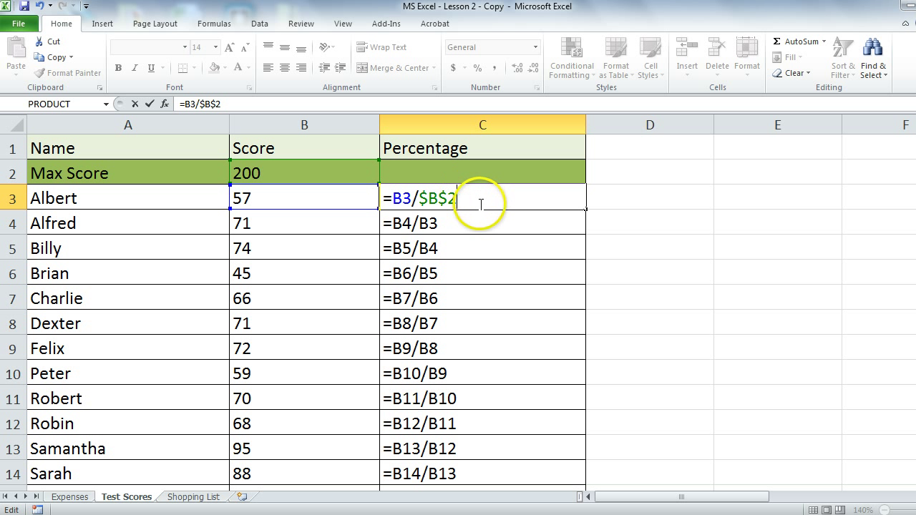
key("Return")
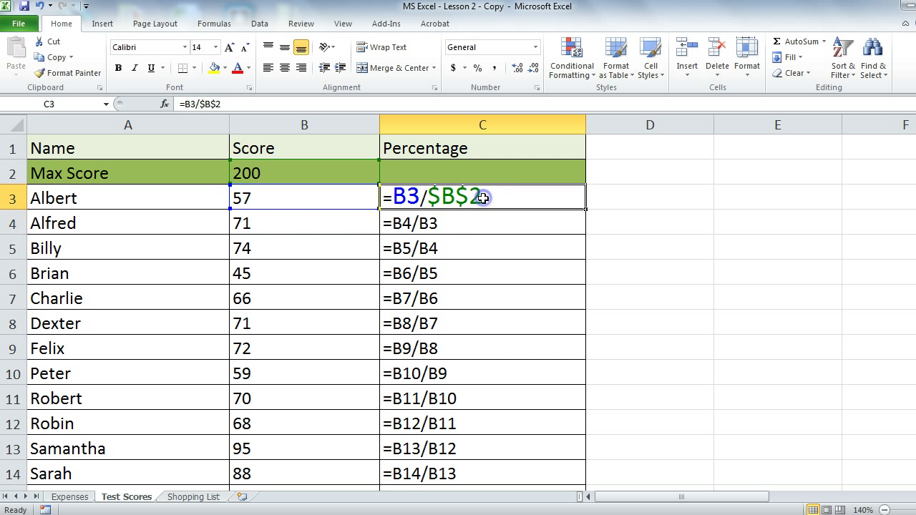
- Fill the =B3/$B$2 formula from C3 down through C15
left_click_drag(484, 197, 585, 336)
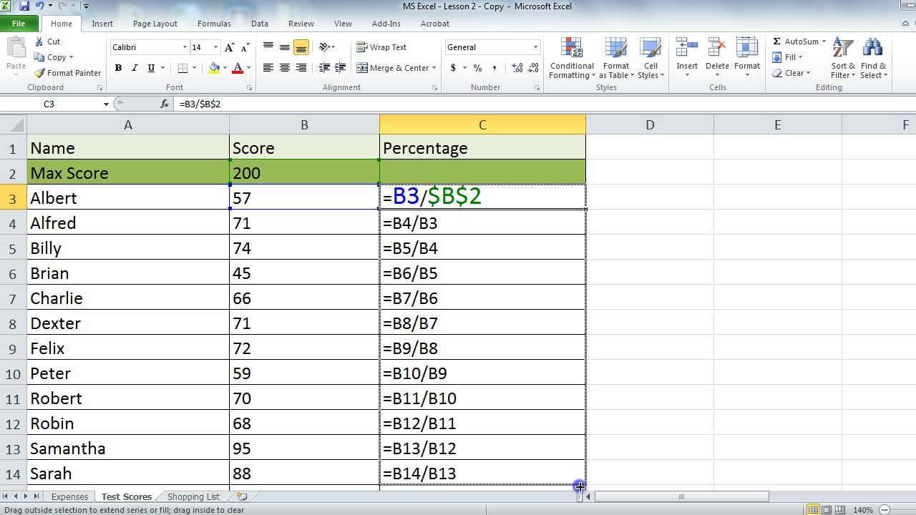
left_click_drag(580, 486, 578, 436)
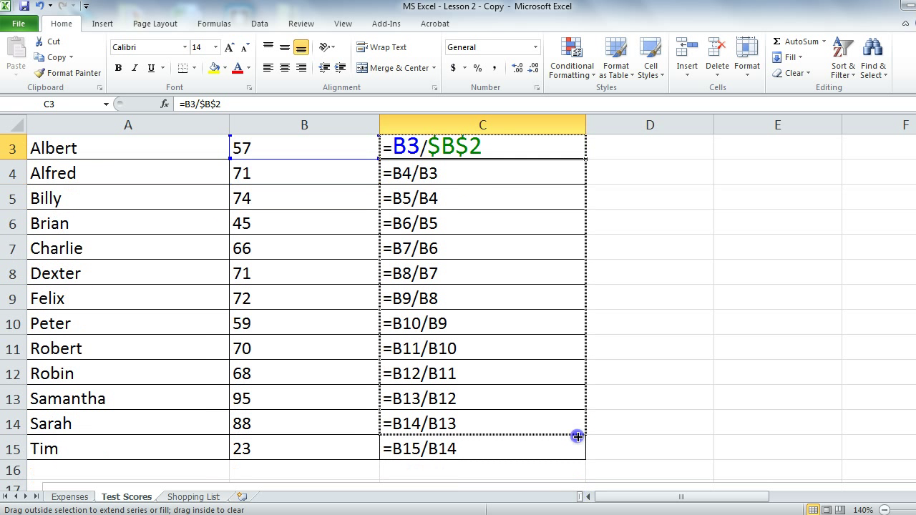
left_click_drag(578, 437, 578, 456)
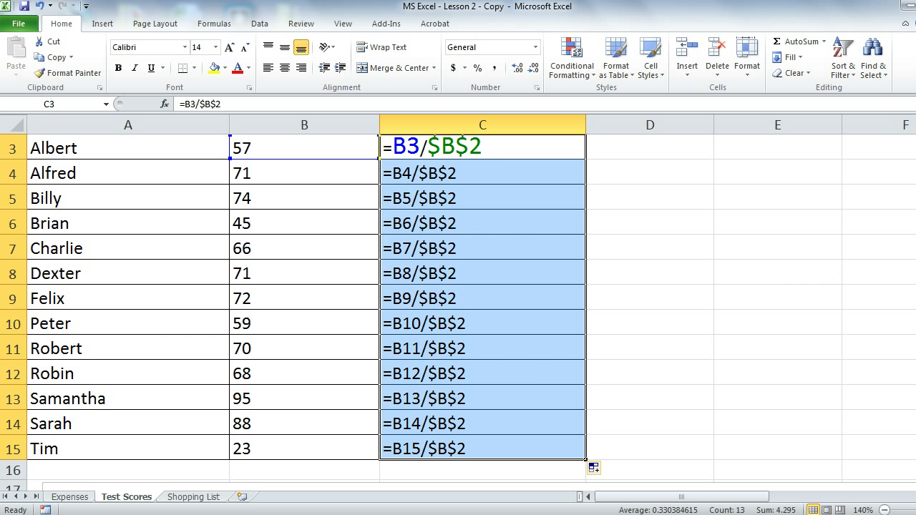
scroll("up", 3)
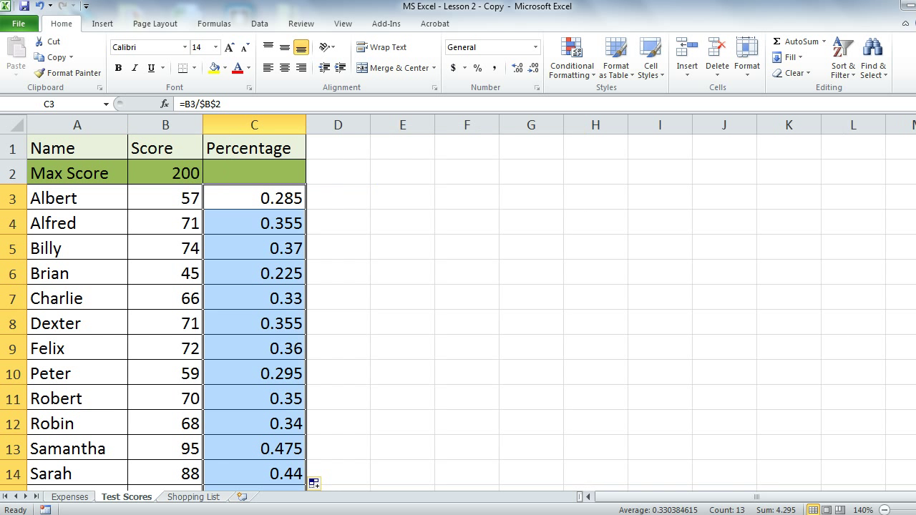
left_click(255, 223)
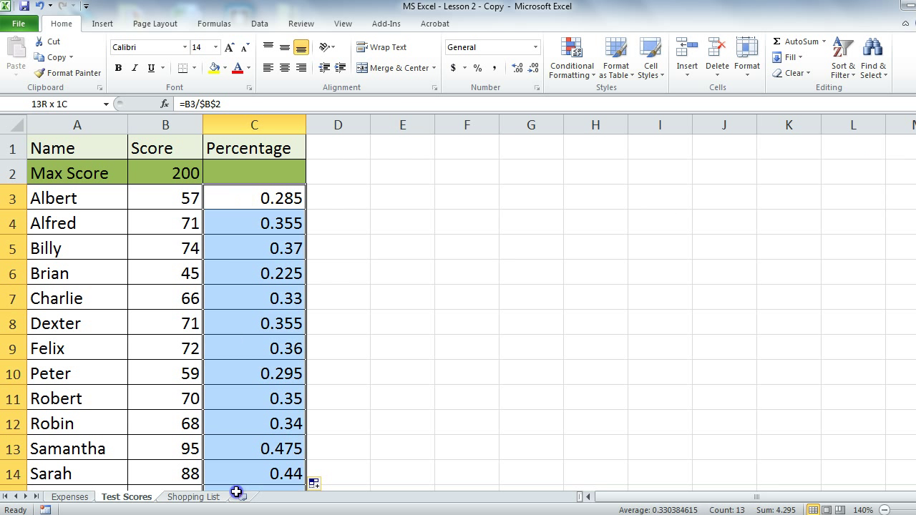
- Format column C as percentages, showing Albert 29% down to Tim 12%
scroll("down", 3)
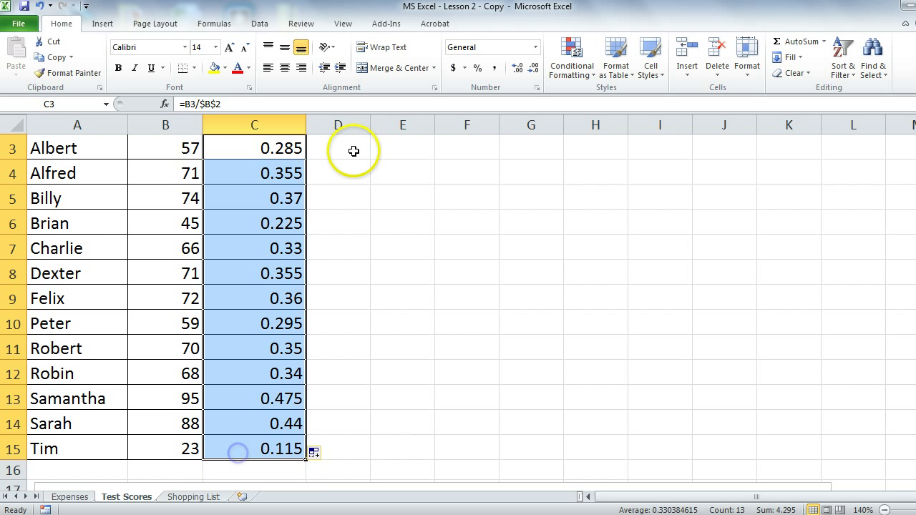
left_click(475, 68)
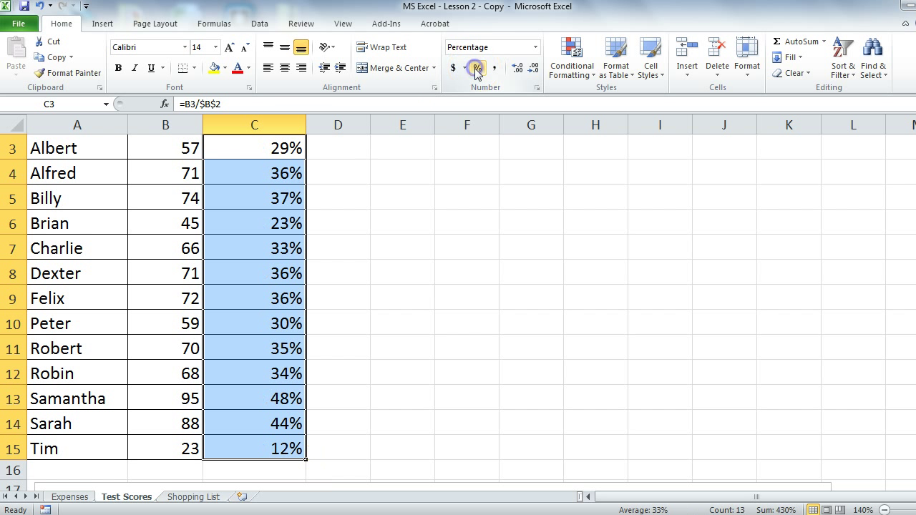
scroll("up", 3)
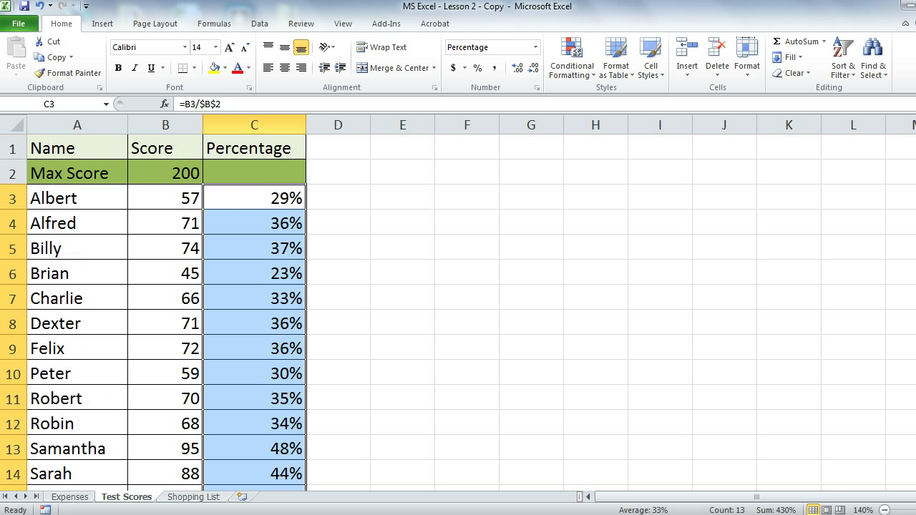
left_click(337, 197)
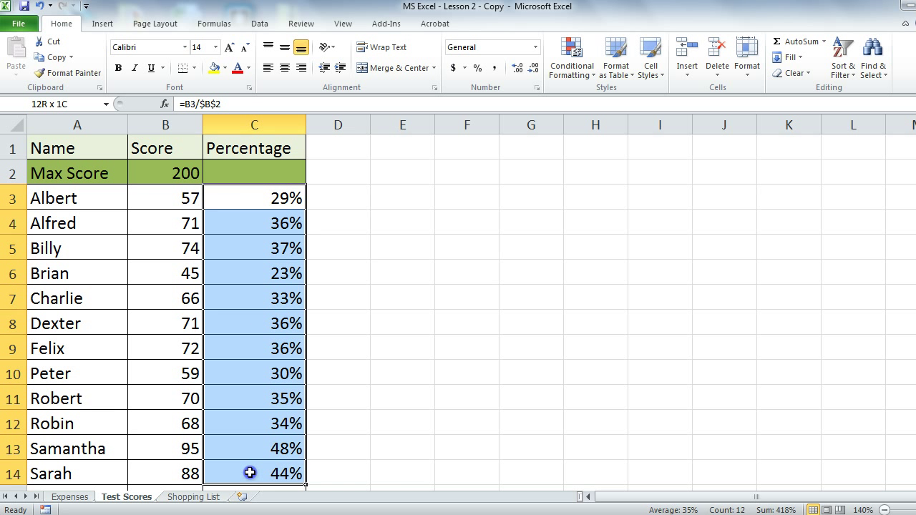
left_click(166, 172)
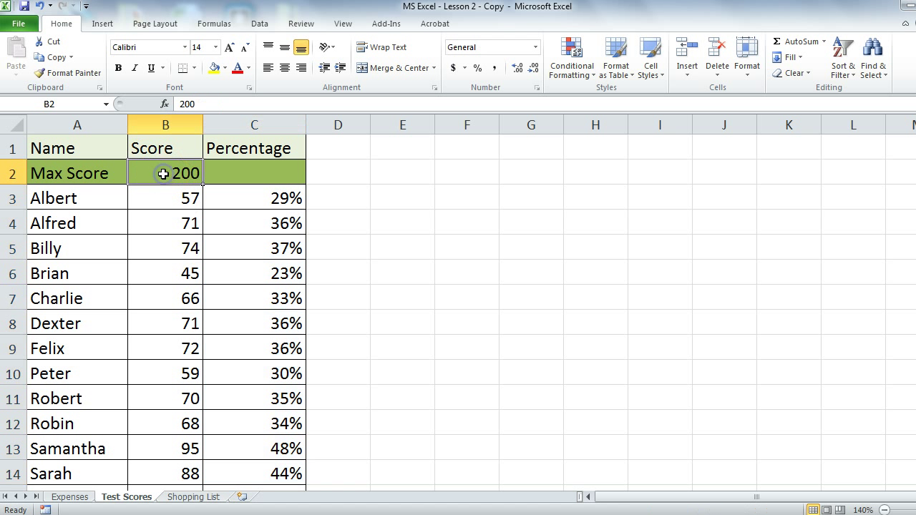
type("100")
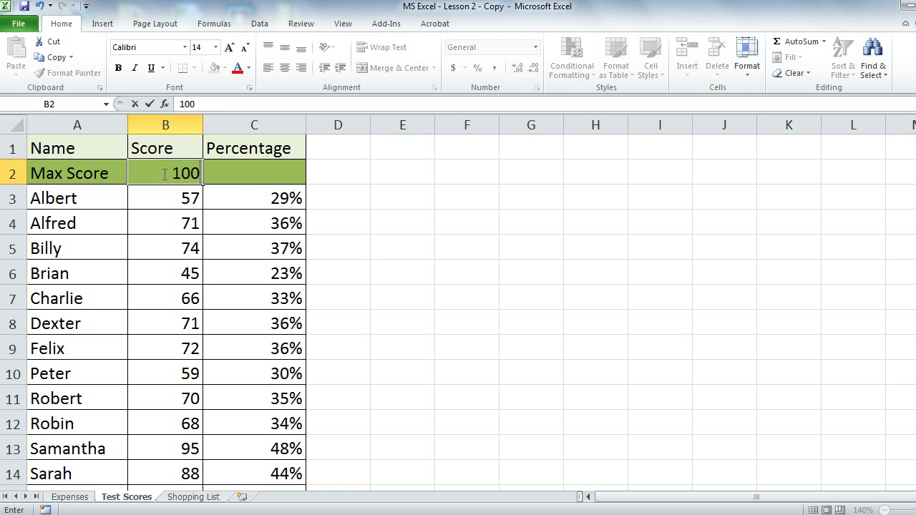
key("Return")
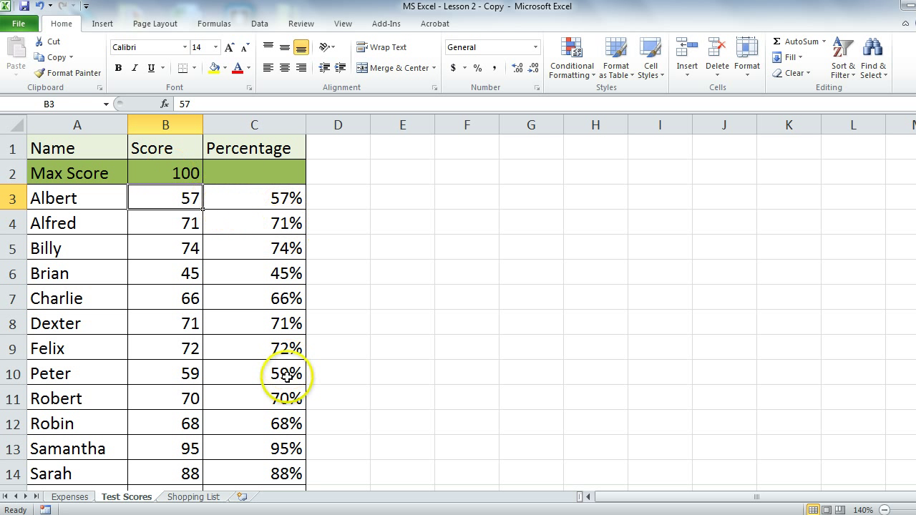
mouse_move(269, 327)
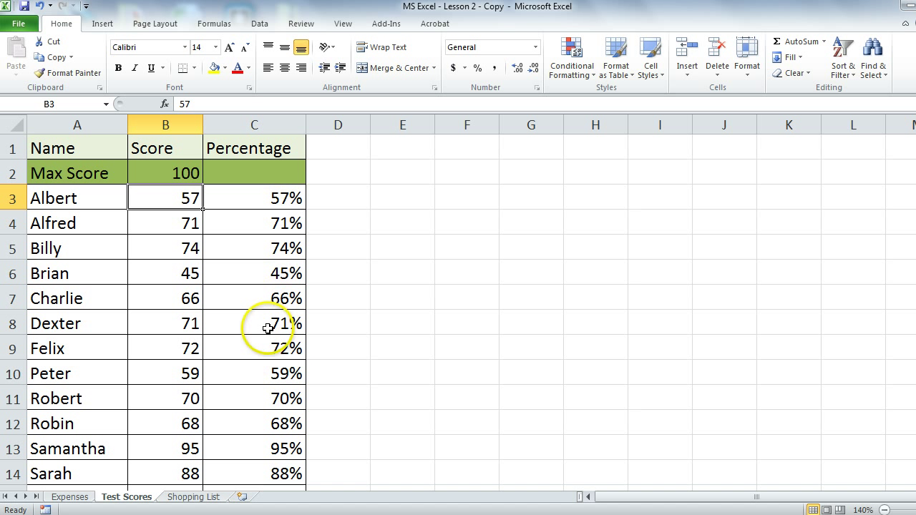
left_click(166, 171)
type("300")
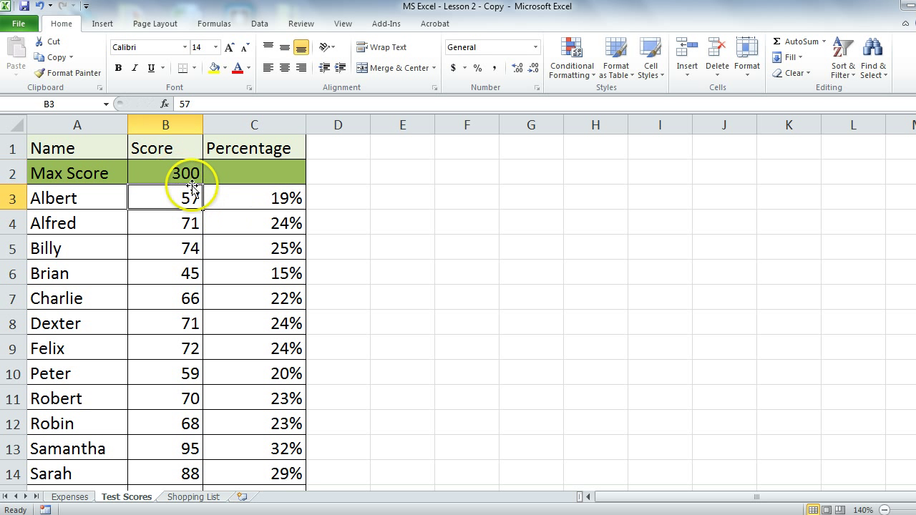
left_click(166, 172)
type("50")
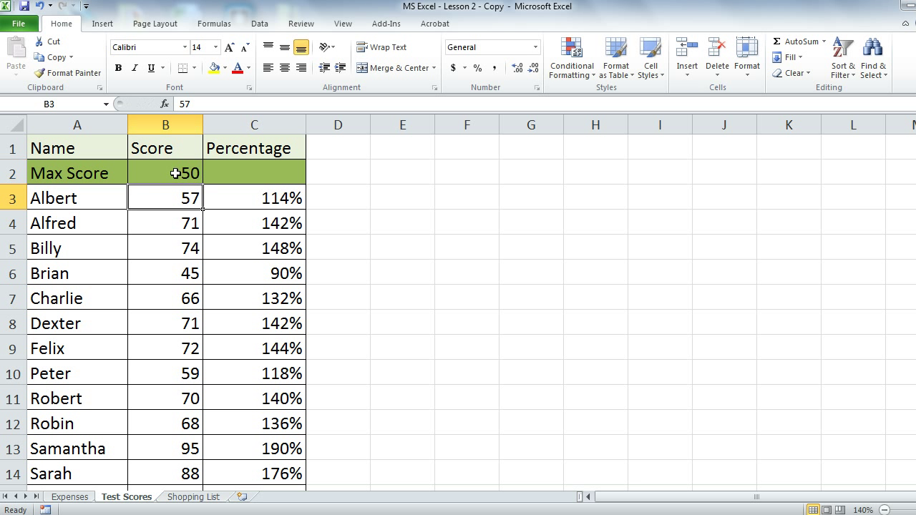
type("100")
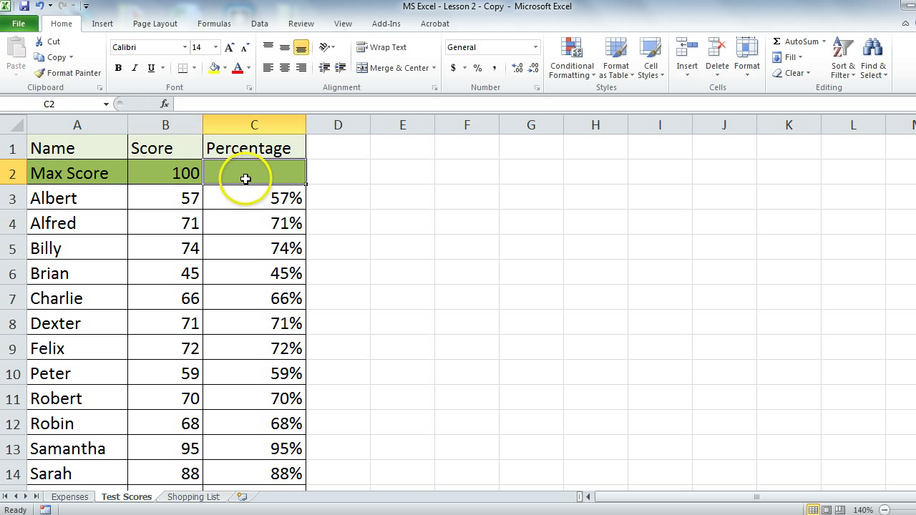
- Visit the Shopping List's Bread subtotal cell, then switch to the Expenses sheet
left_click(193, 497)
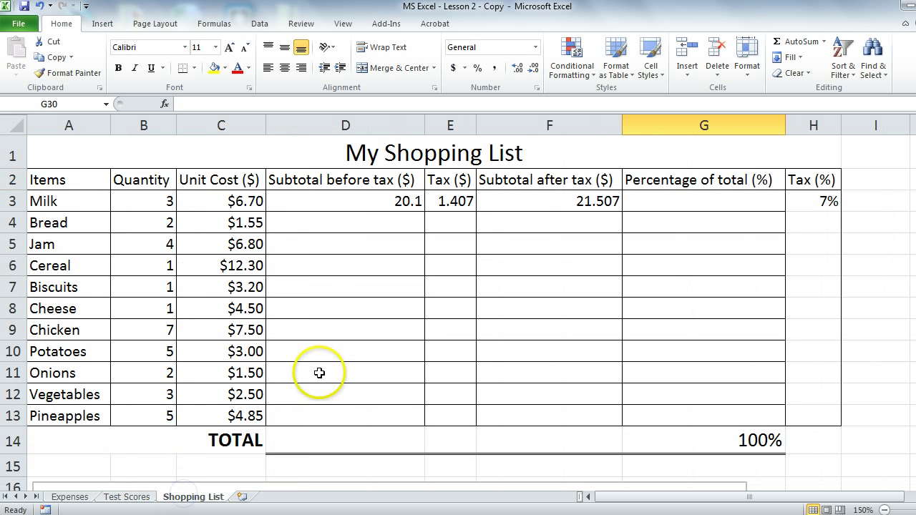
mouse_move(437, 363)
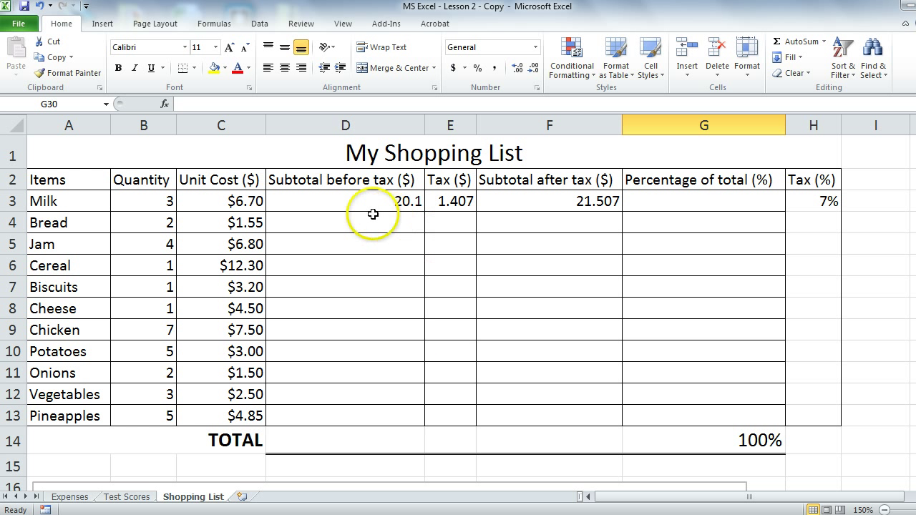
left_click(345, 224)
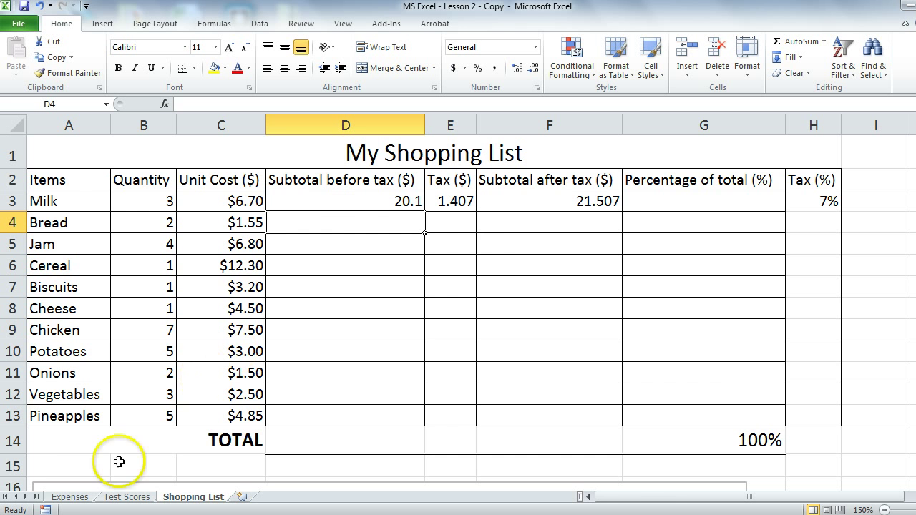
left_click(69, 497)
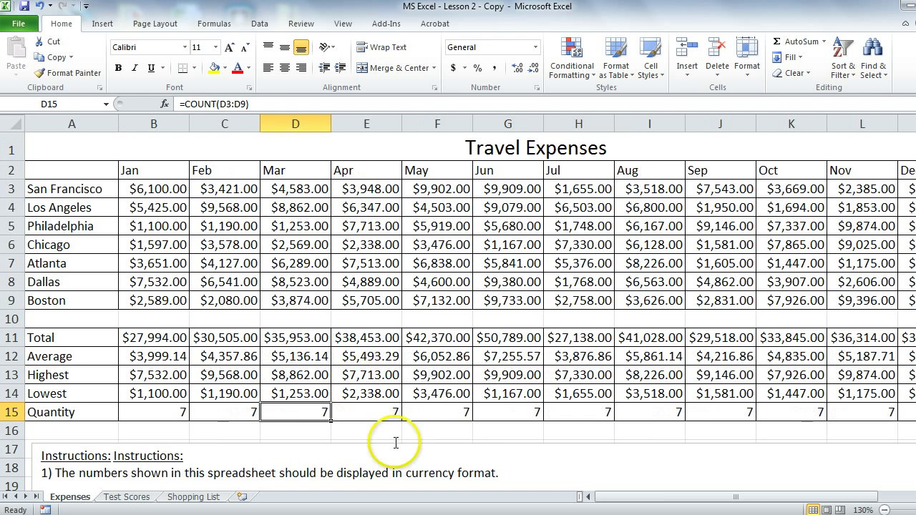
- On the Shopping List, enter Bread's subtotal in D4 as =C4*B4, unit cost times quantity
left_click(192, 496)
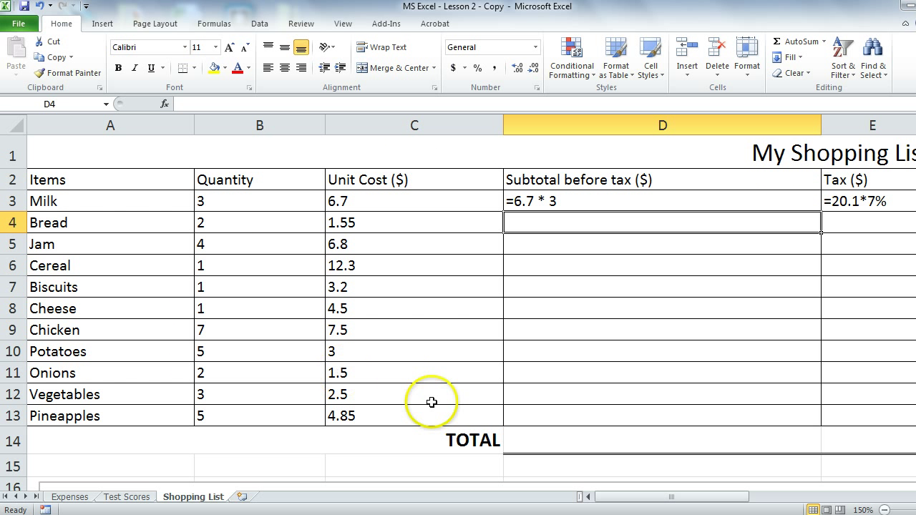
mouse_move(595, 198)
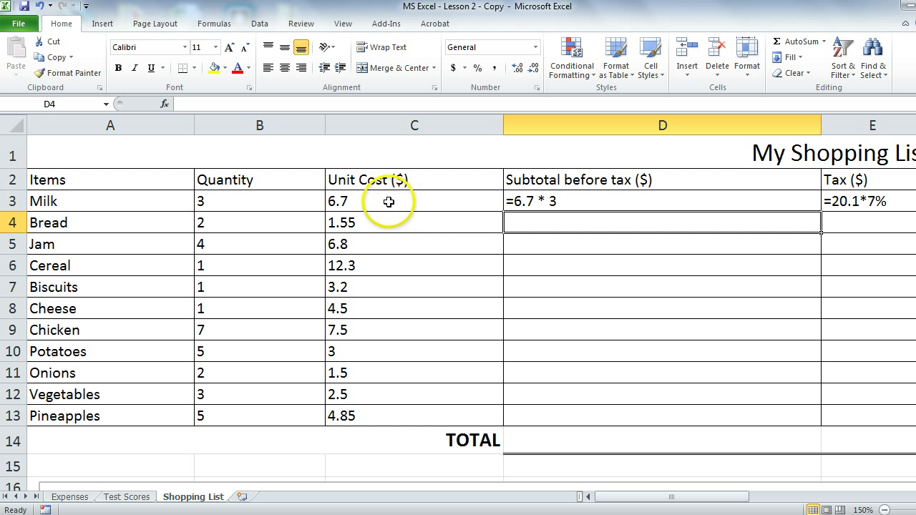
left_click(259, 201)
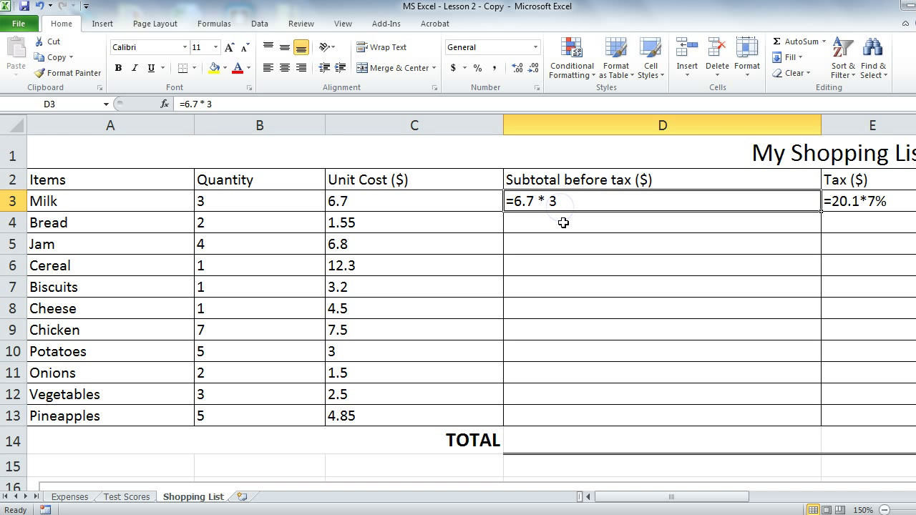
left_click(661, 223)
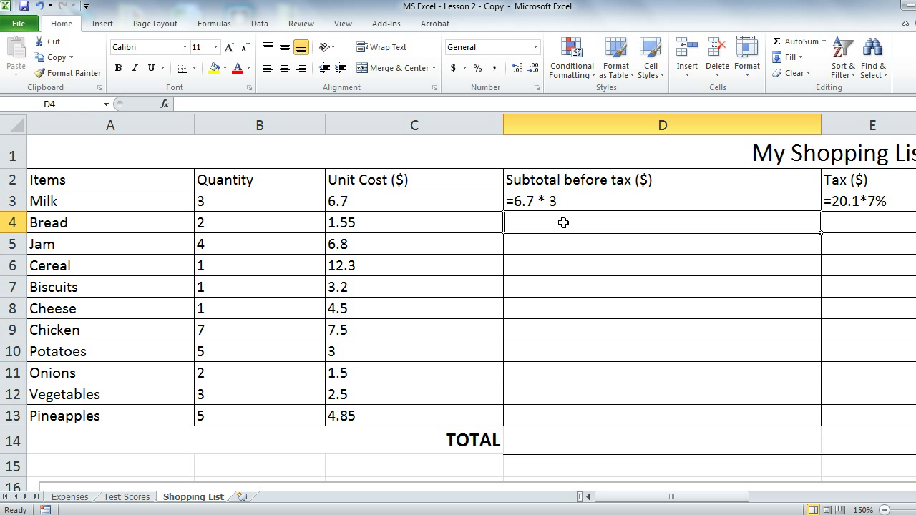
type("=")
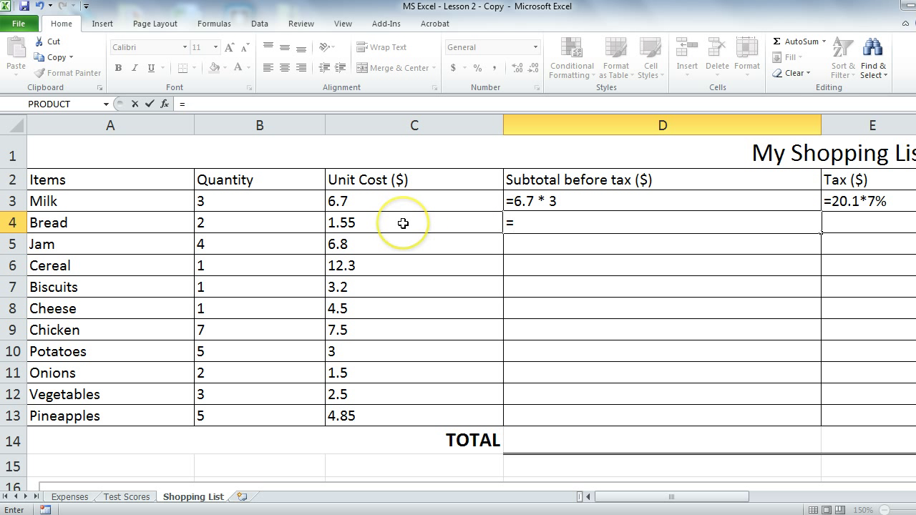
left_click(403, 223)
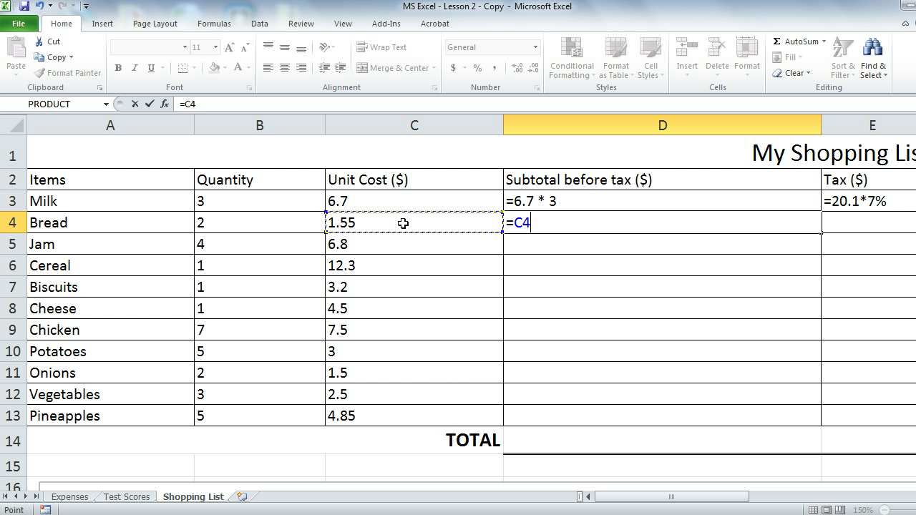
type("*")
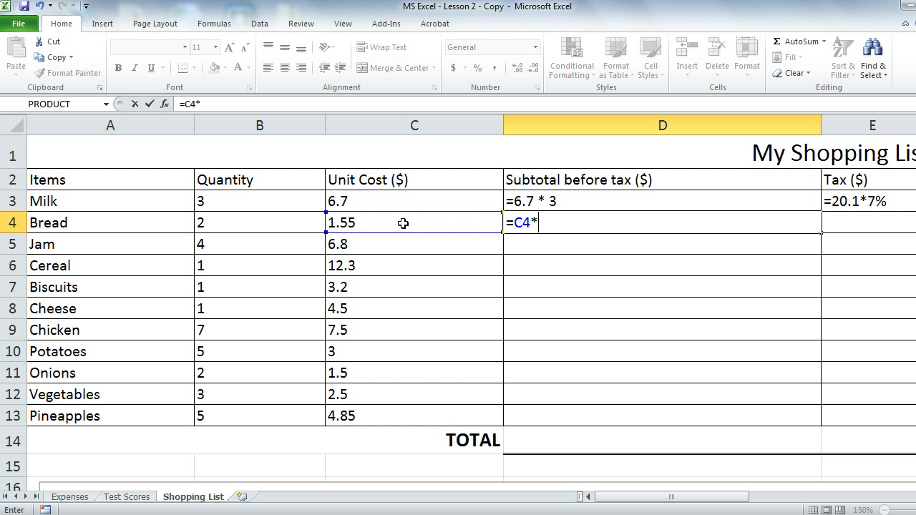
left_click(259, 224)
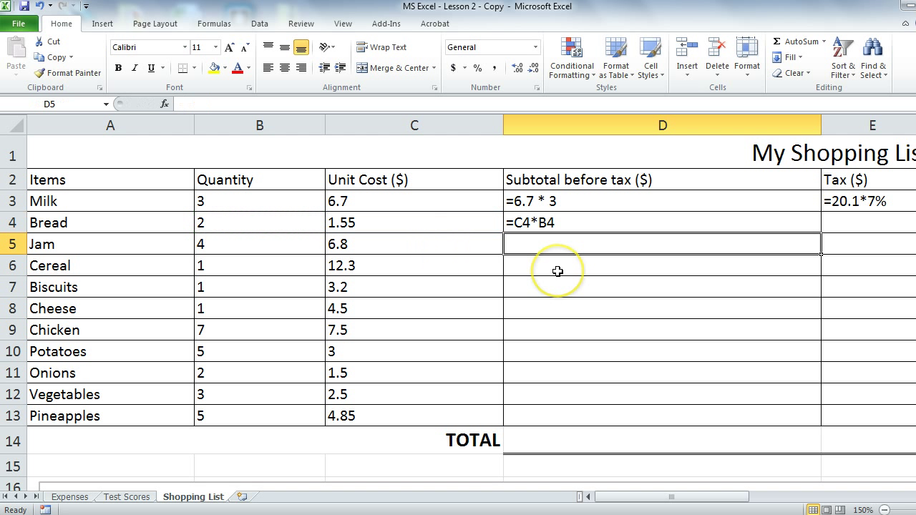
- Enter Jam's subtotal in D5 as =PRODUCT(C5,B5)
type("=pr")
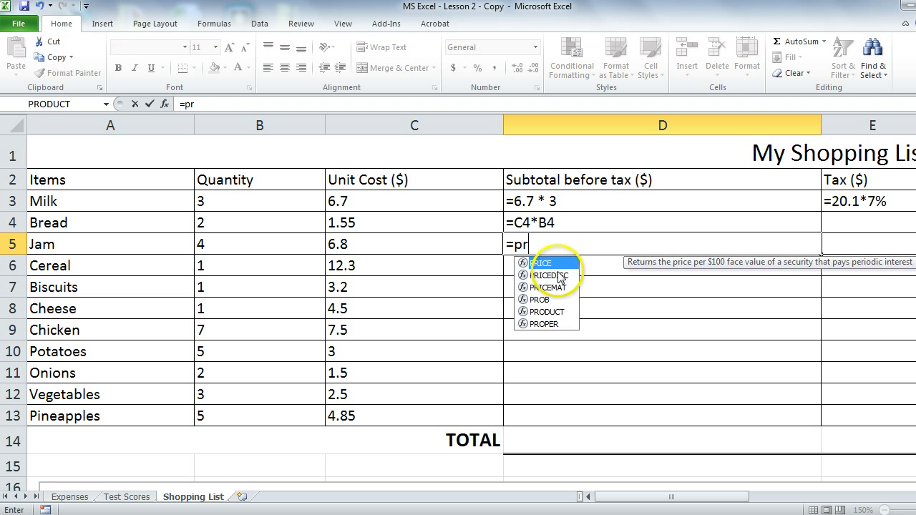
type("od")
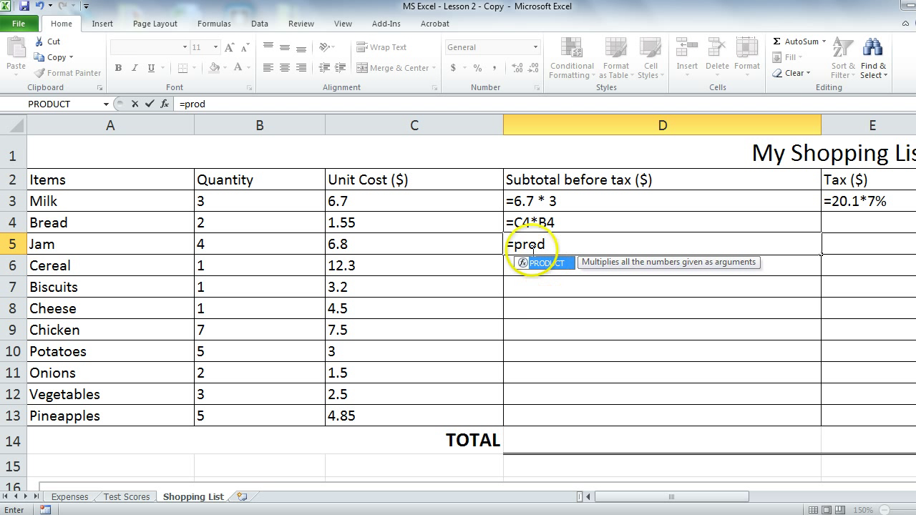
mouse_move(541, 263)
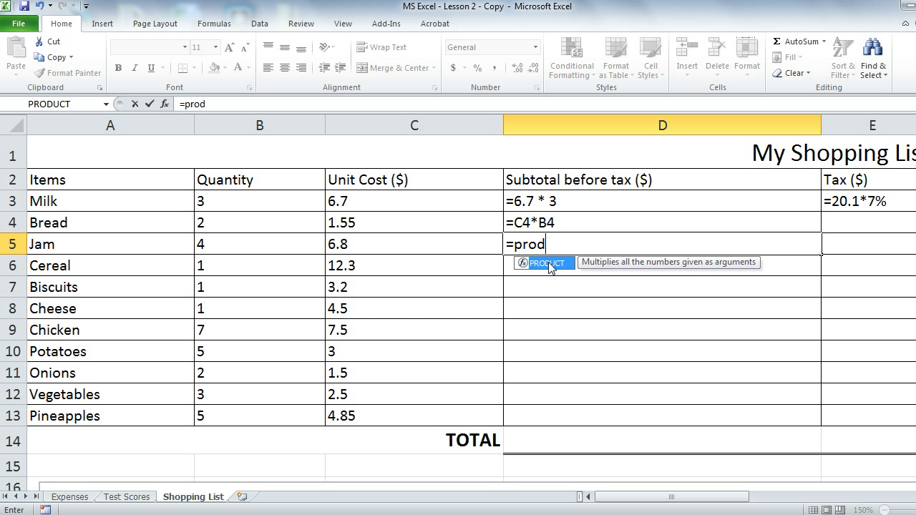
double_click(547, 262)
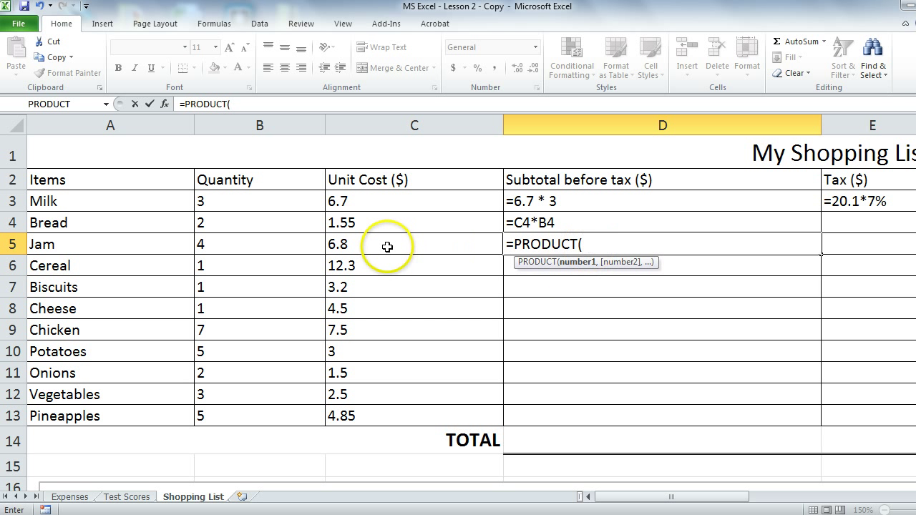
left_click(412, 243)
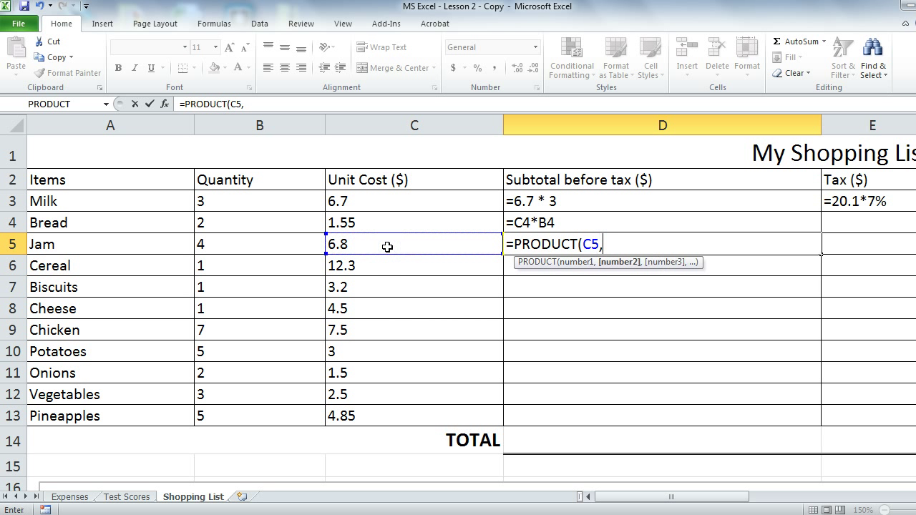
left_click(259, 243)
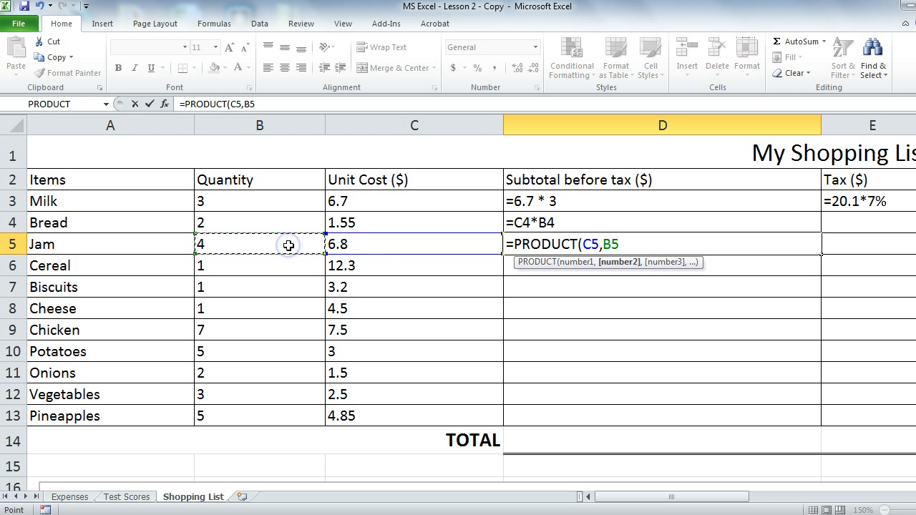
key("Return")
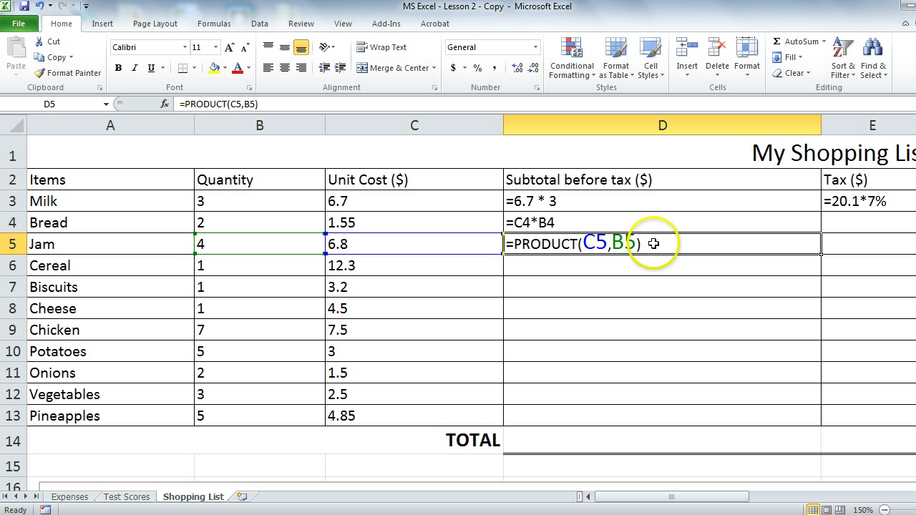
mouse_move(544, 218)
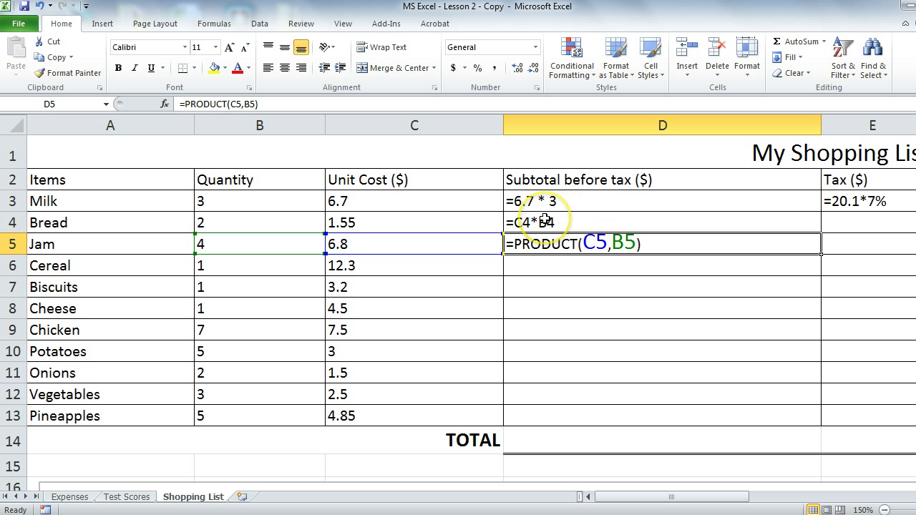
mouse_move(570, 222)
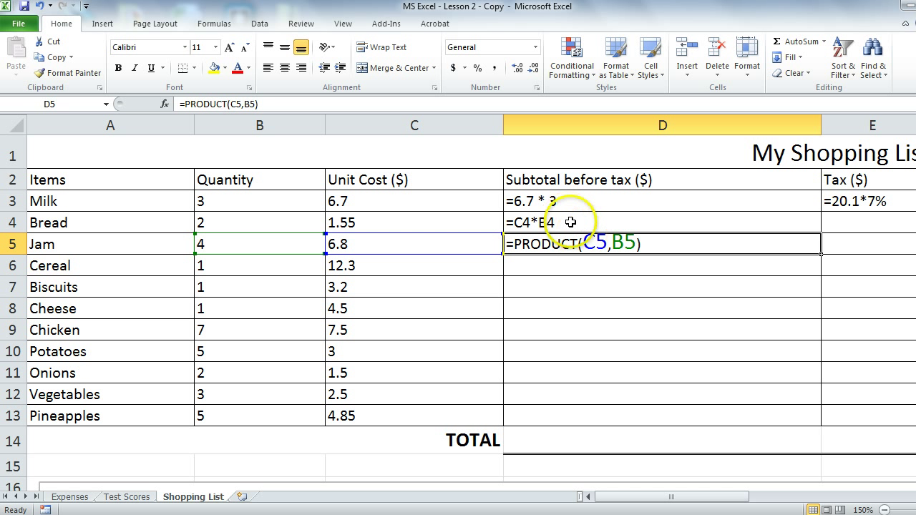
- Copy Jam's PRODUCT subtotal formula down through Pineapples in D13
left_click(661, 224)
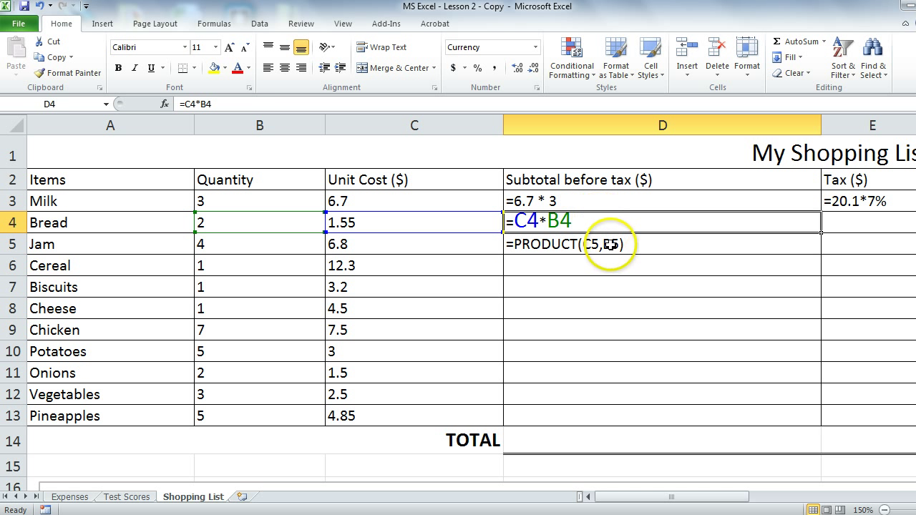
left_click(661, 243)
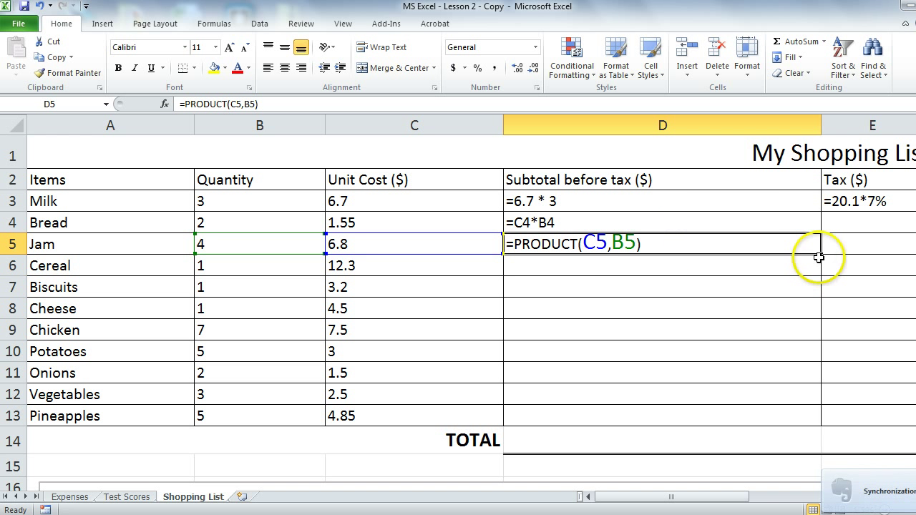
left_click_drag(819, 258, 819, 421)
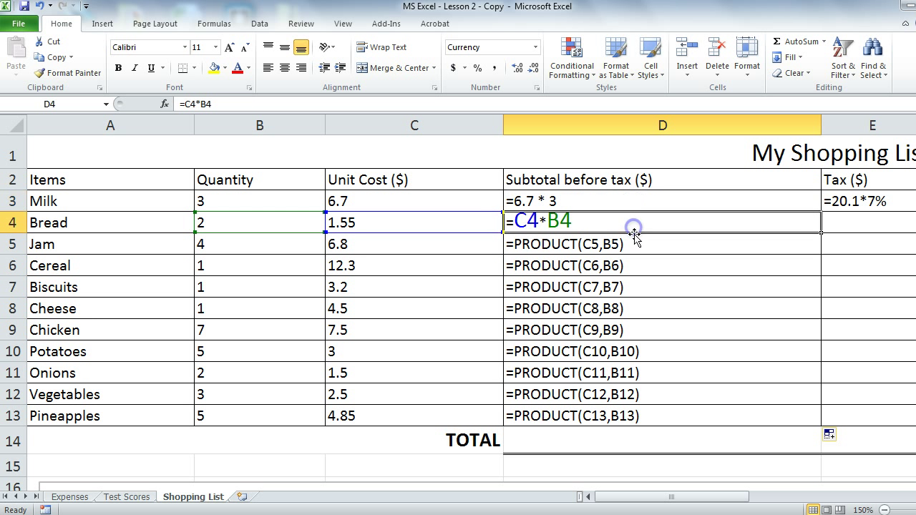
left_click(622, 201)
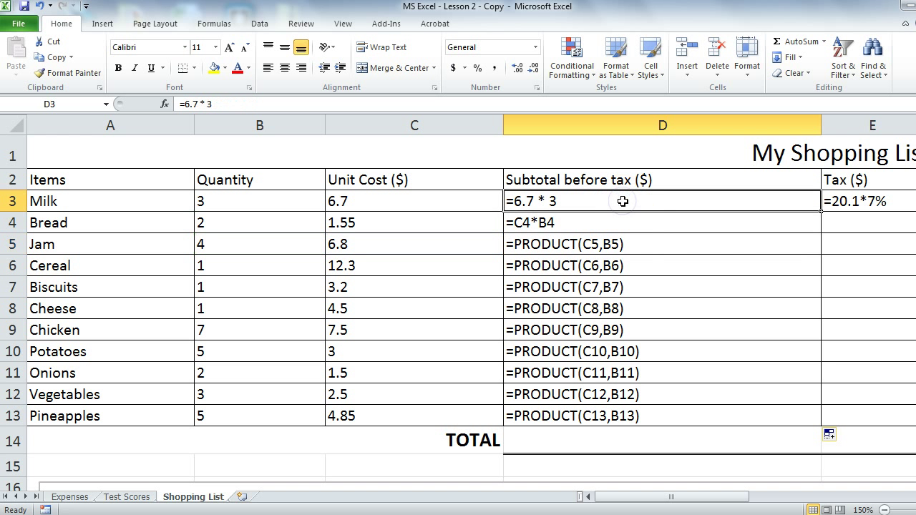
mouse_move(598, 220)
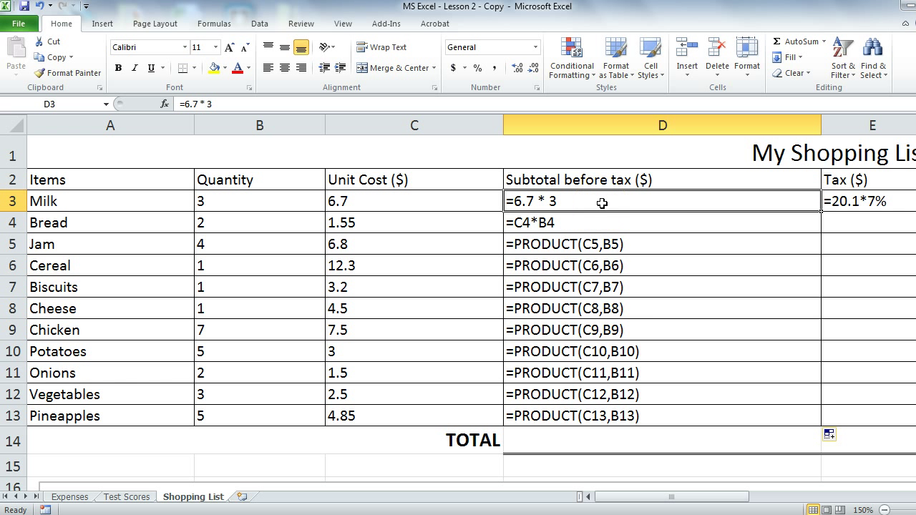
- AutoSum the TOTAL row as =SUM(D3:D13) and review the existing =20.1*7% tax formula
left_click(661, 441)
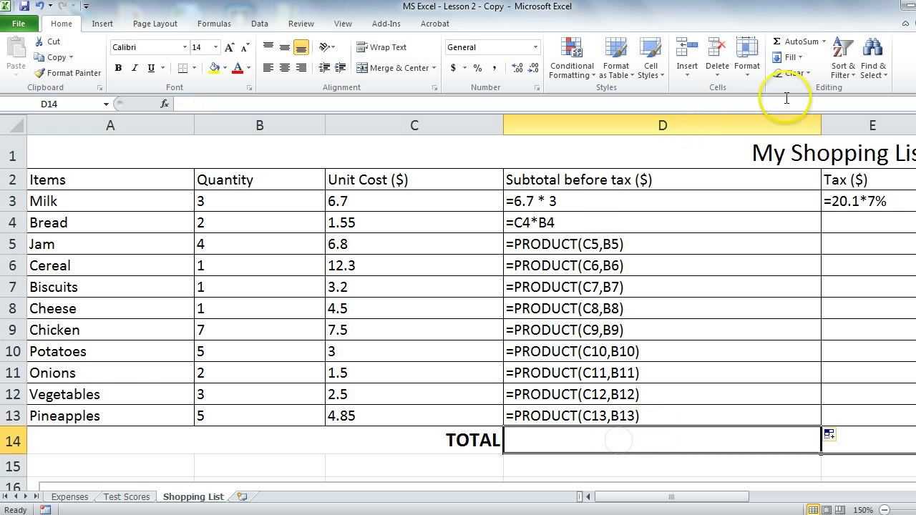
mouse_move(793, 40)
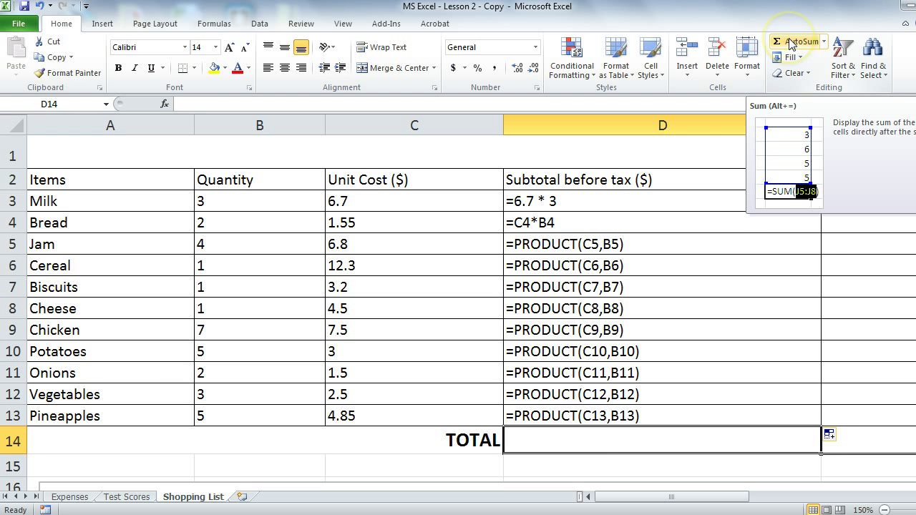
left_click(793, 40)
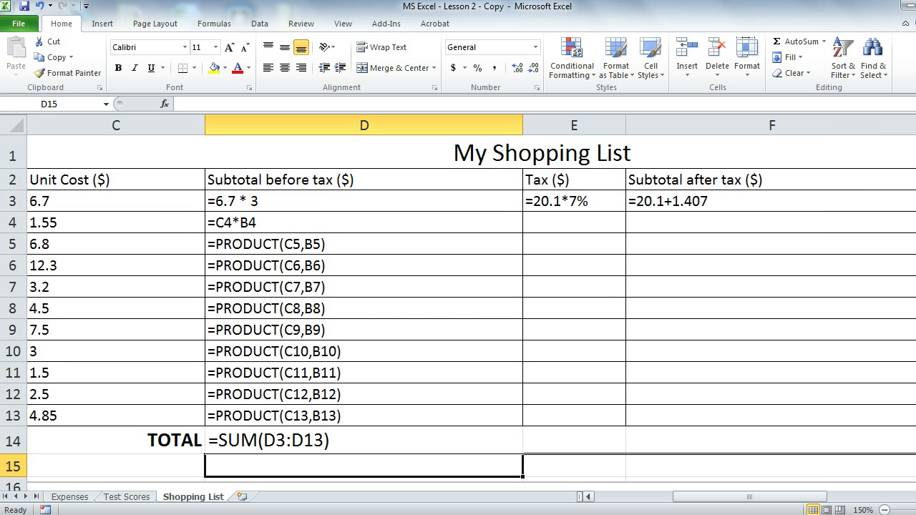
scroll("right", 3)
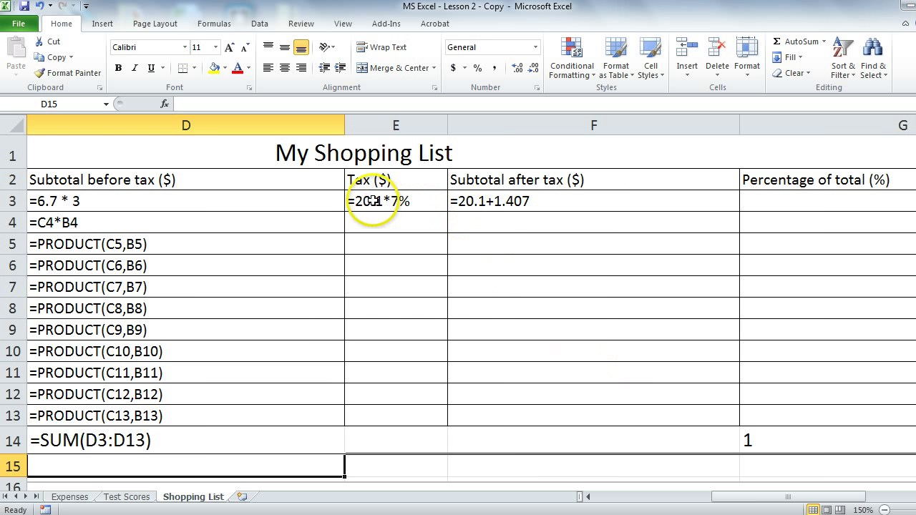
left_click(395, 200)
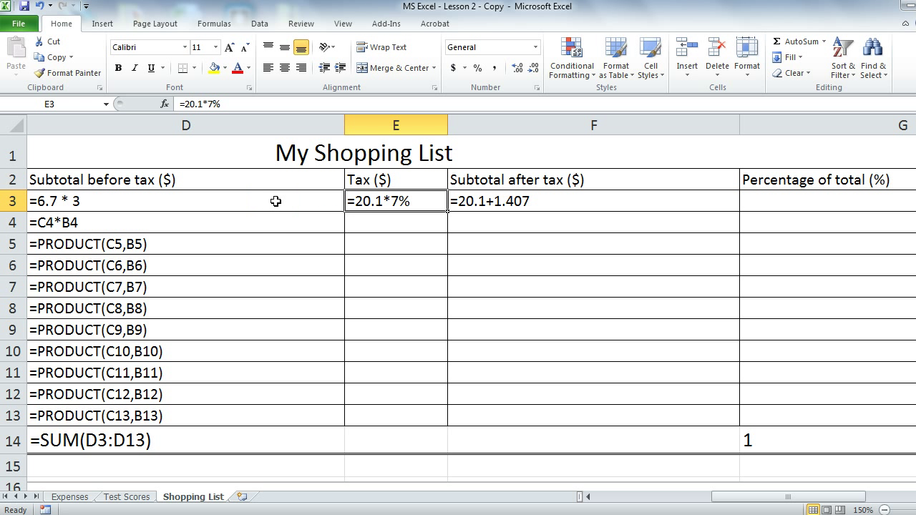
left_click(187, 200)
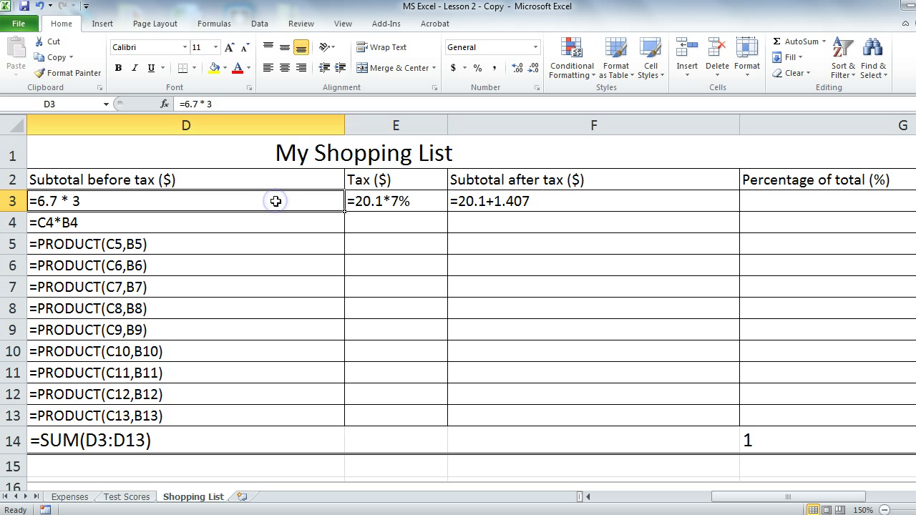
mouse_move(790, 251)
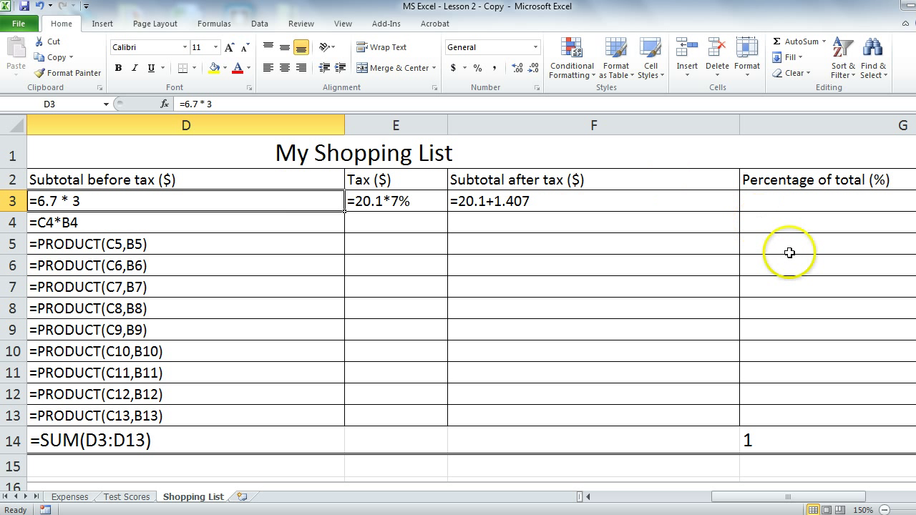
mouse_move(503, 206)
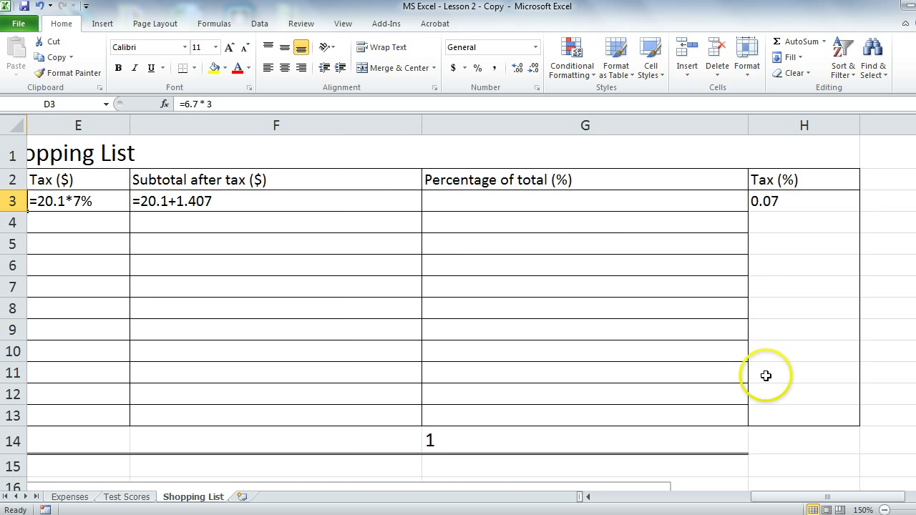
mouse_move(799, 202)
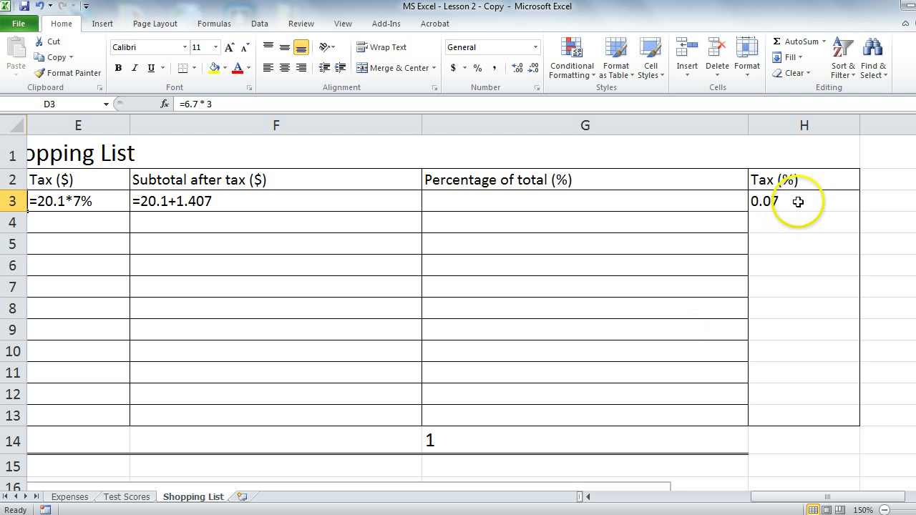
scroll("left", 3)
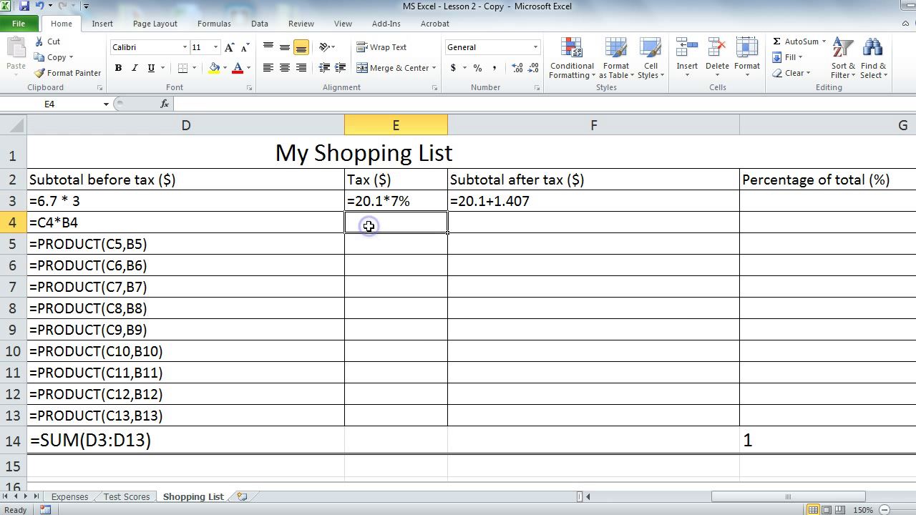
- Enter Bread's tax as =D4*$H$3 with a locked rate and copy it down to E13
type("=")
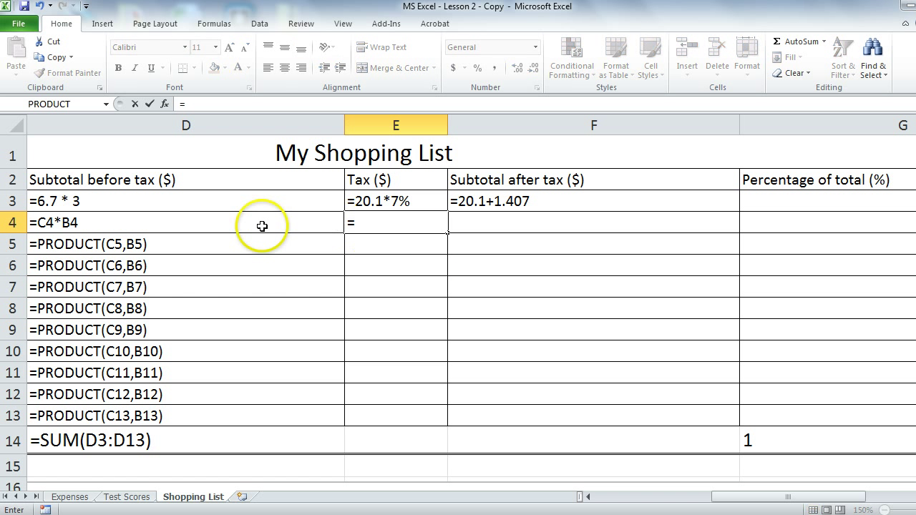
left_click(186, 222)
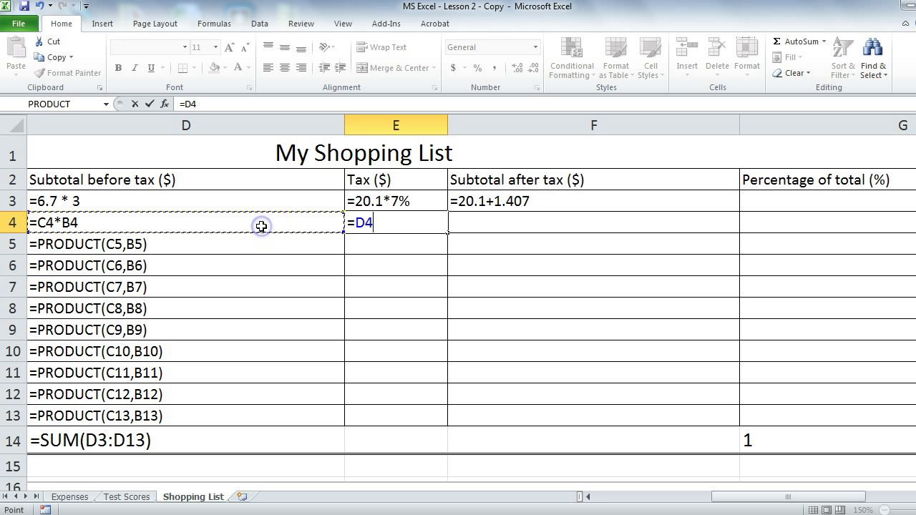
type("*")
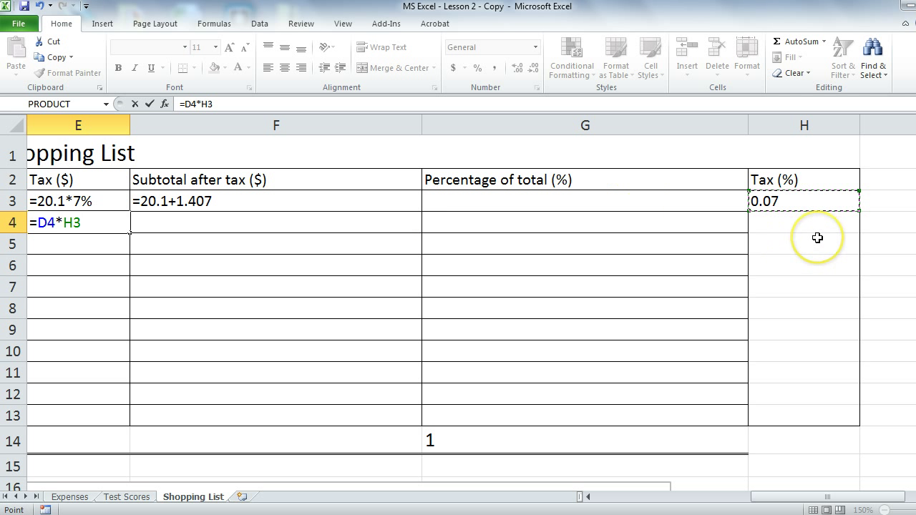
mouse_move(124, 235)
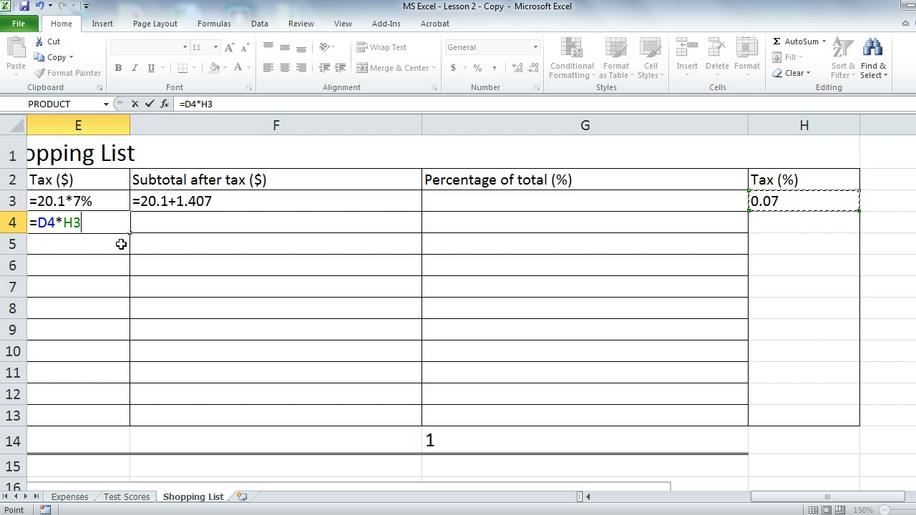
mouse_move(773, 229)
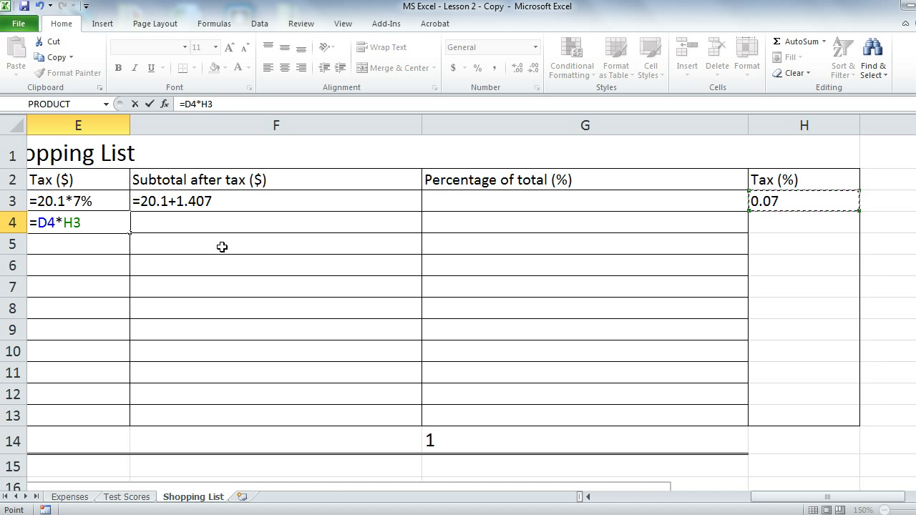
key("f4")
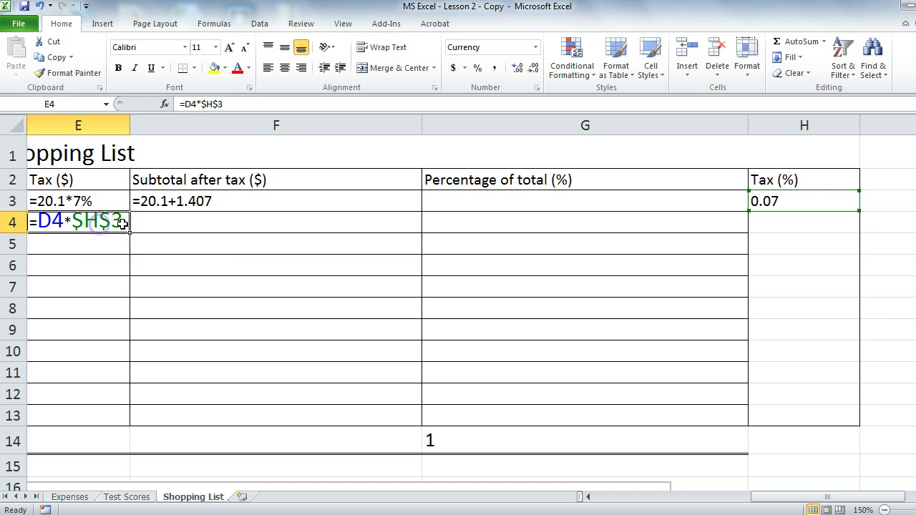
mouse_move(129, 233)
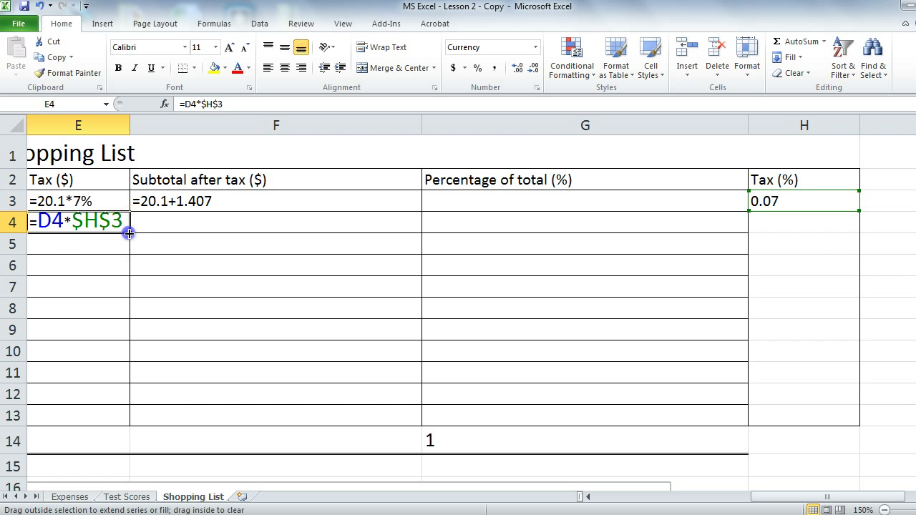
left_click_drag(129, 233, 134, 422)
type("=SUM(E3:E13)")
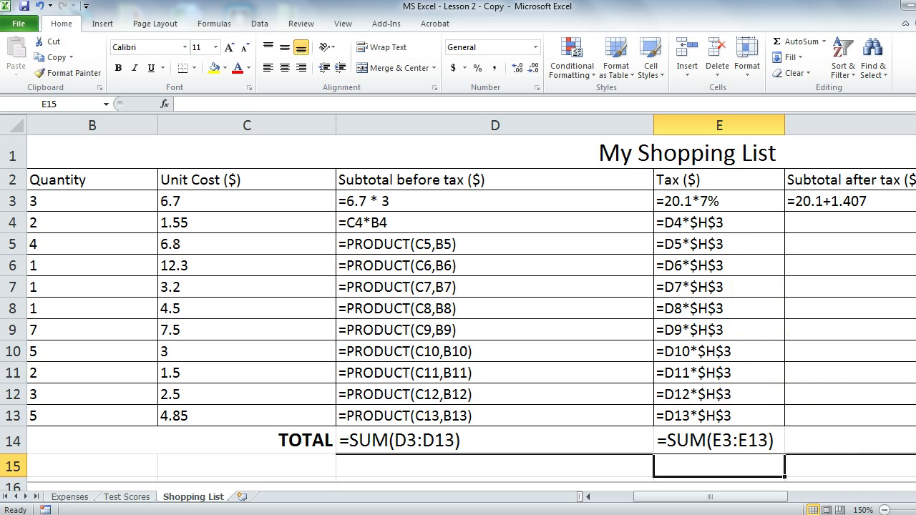
- Enter Bread's after-tax subtotal in F4 as =D4+E4
scroll("right", 3)
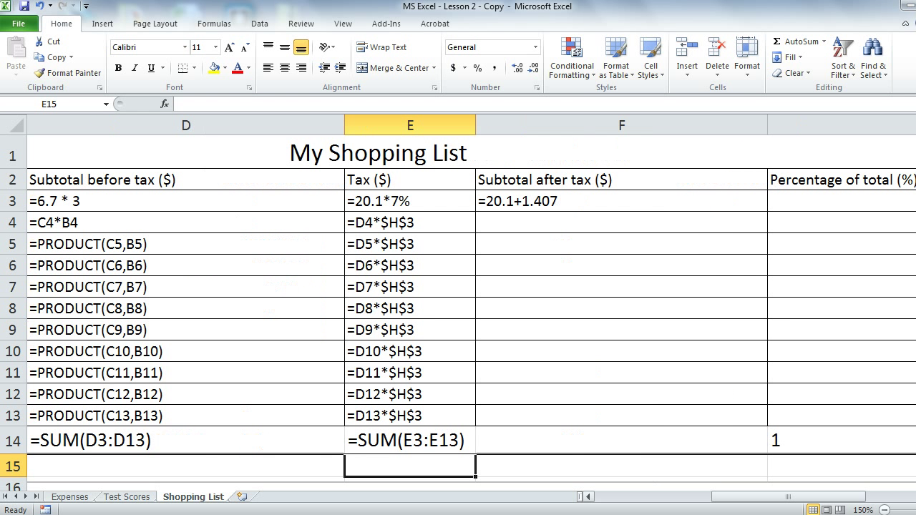
mouse_move(571, 216)
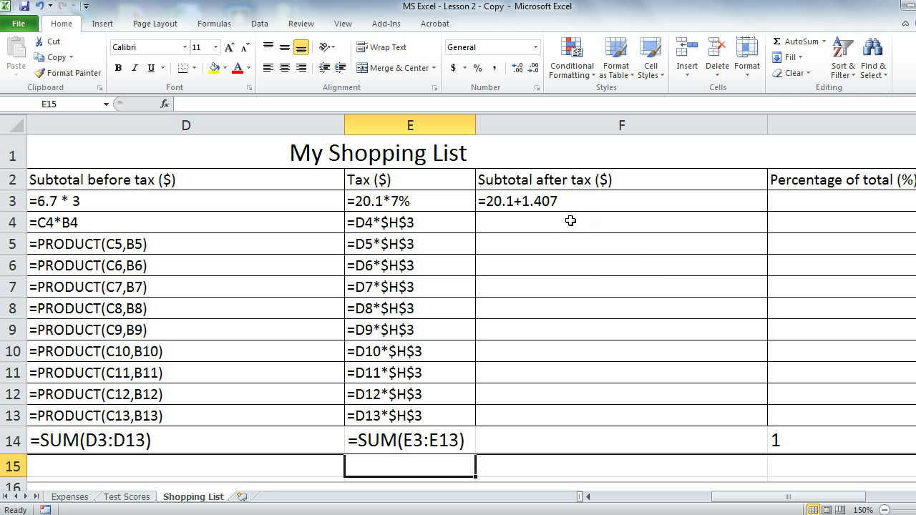
left_click(619, 221)
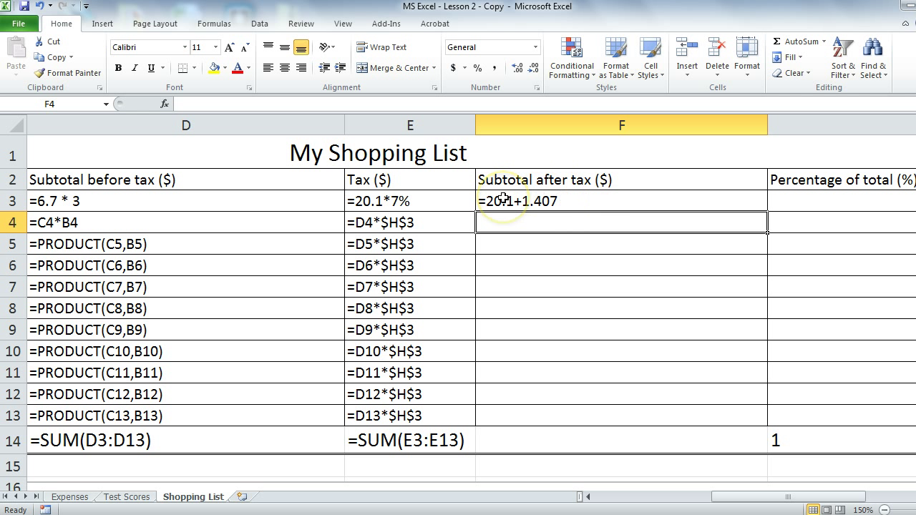
mouse_move(294, 209)
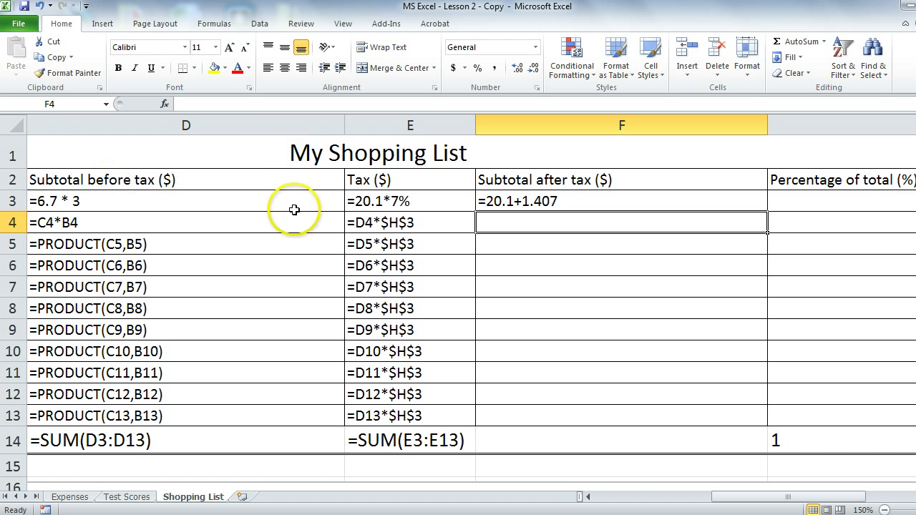
mouse_move(530, 239)
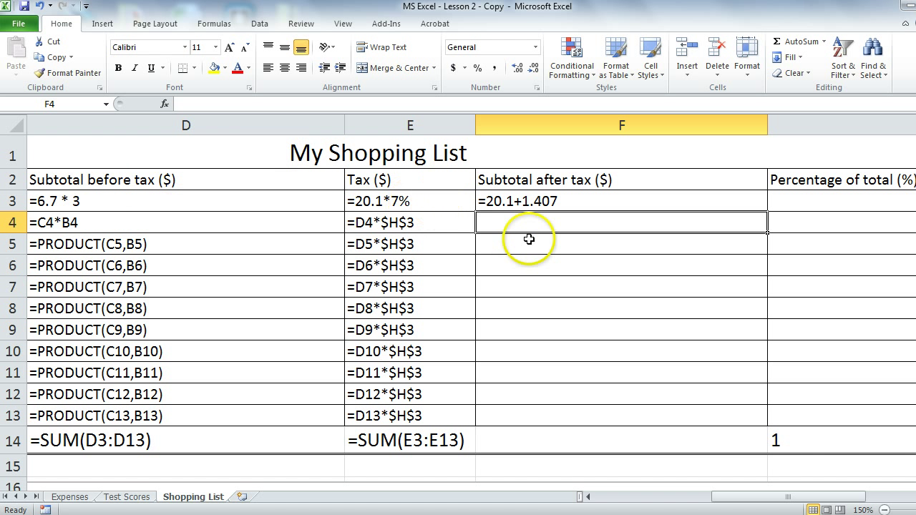
type("=D4")
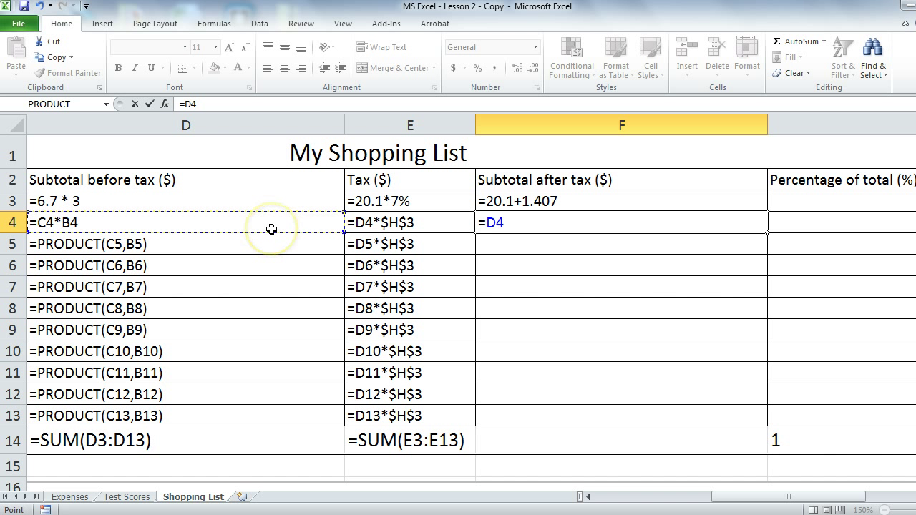
type("+")
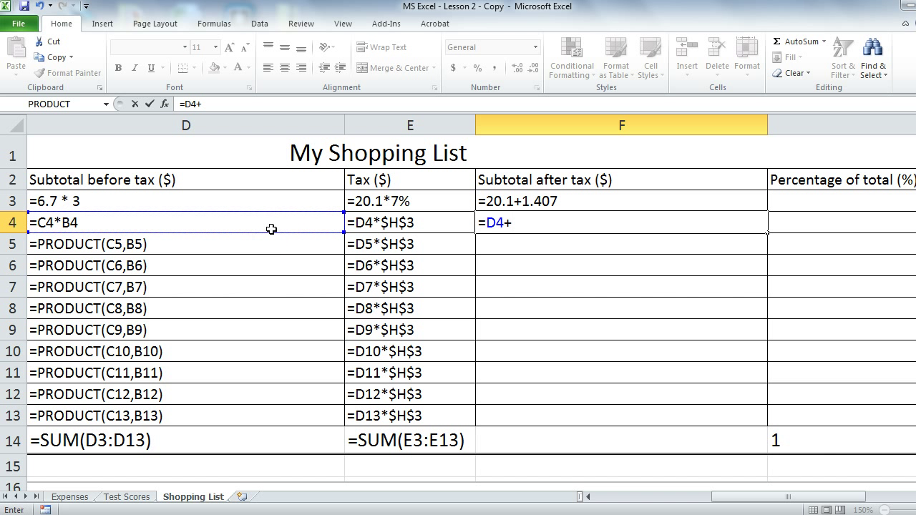
left_click(409, 223)
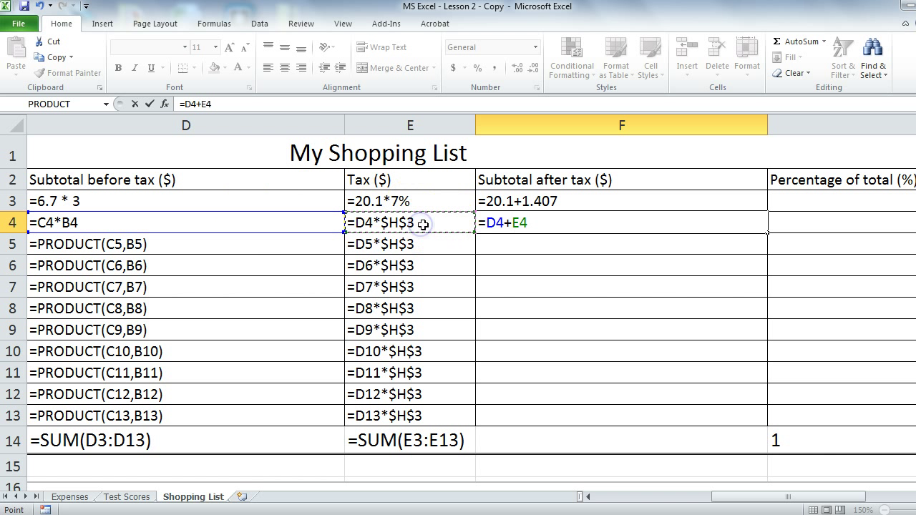
mouse_move(622, 239)
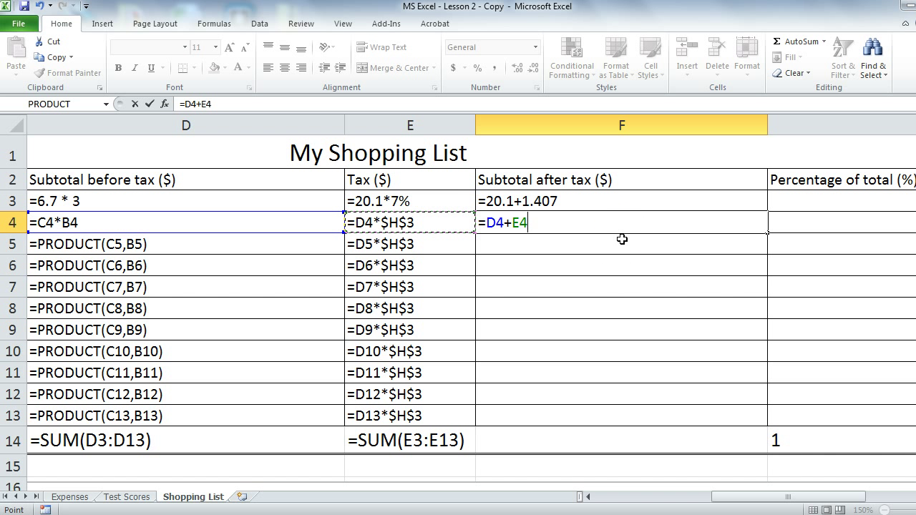
key("Return")
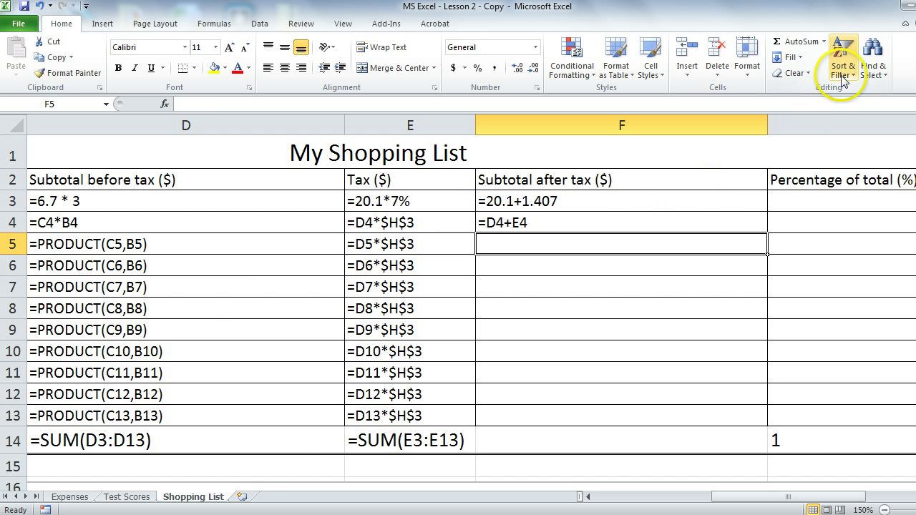
- AutoSum after-tax subtotals like =SUM(D5:E5) and total the column in F14 with =SUM(F3:F13)
left_click(795, 40)
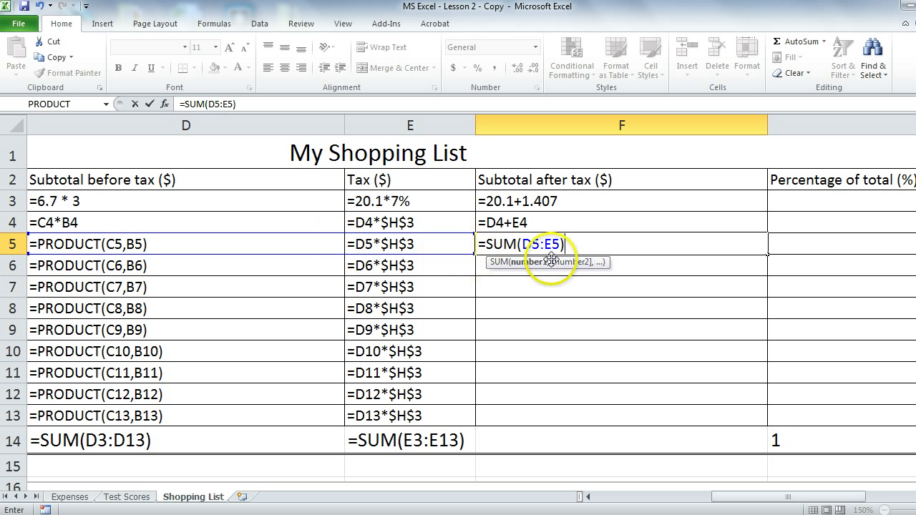
mouse_move(637, 243)
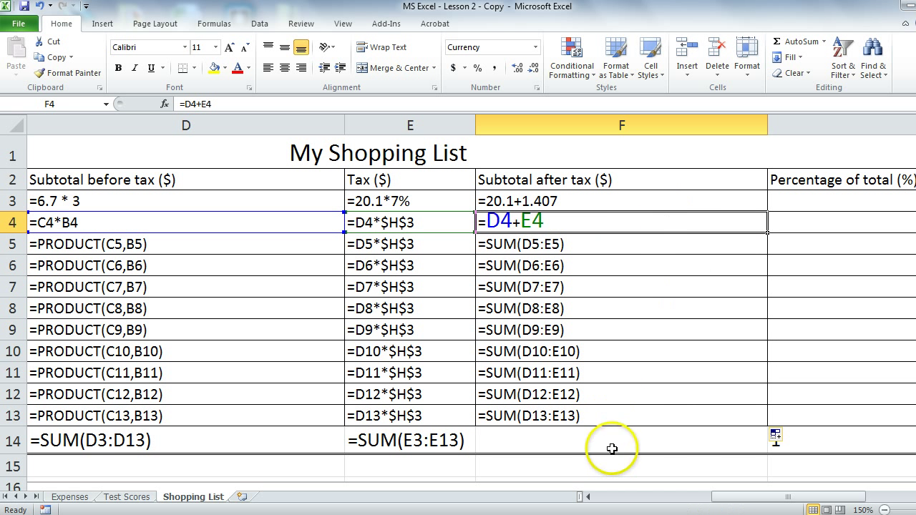
left_click(589, 441)
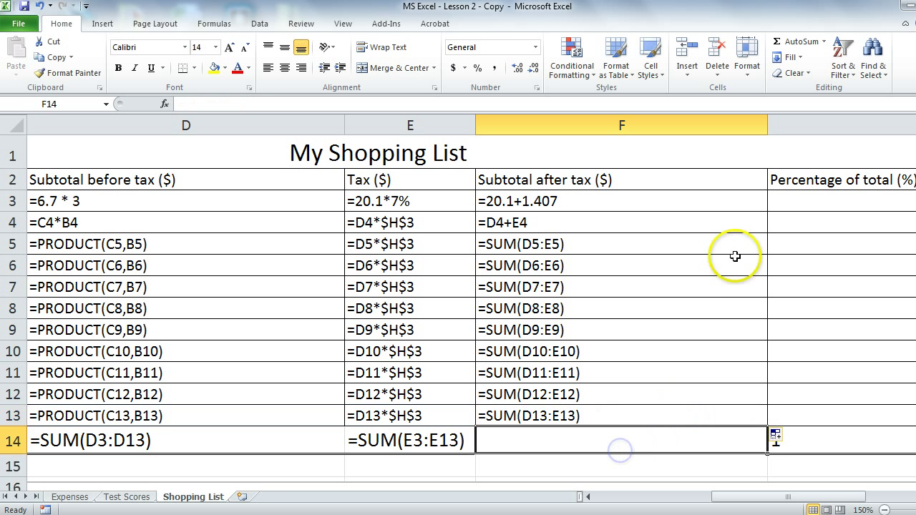
mouse_move(796, 40)
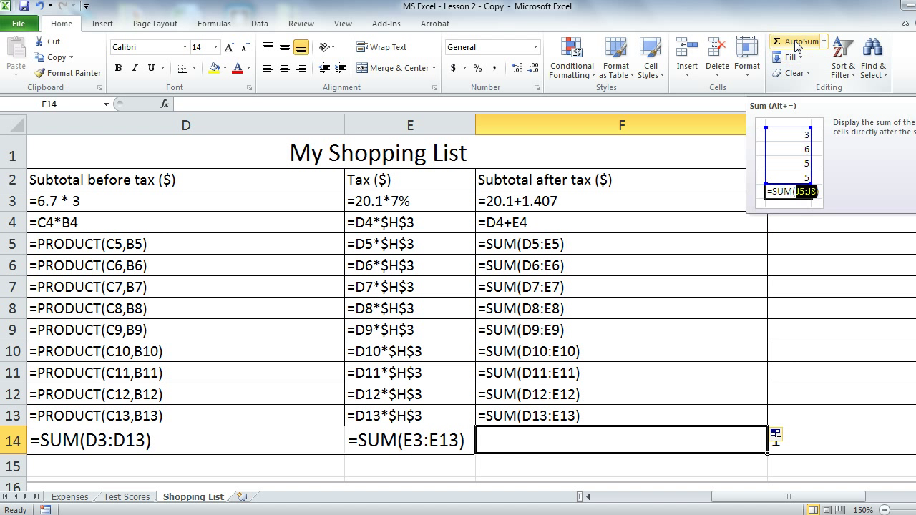
left_click(795, 40)
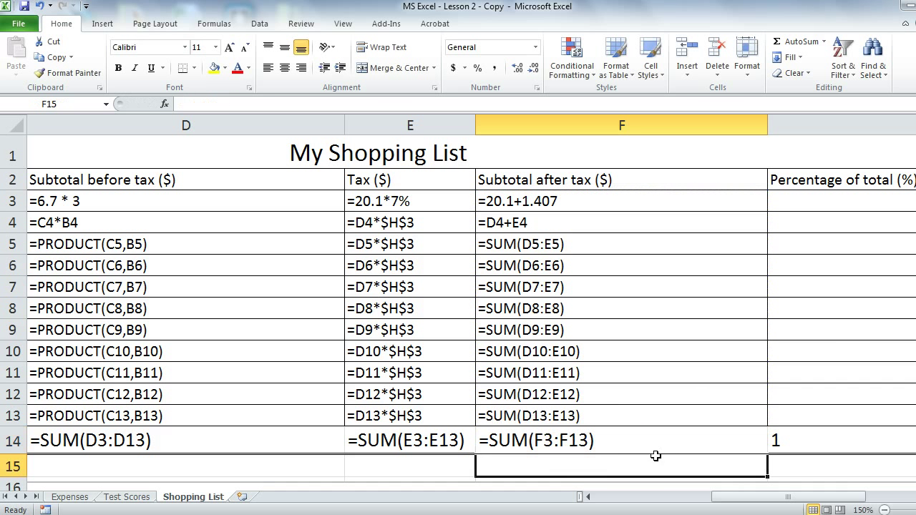
- Enter =F3/$F$14 in G3, fixing the F14 total with F4, ready to fill down to G13
left_click_drag(844, 200, 844, 415)
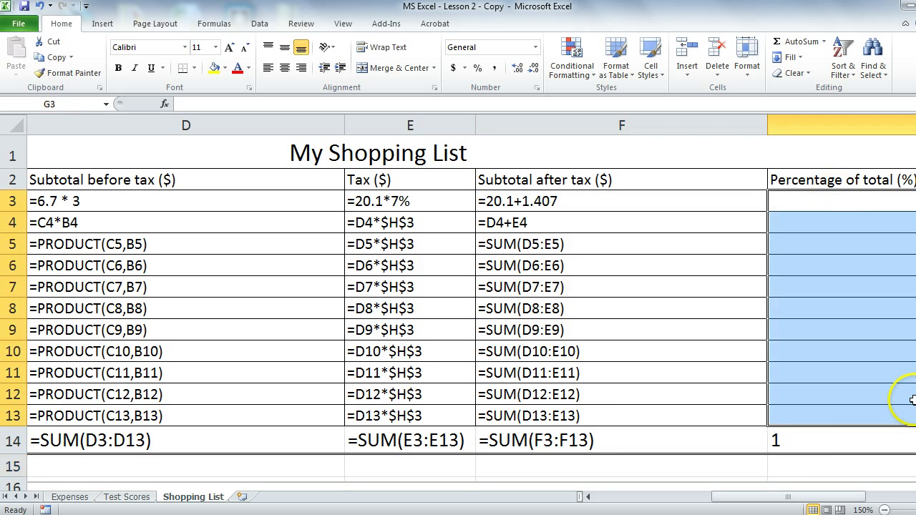
left_click(842, 372)
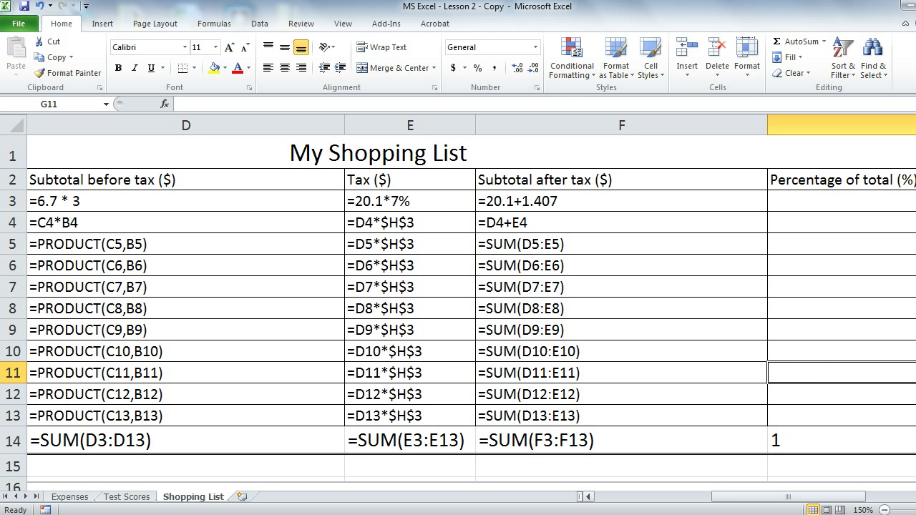
scroll("right", 3)
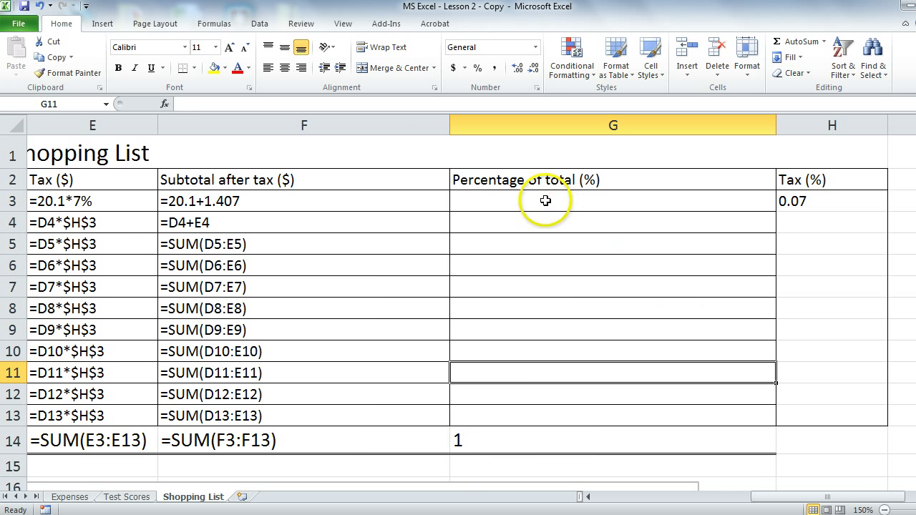
left_click(612, 200)
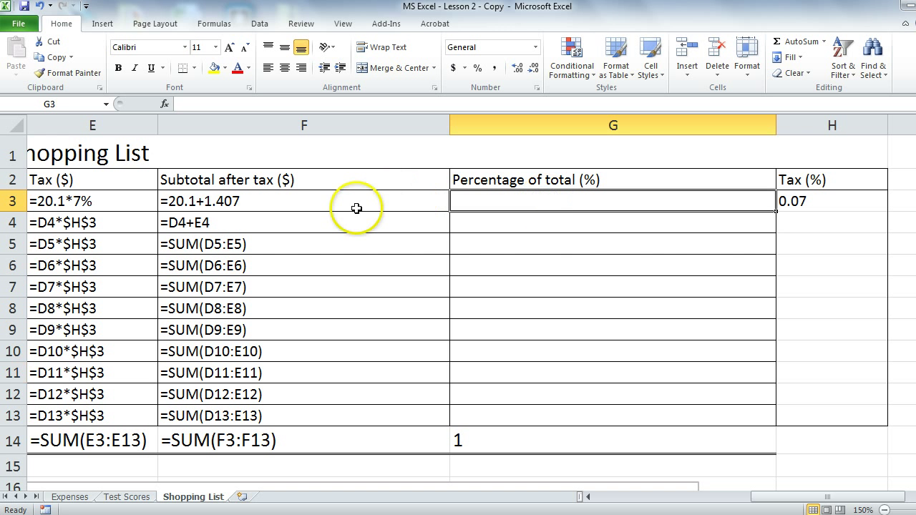
mouse_move(356, 209)
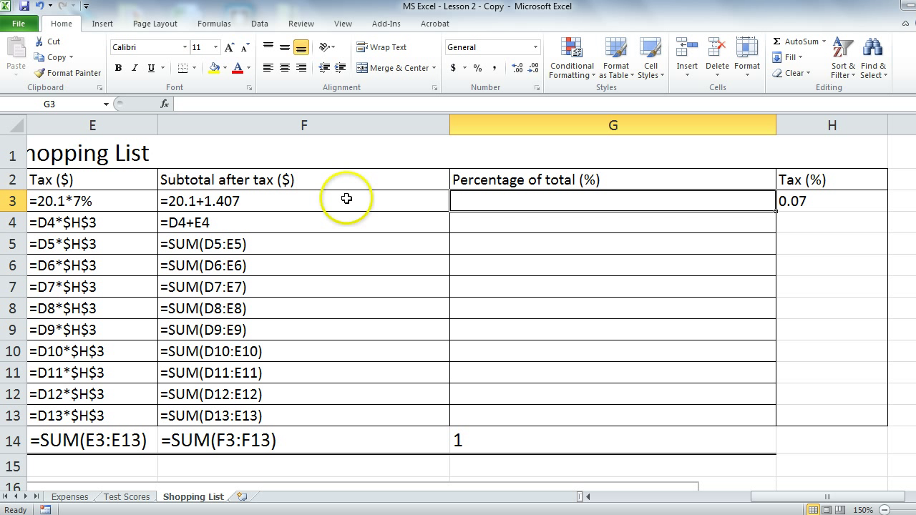
left_click(304, 200)
type("=")
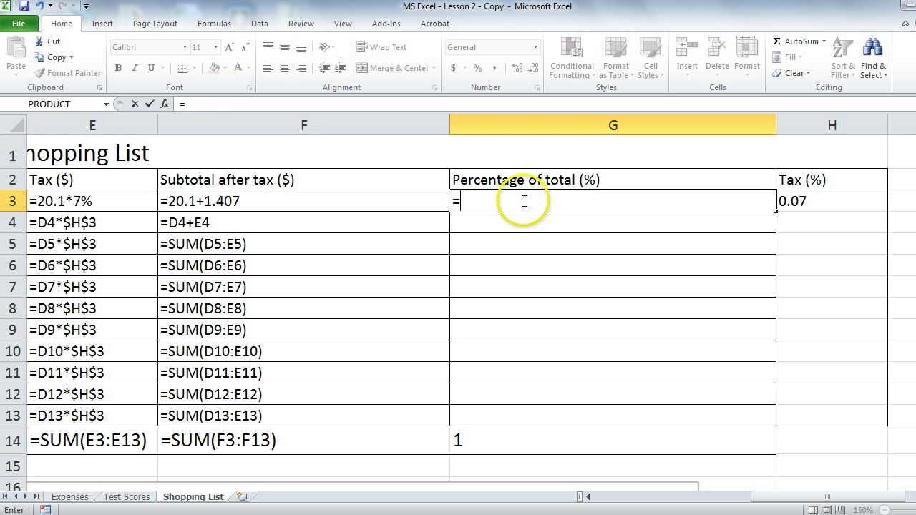
left_click(303, 201)
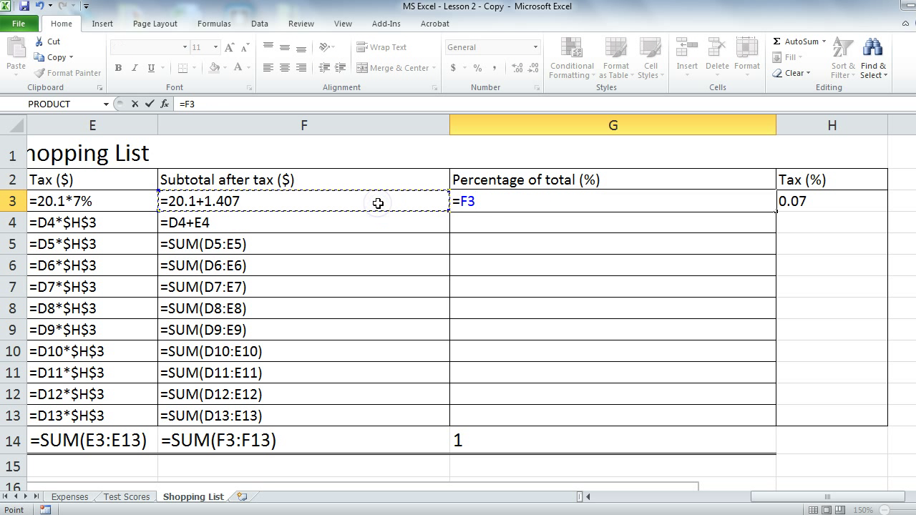
mouse_move(364, 443)
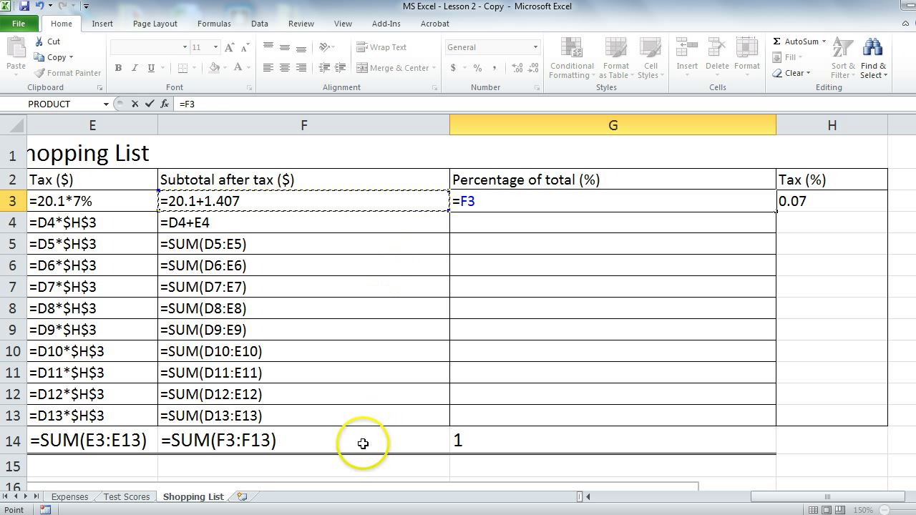
type("/F14")
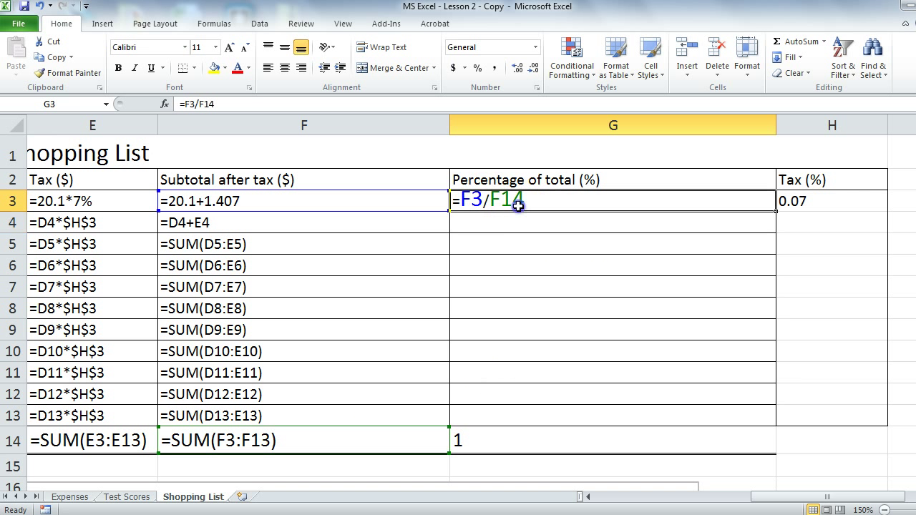
mouse_move(541, 206)
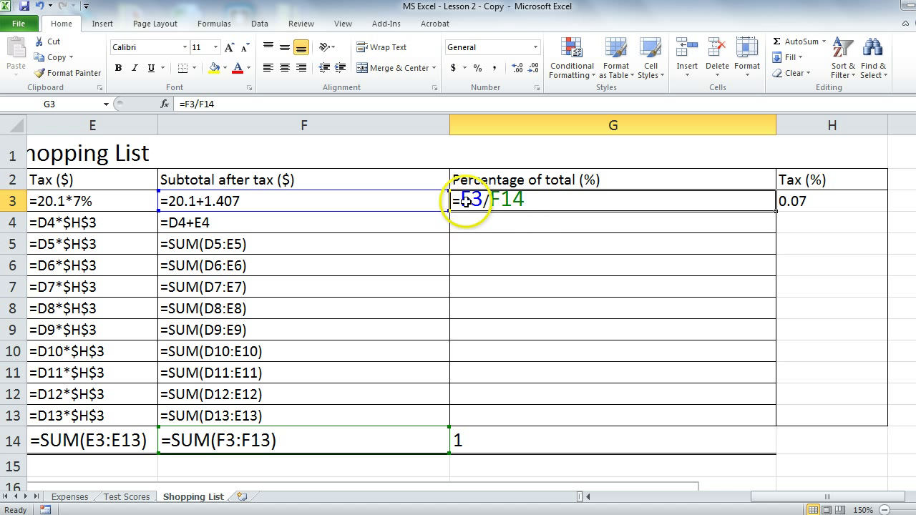
mouse_move(487, 221)
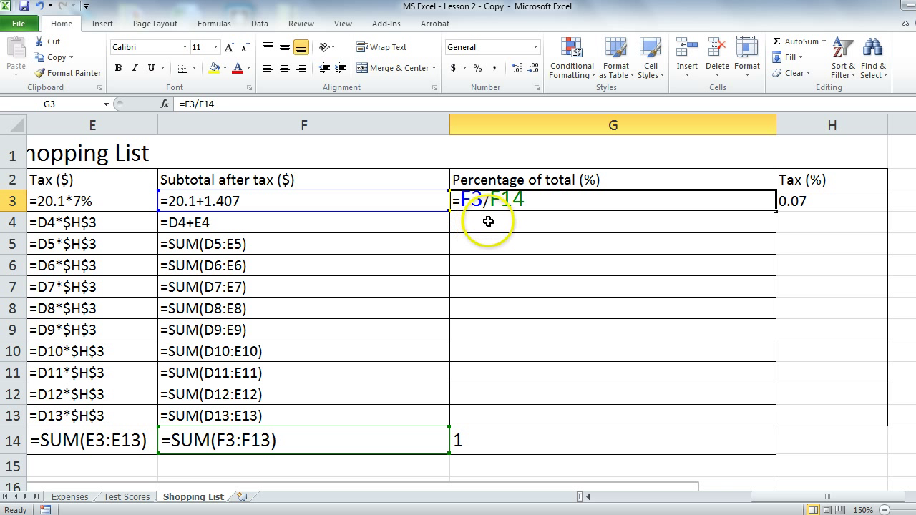
mouse_move(518, 226)
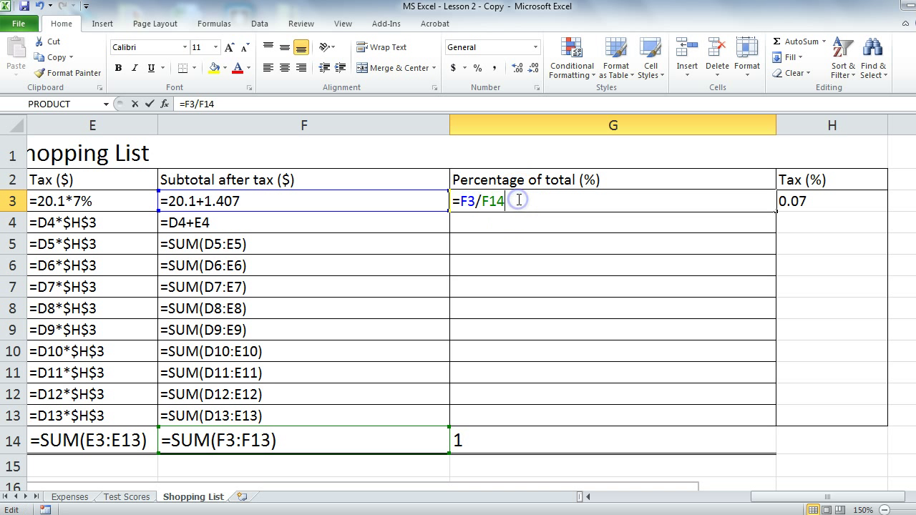
key("f4")
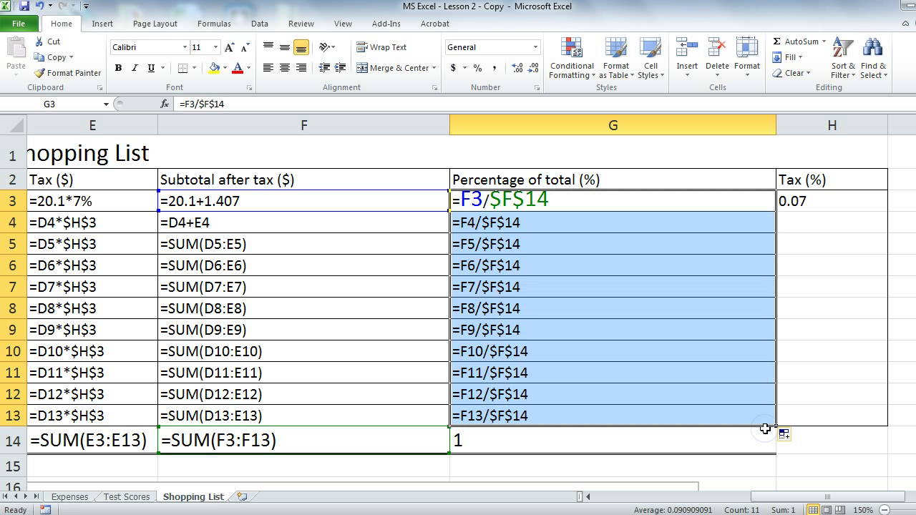
mouse_move(770, 264)
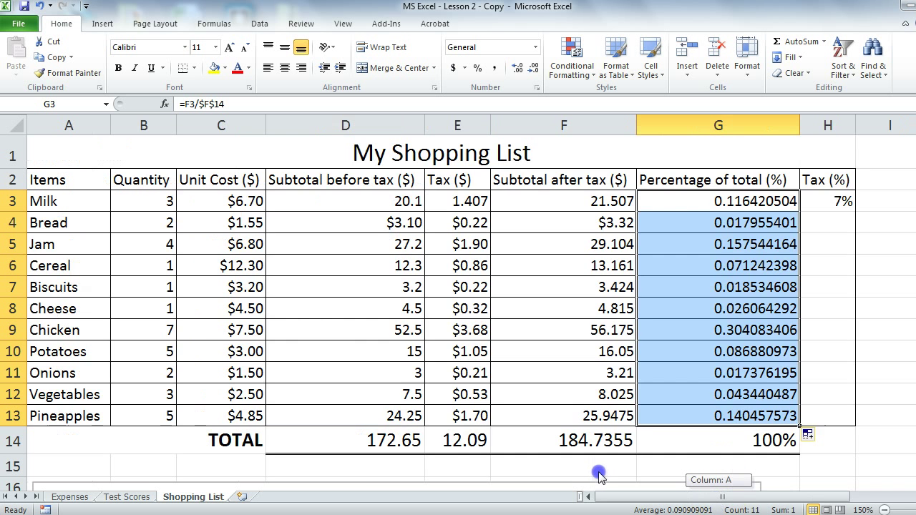
- Check the percentage-of-total share formula in cell G8 with computed values showing
left_click(719, 309)
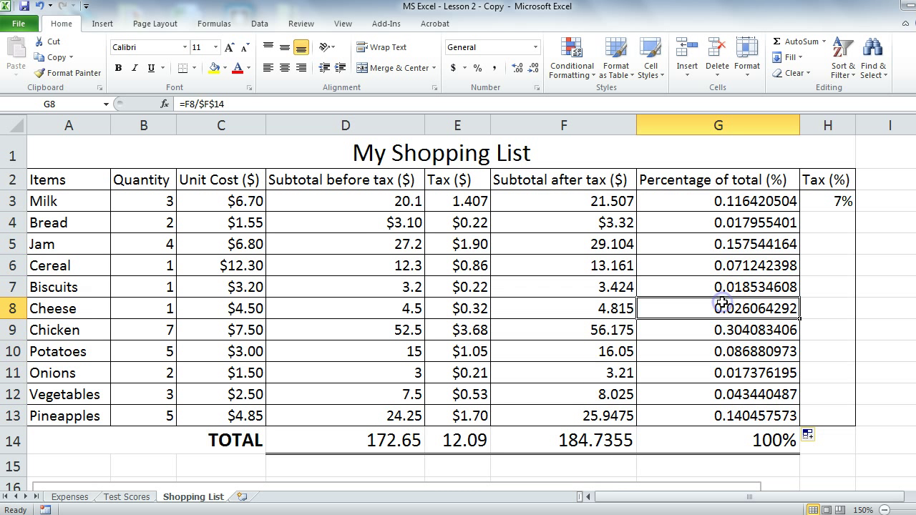
mouse_move(323, 252)
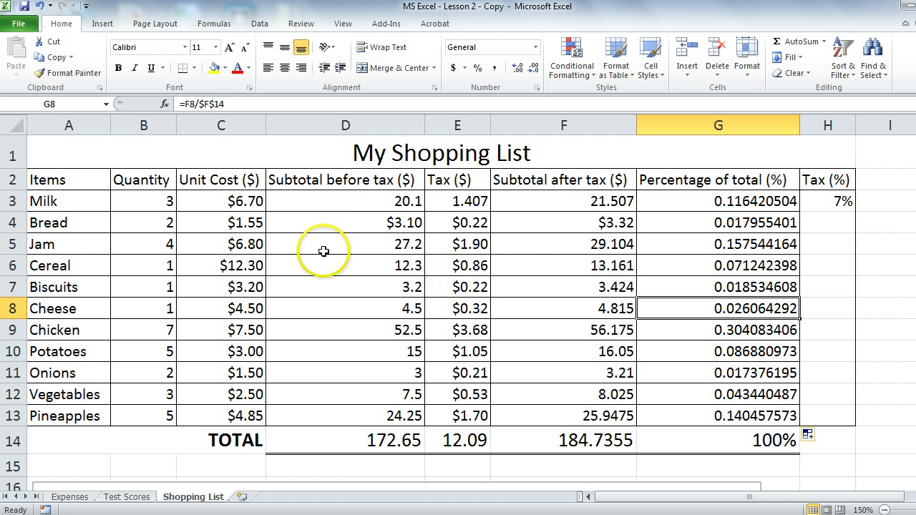
mouse_move(372, 212)
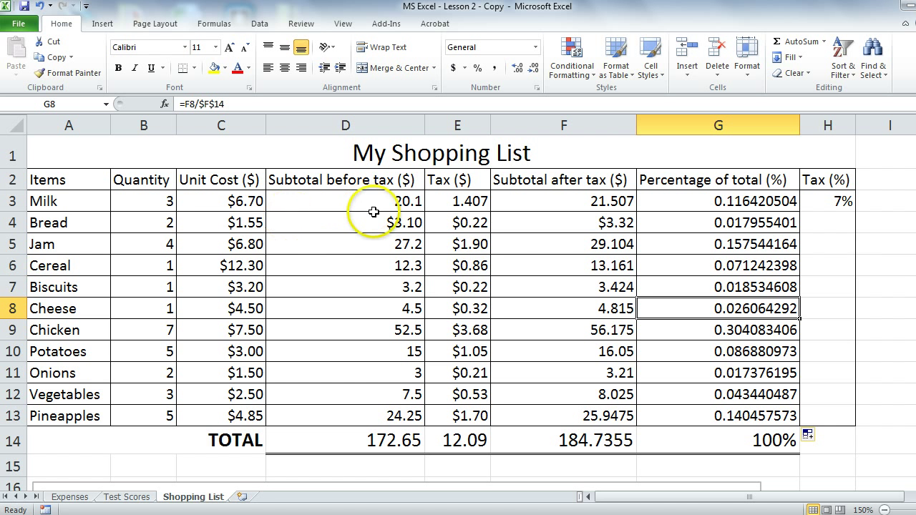
mouse_move(373, 203)
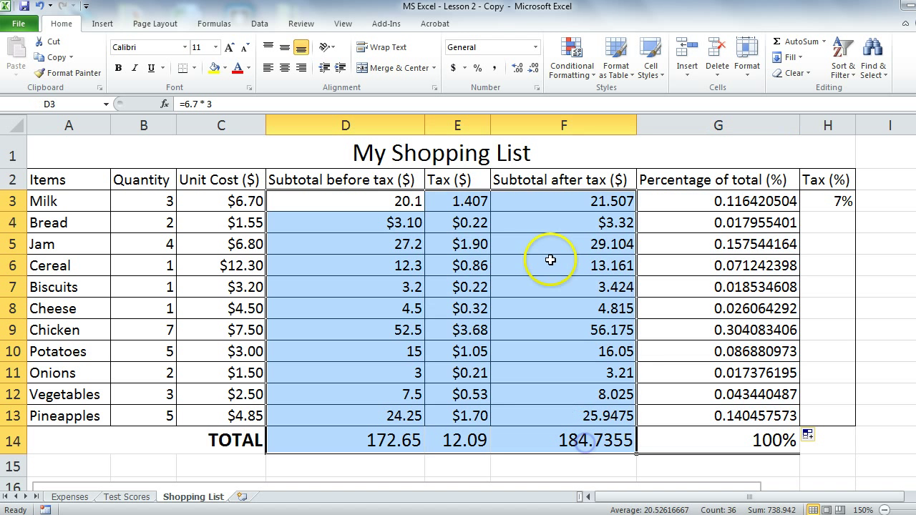
- Format the selected subtotal, tax and after-tax amounts D3:F14 as Currency
left_click(532, 47)
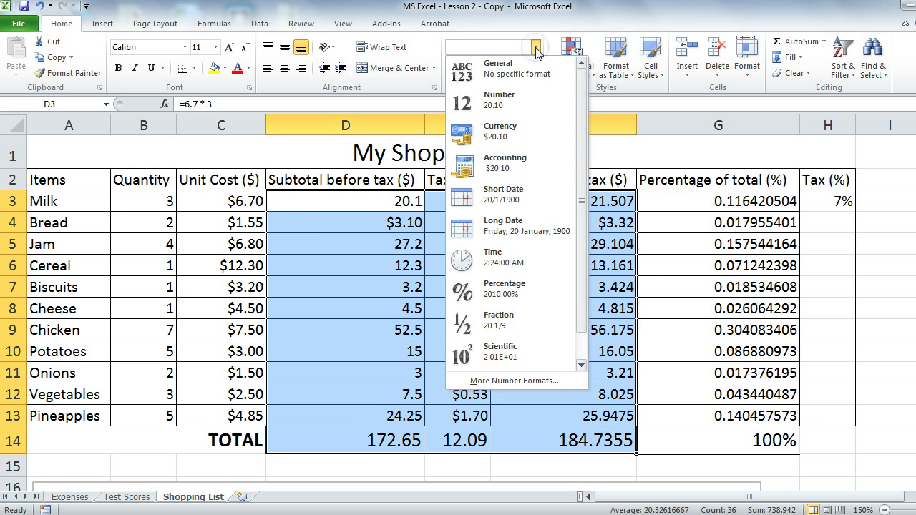
left_click(501, 134)
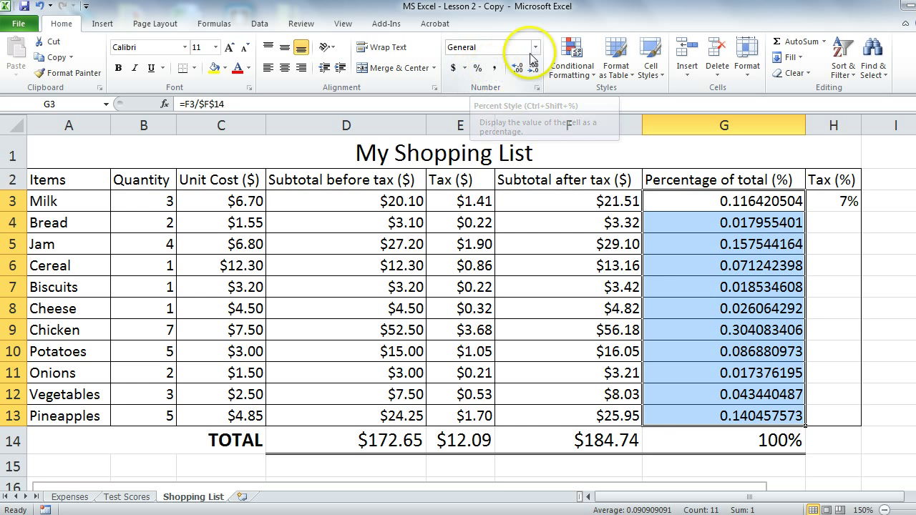
- Format the share cells G3:G13 as Percentage, showing values like 11.64% for Milk
left_click(533, 48)
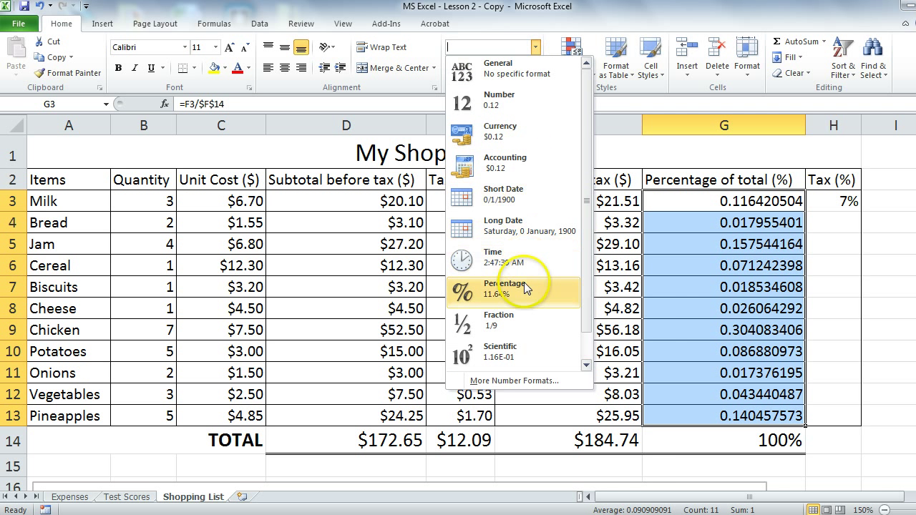
left_click(504, 288)
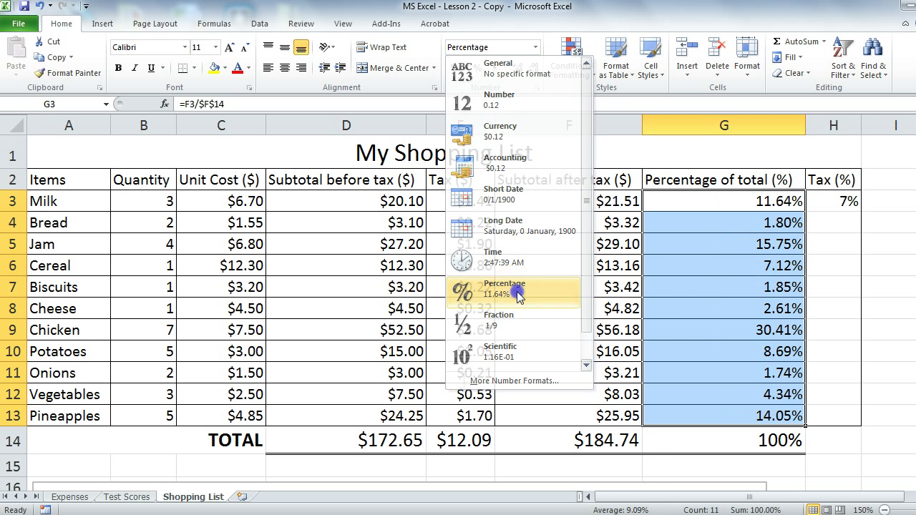
left_click(504, 288)
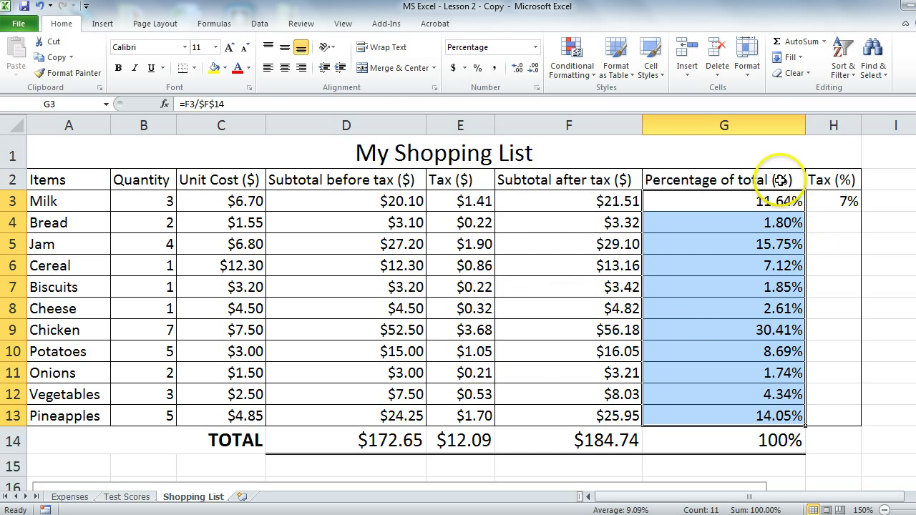
left_click(724, 180)
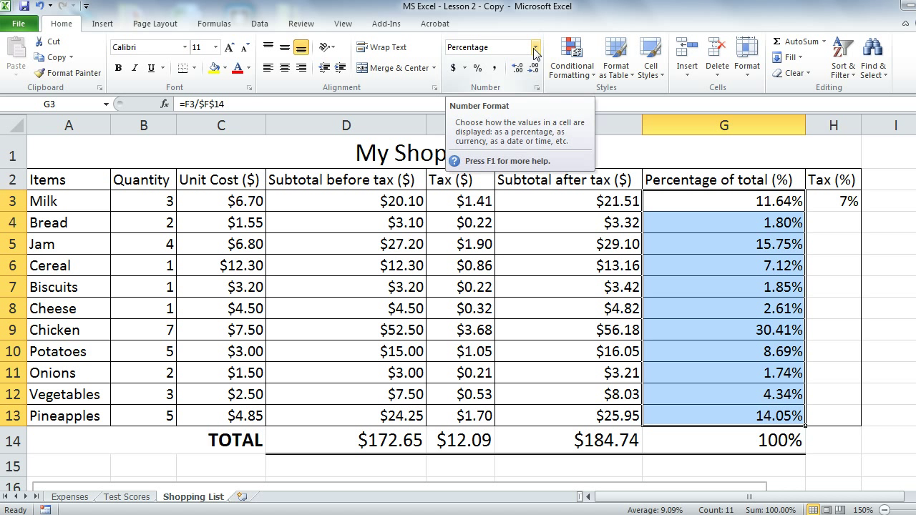
right_click(722, 265)
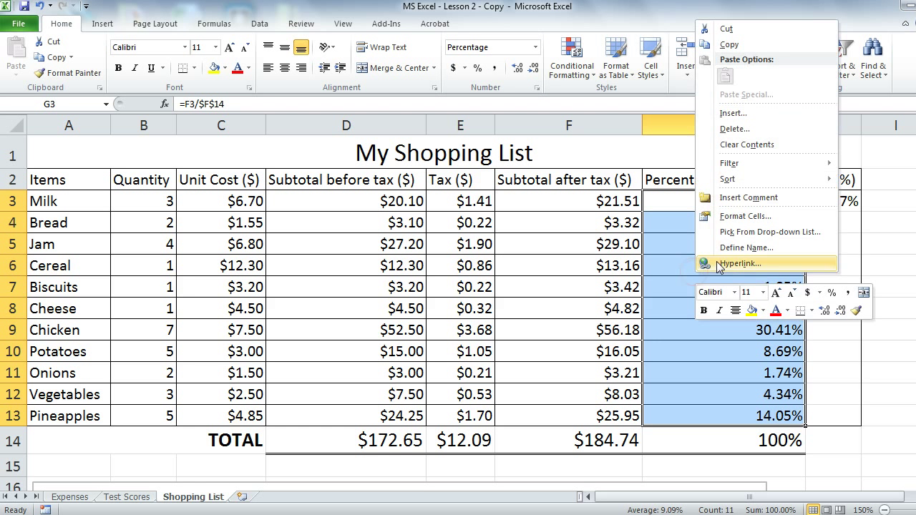
mouse_move(746, 216)
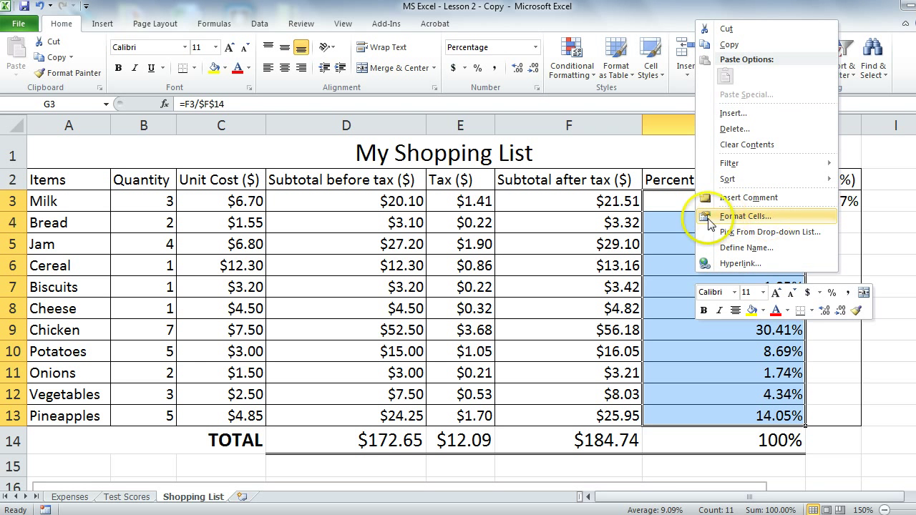